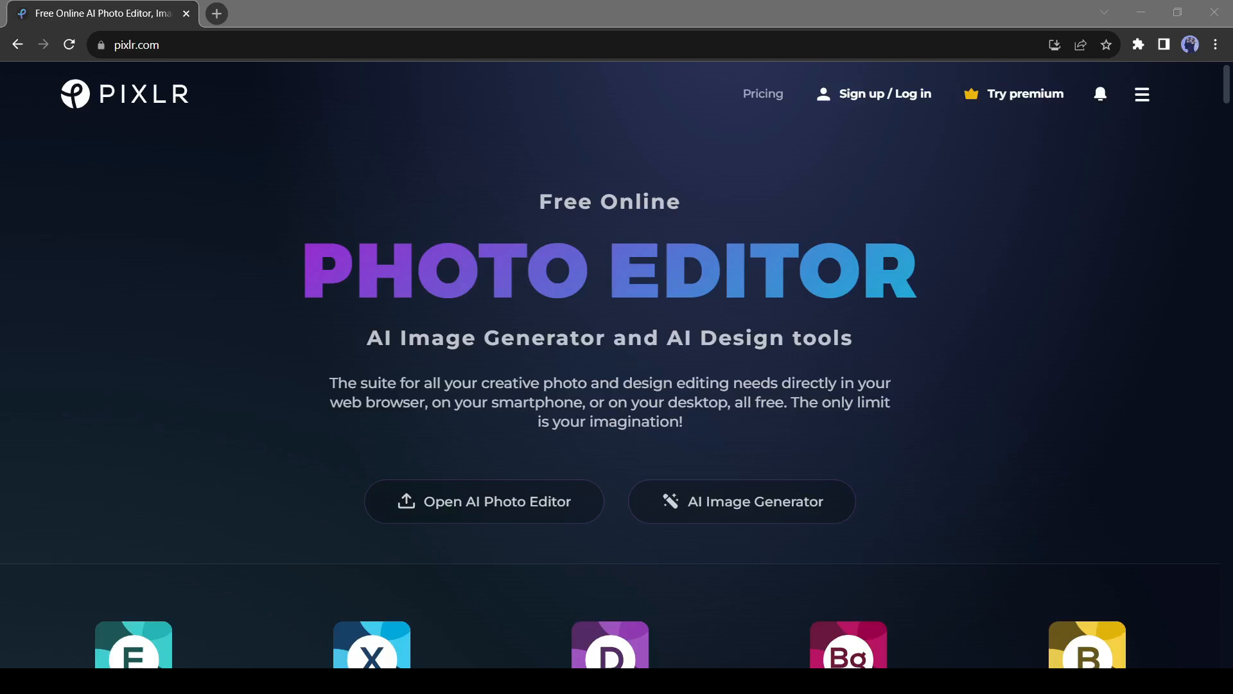
mouse_move(427, 383)
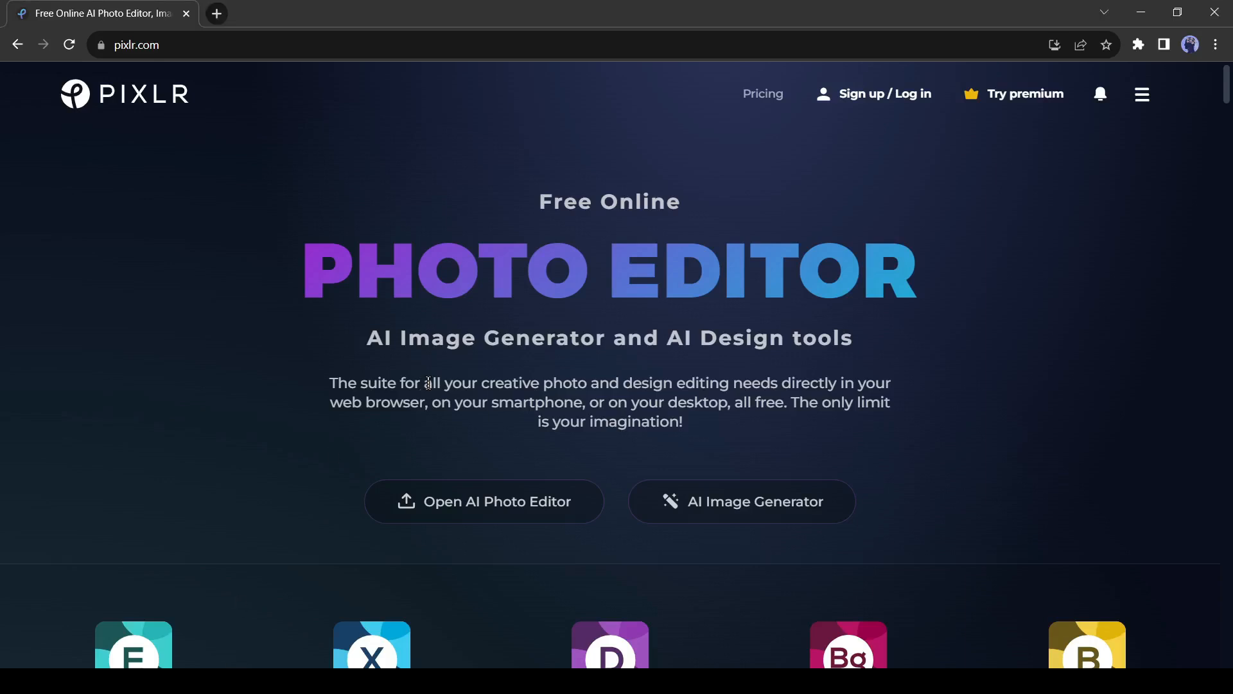
Step: Scroll through the Pixlr homepage to browse its tools and offerings
scroll(down, 3)
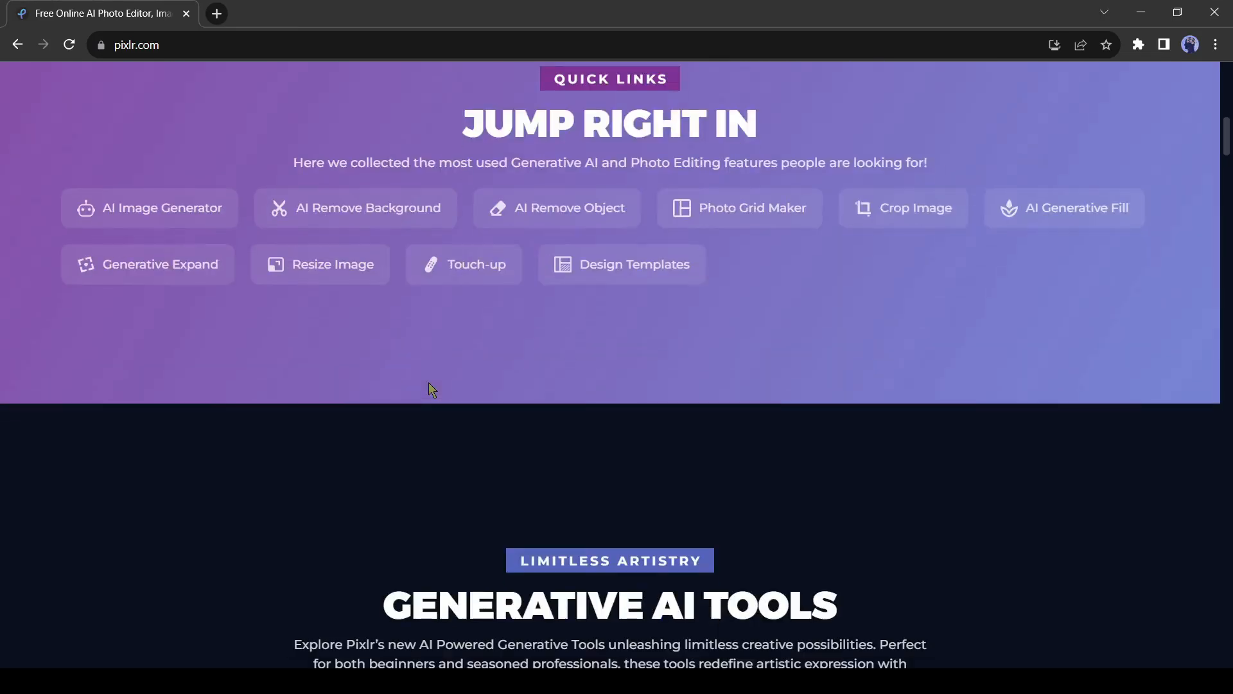
scroll(down, 3)
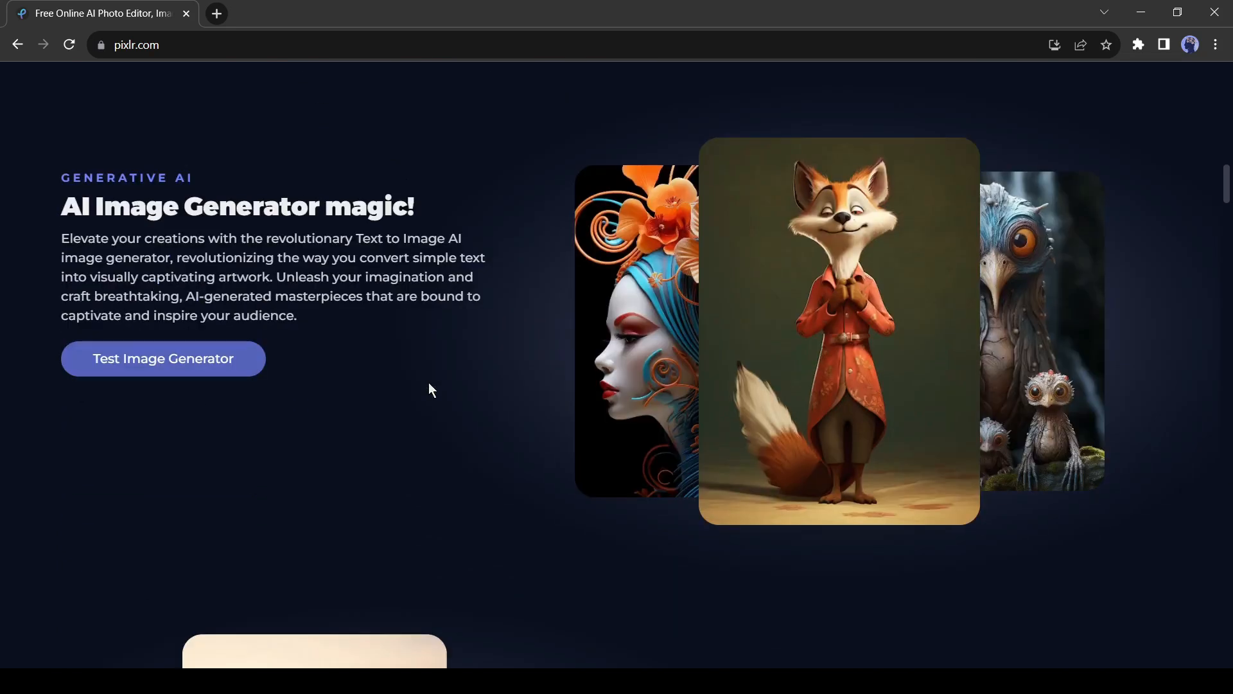
scroll(down, 3)
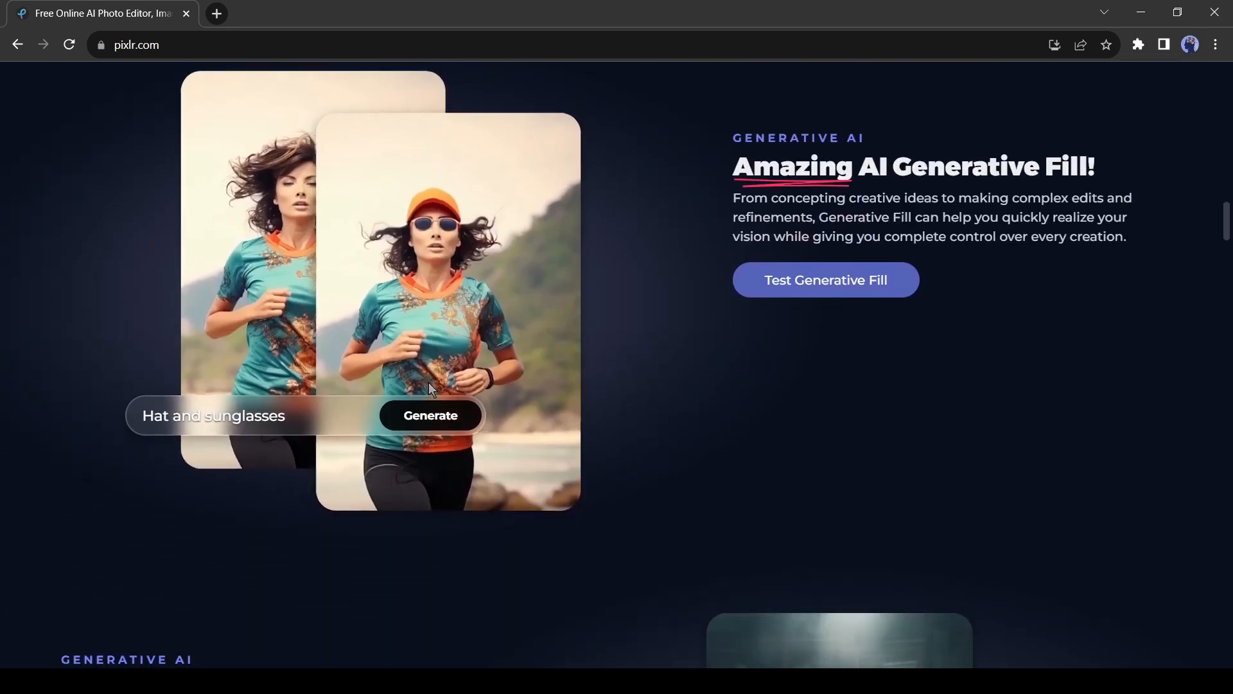
scroll(down, 3)
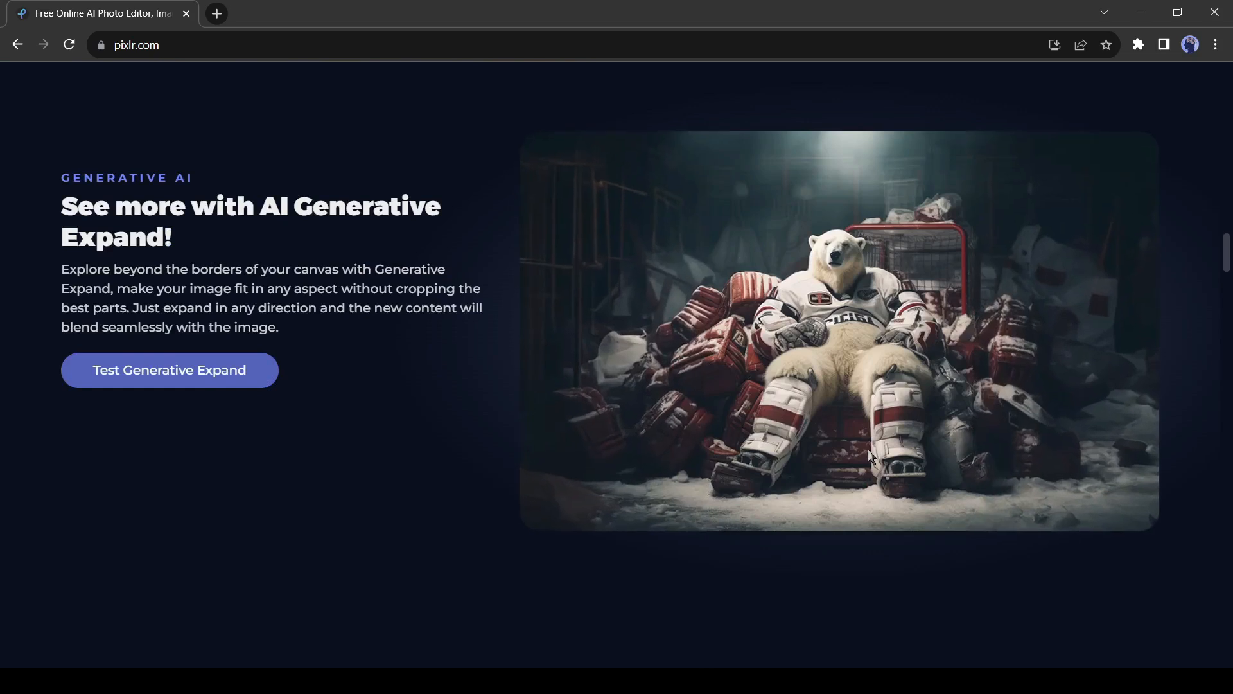
scroll(down, 3)
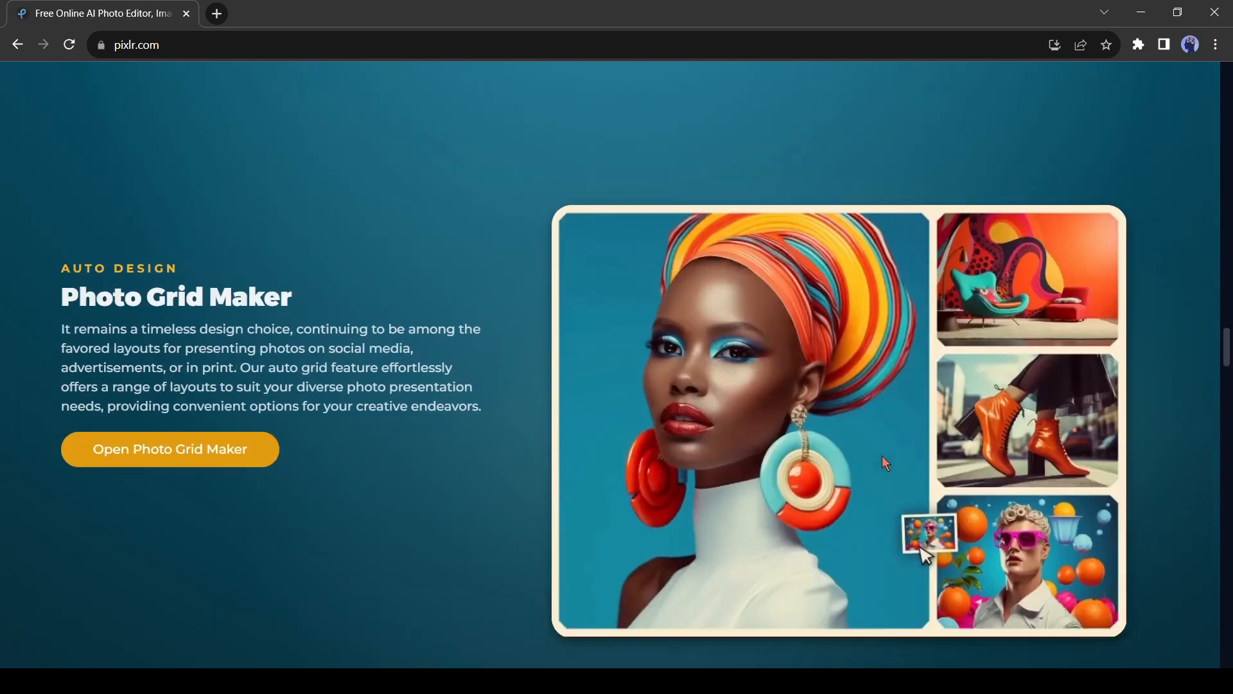
scroll(down, 3)
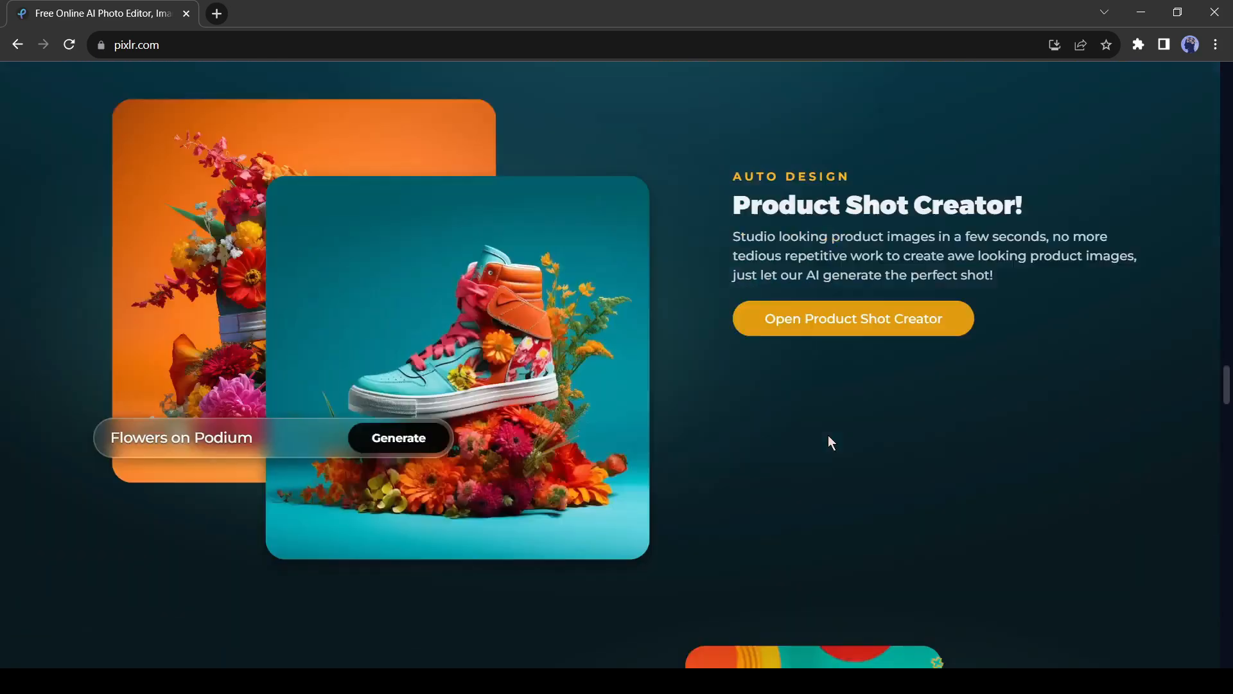
scroll(down, 3)
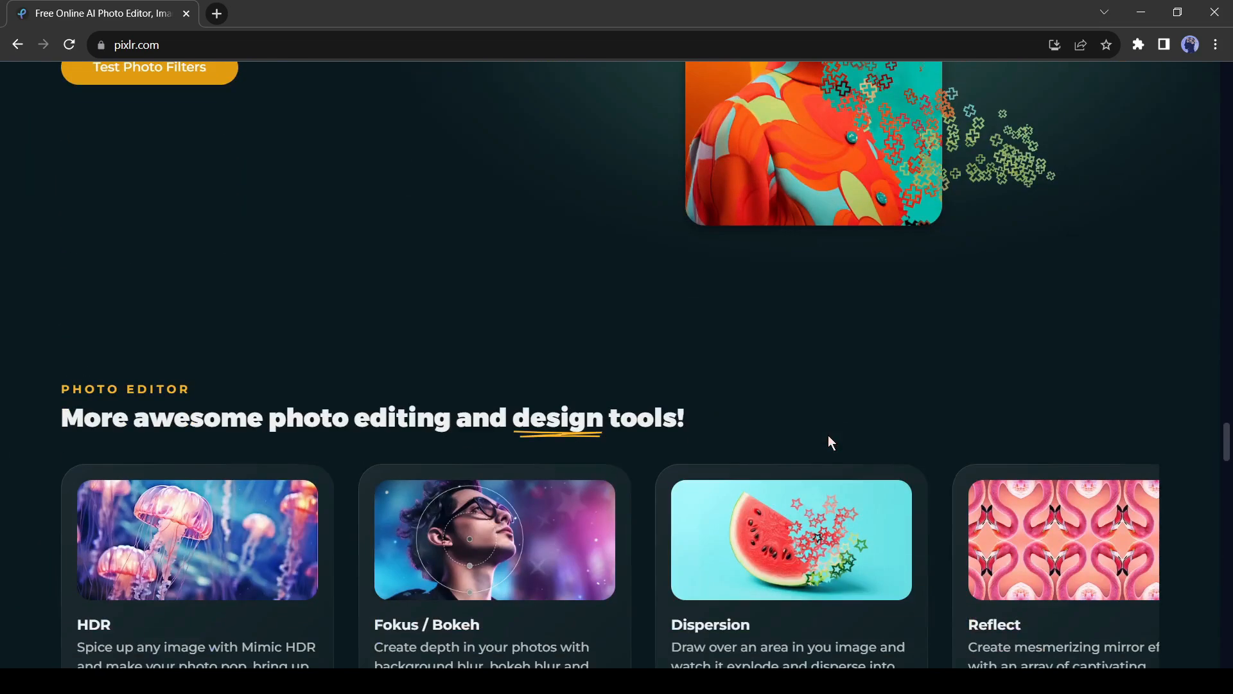
scroll(down, 3)
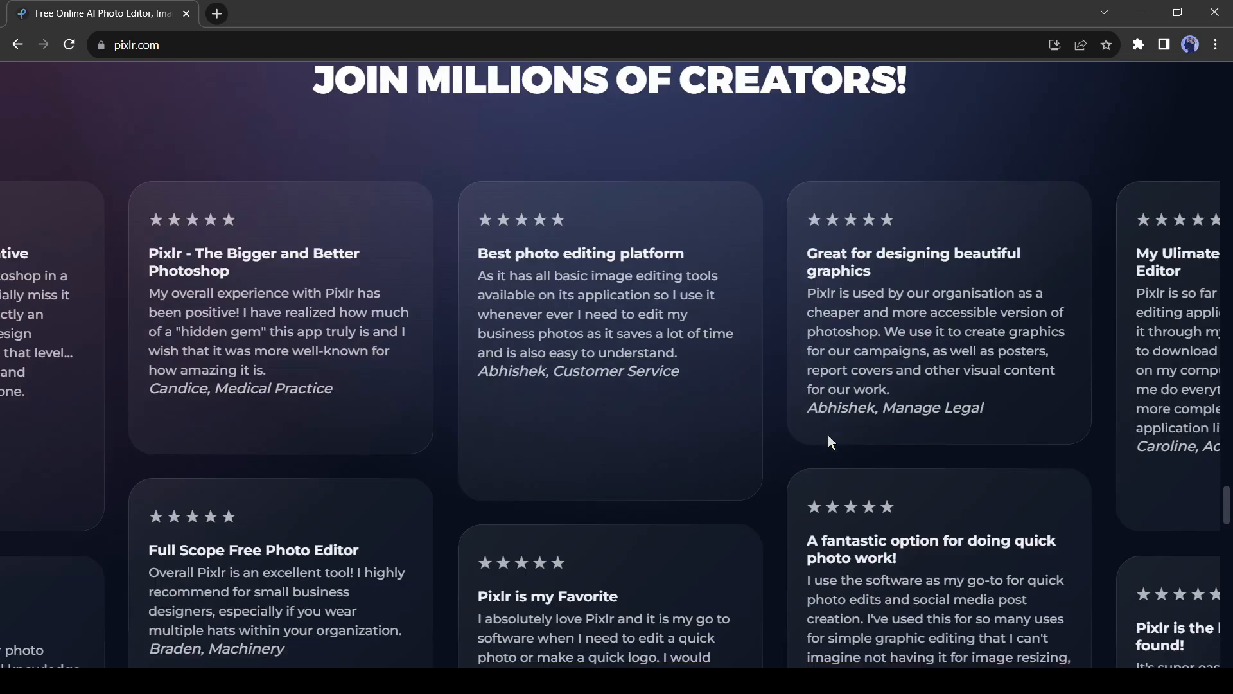
scroll(up, 3)
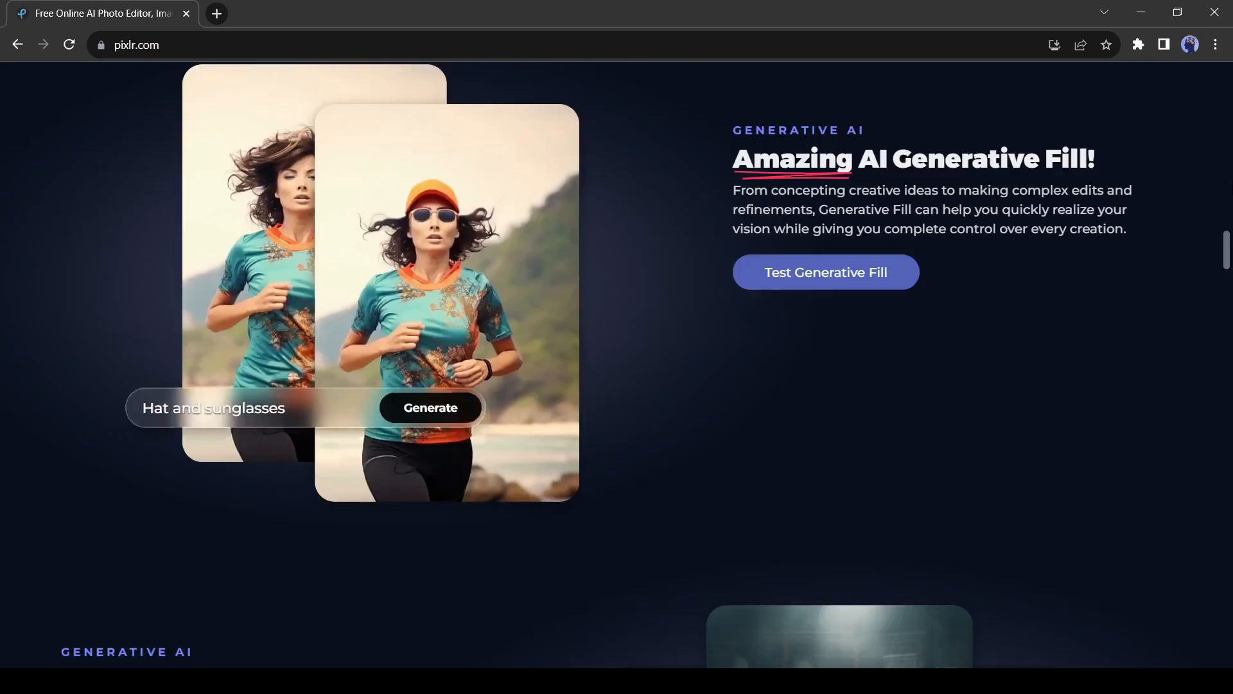
scroll(up, 3)
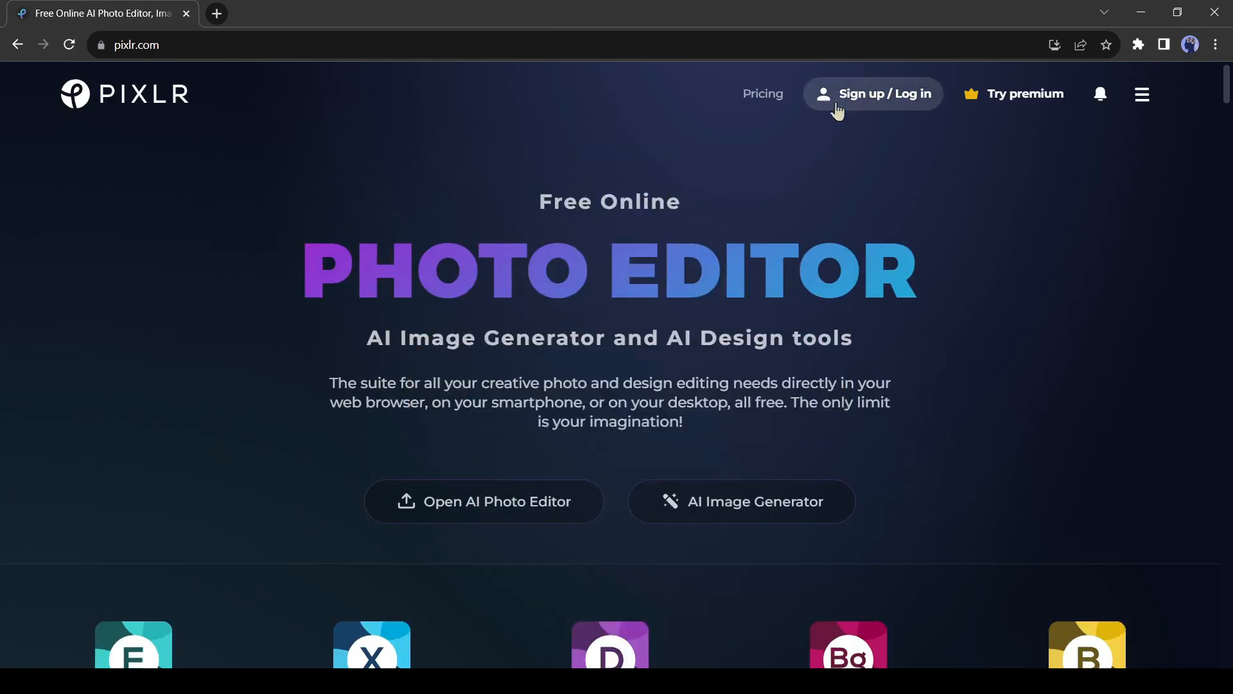
mouse_move(865, 107)
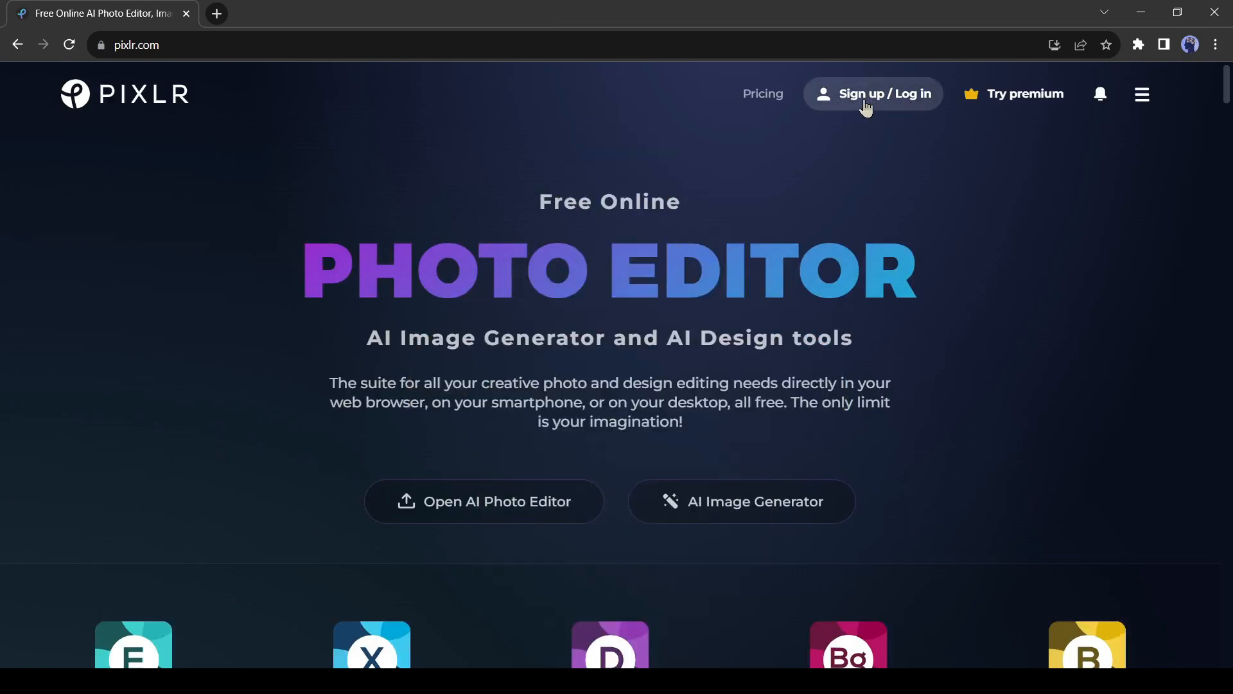
Step: Sign in with a Google account and go to the AI Image Generator
click(871, 94)
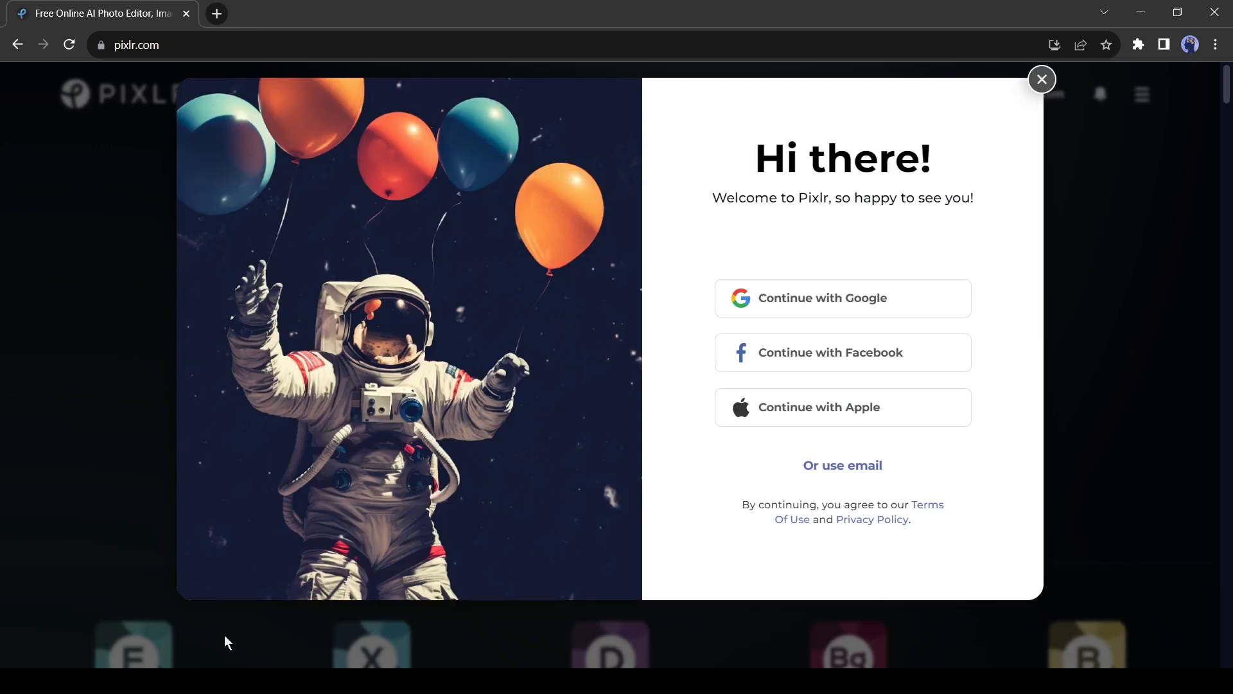
mouse_move(860, 293)
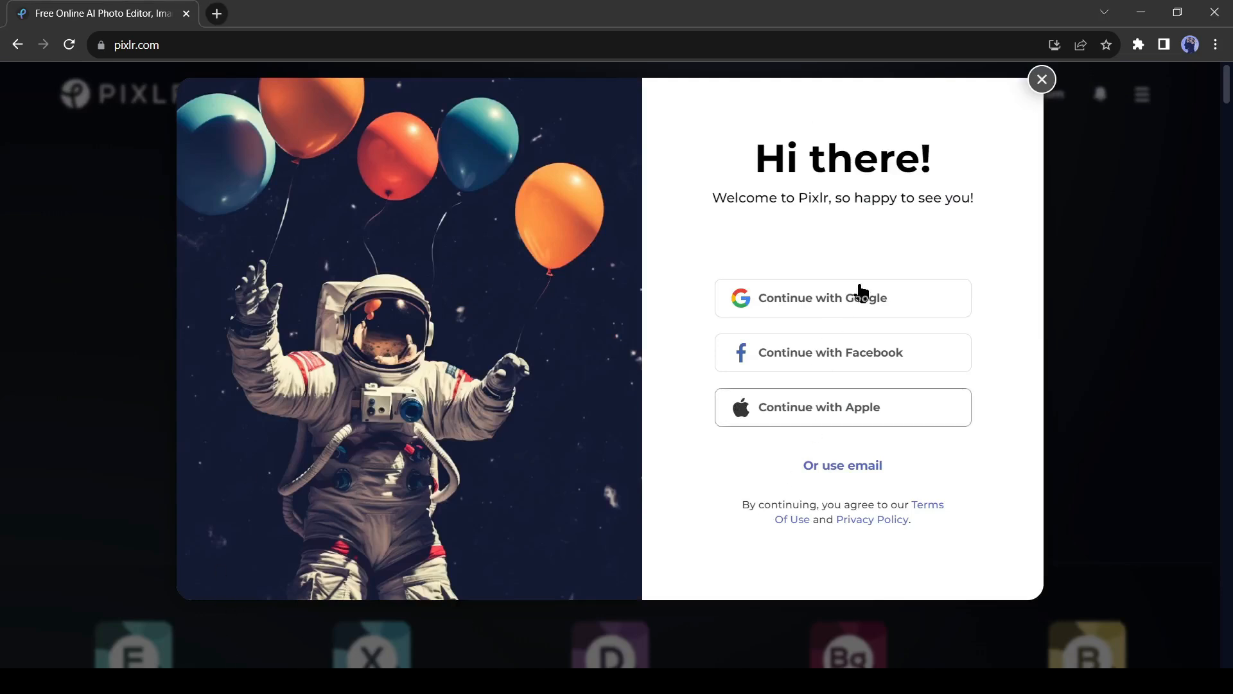
click(1042, 78)
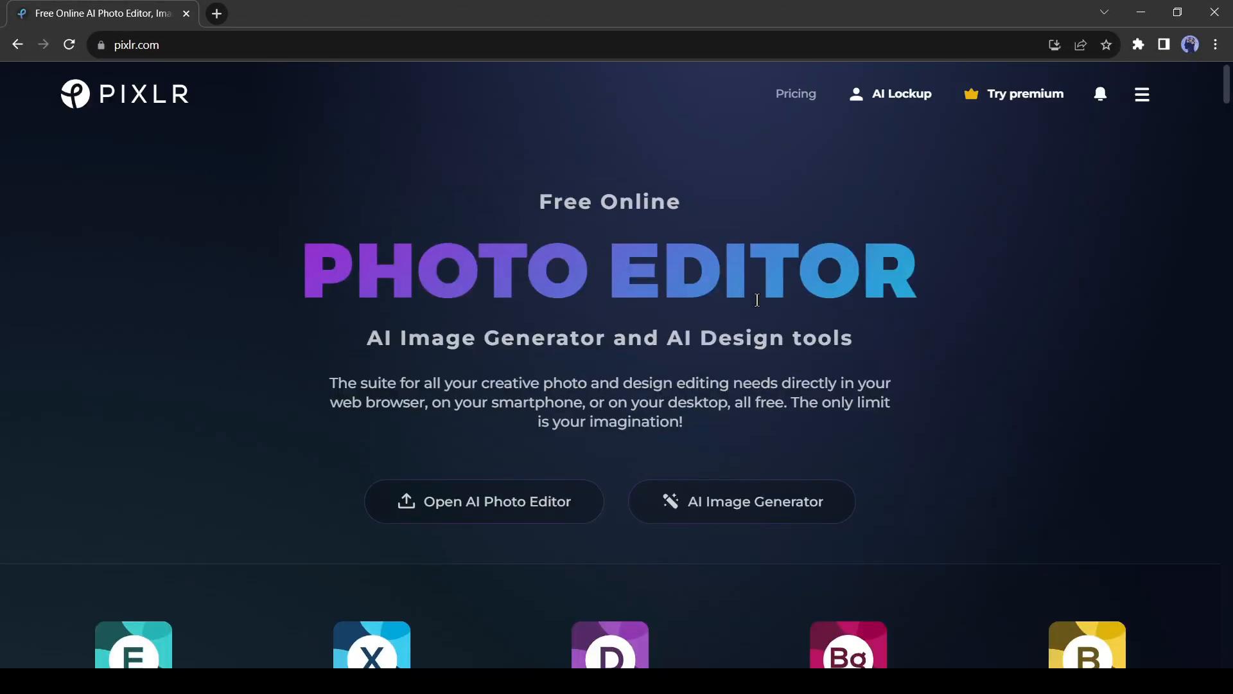
click(740, 501)
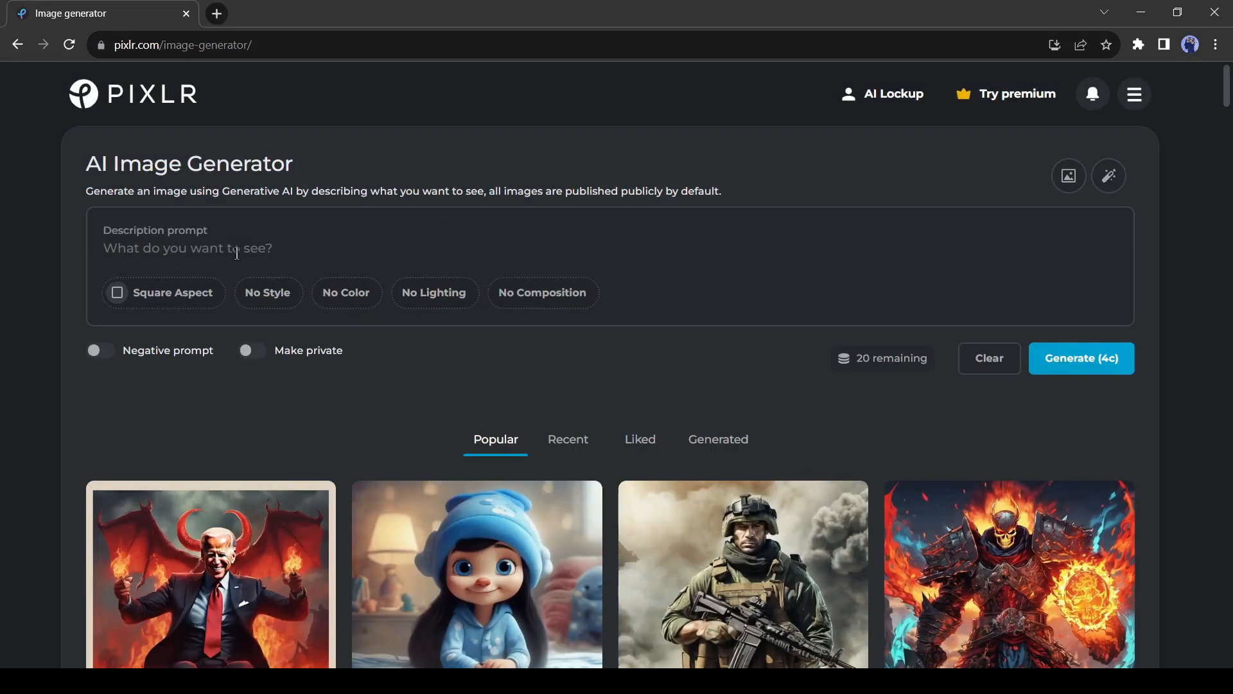
Step: Enter the prompt 'A unicorn in a deep forest' and show the aspect ratio choices
text(A unicorn in a)
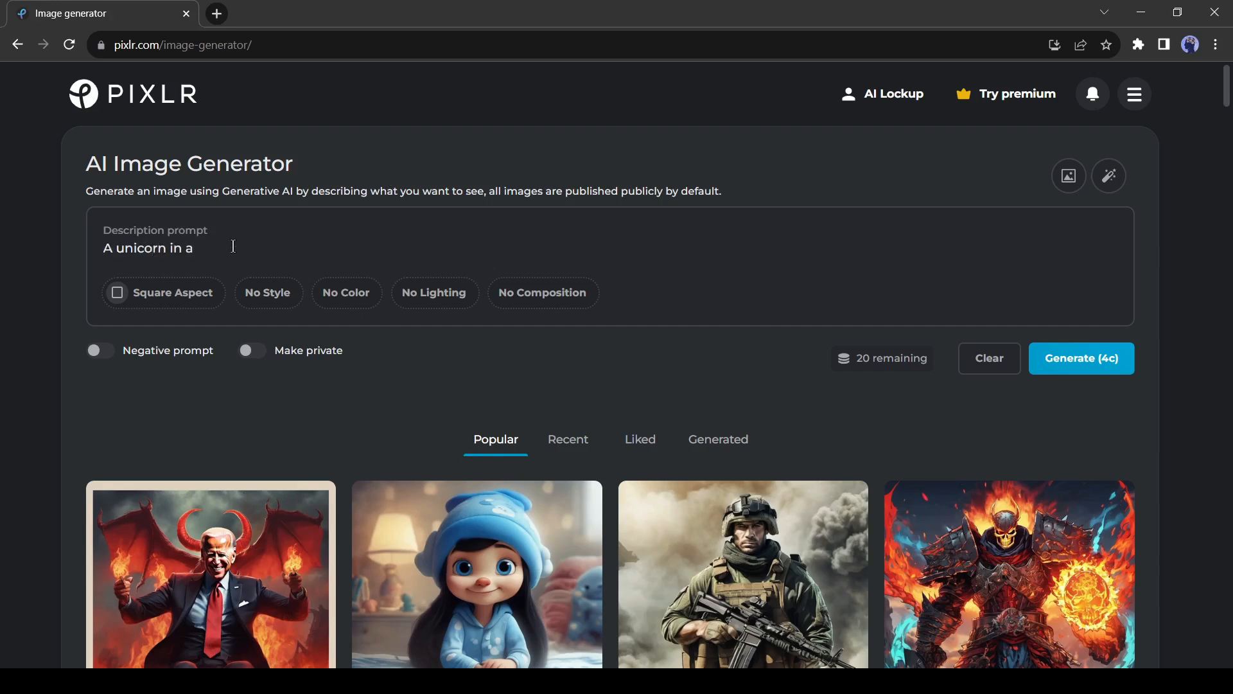
text(deep forest)
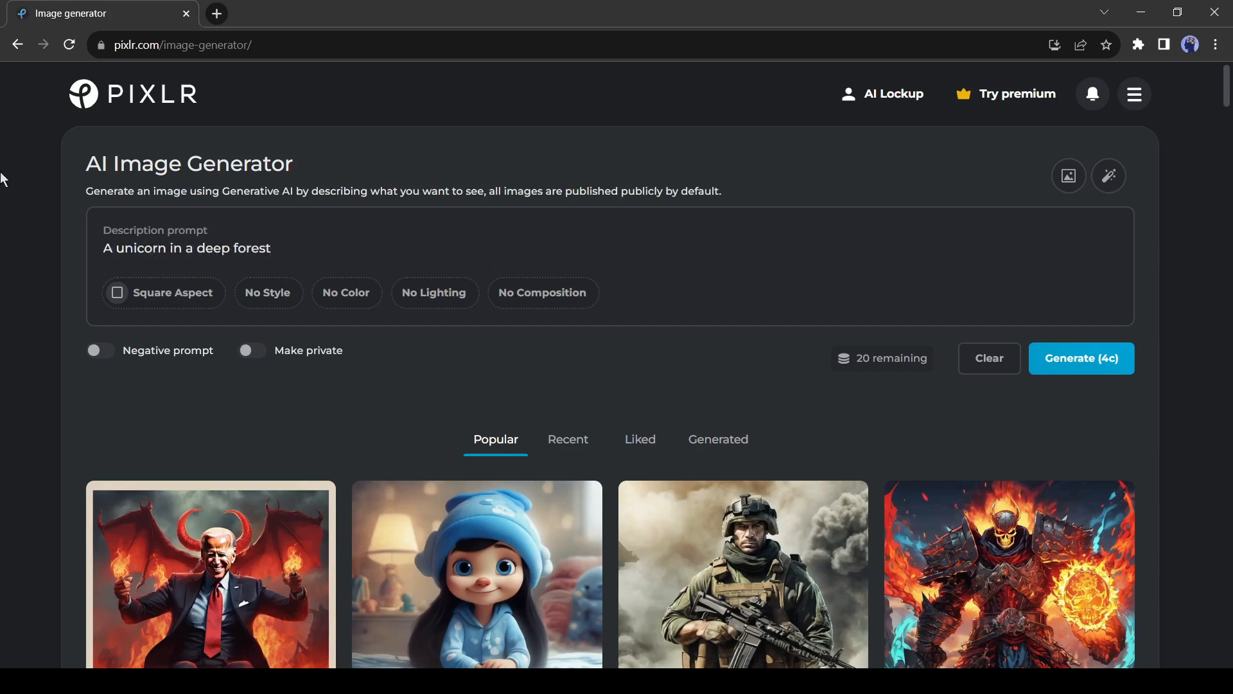
click(164, 293)
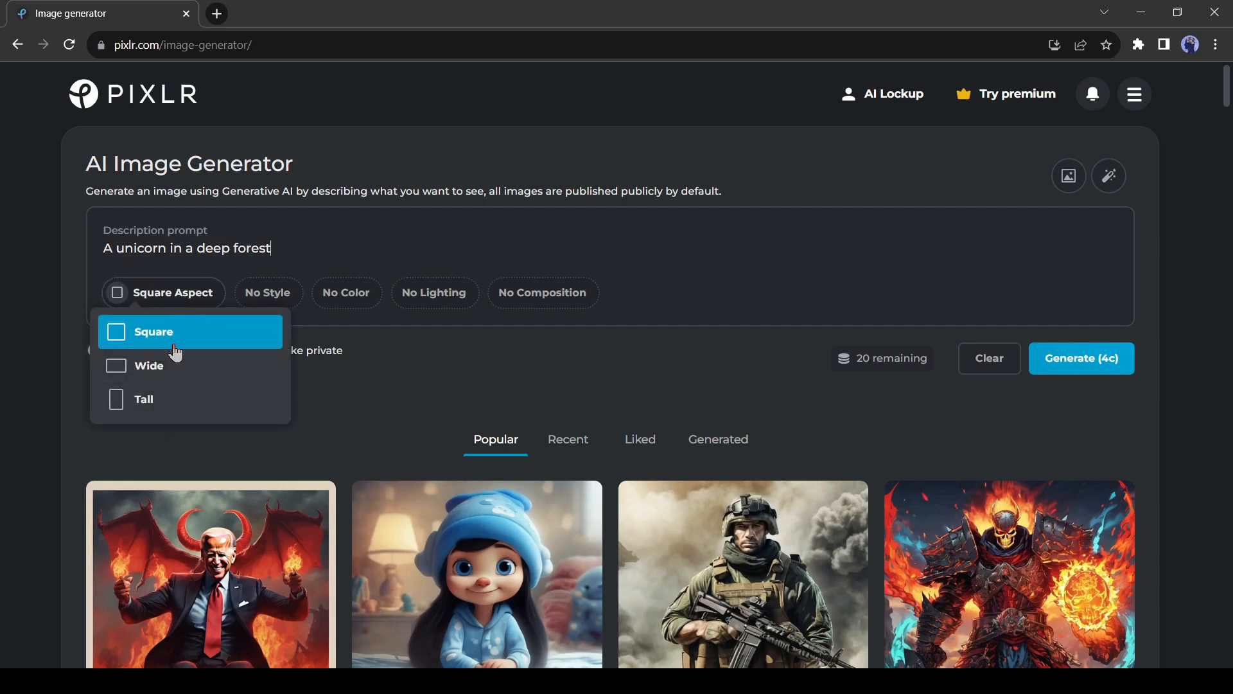
Step: Give the unicorn prompt Fantasy Art style, Pastel Colors, Dramatic lighting and Wide Angle composition
click(267, 291)
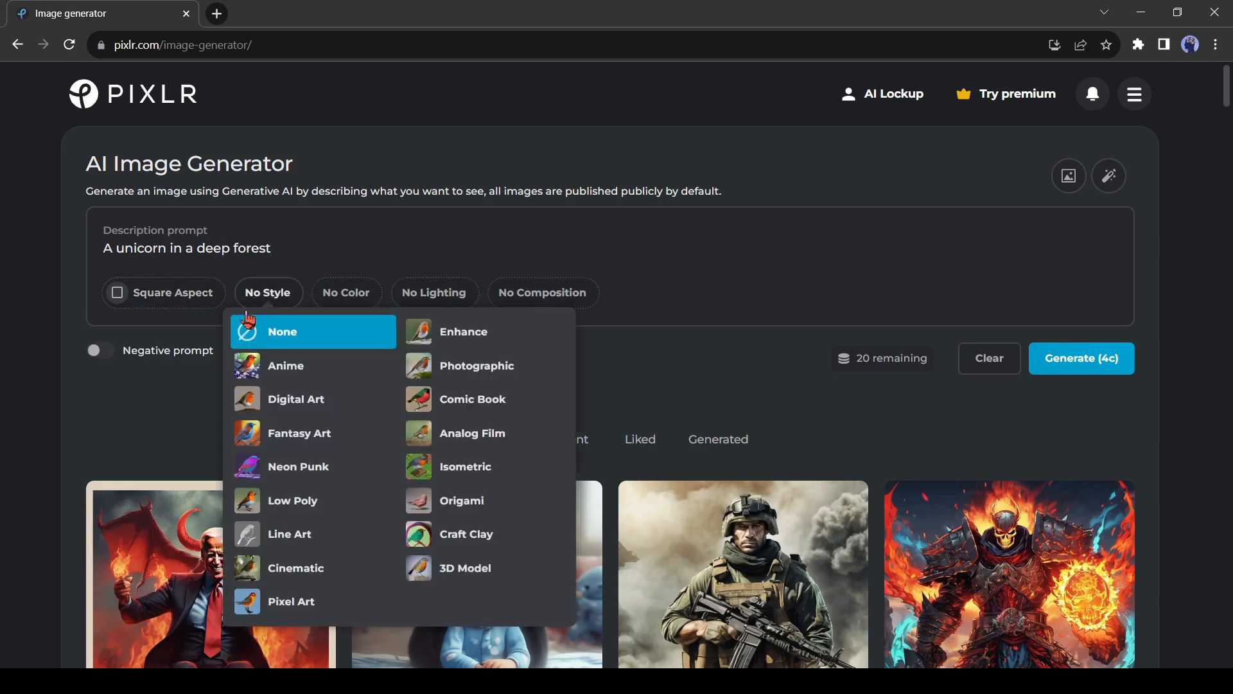
mouse_move(299, 433)
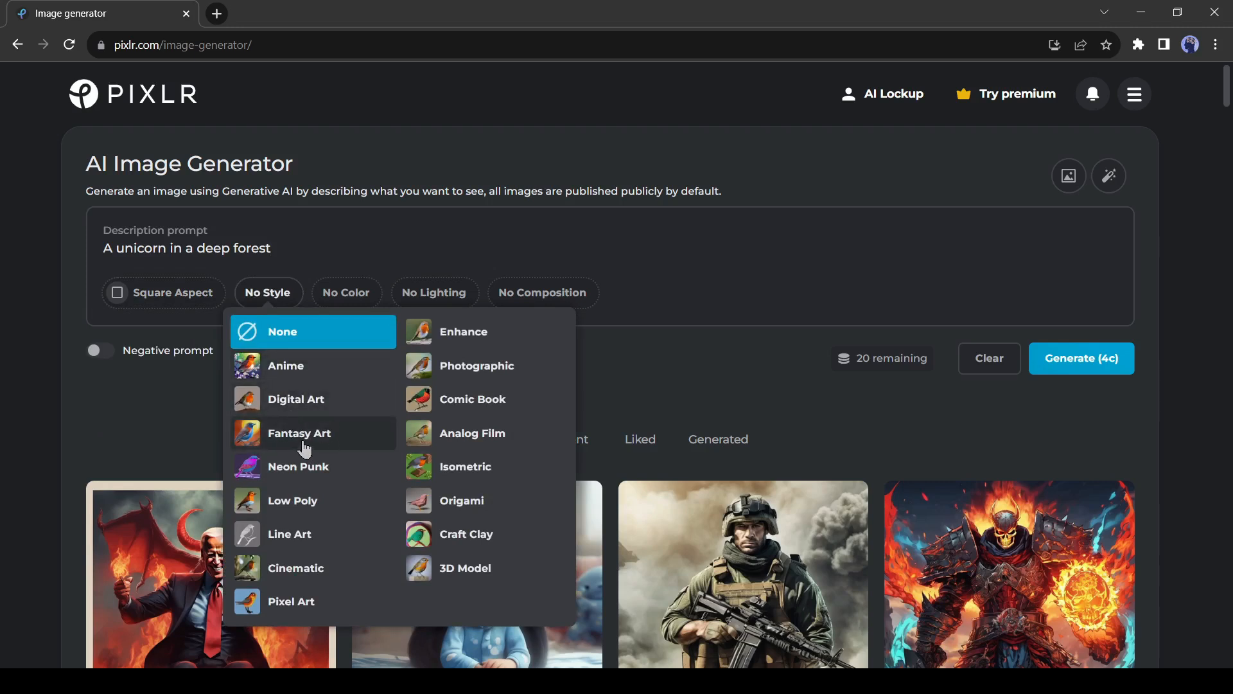
mouse_move(267, 589)
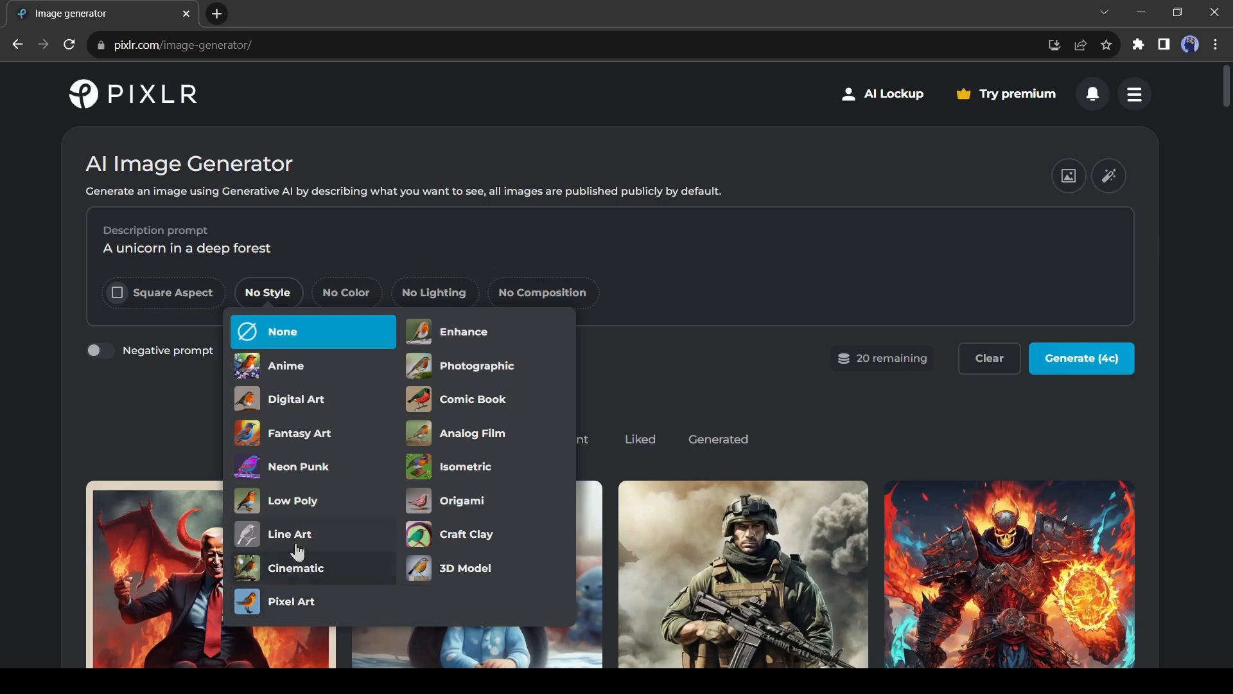
mouse_move(311, 511)
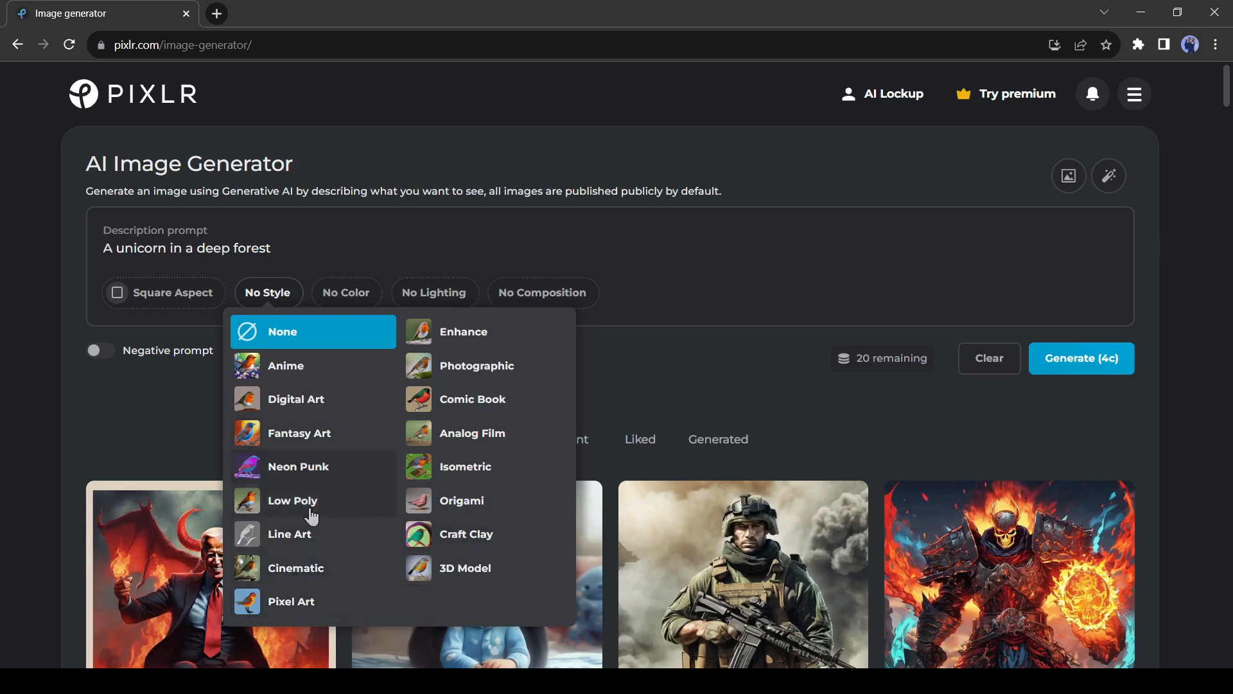
mouse_move(309, 452)
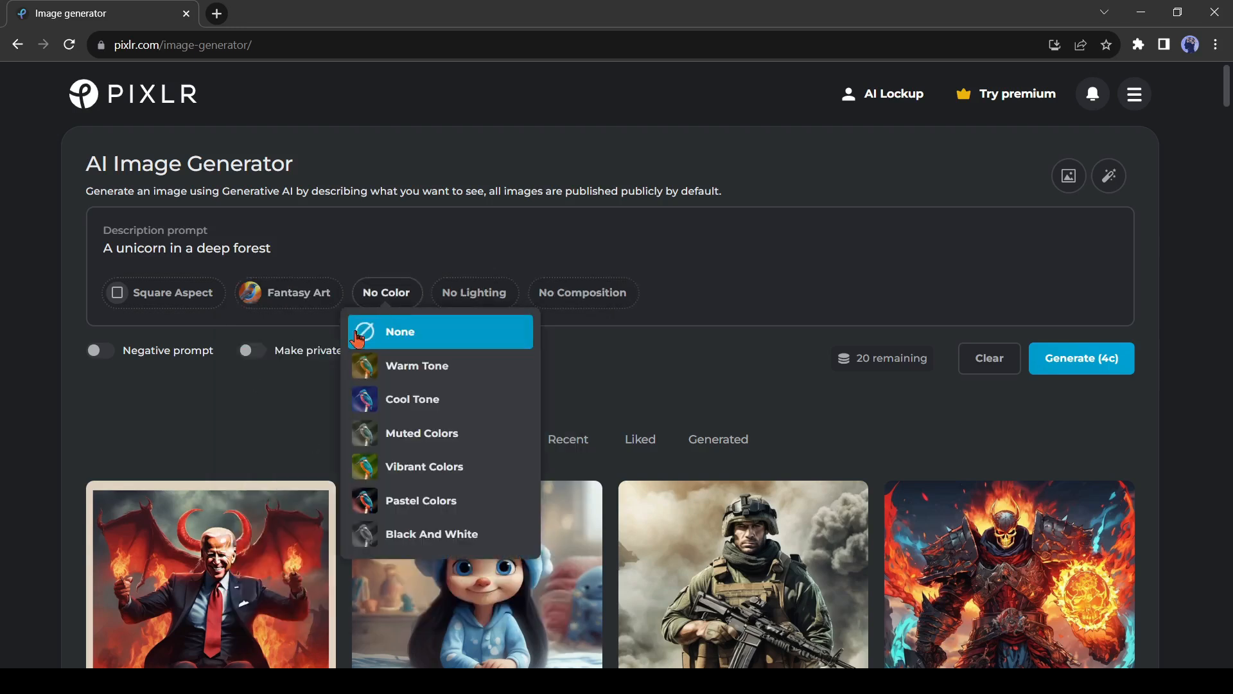
mouse_move(408, 534)
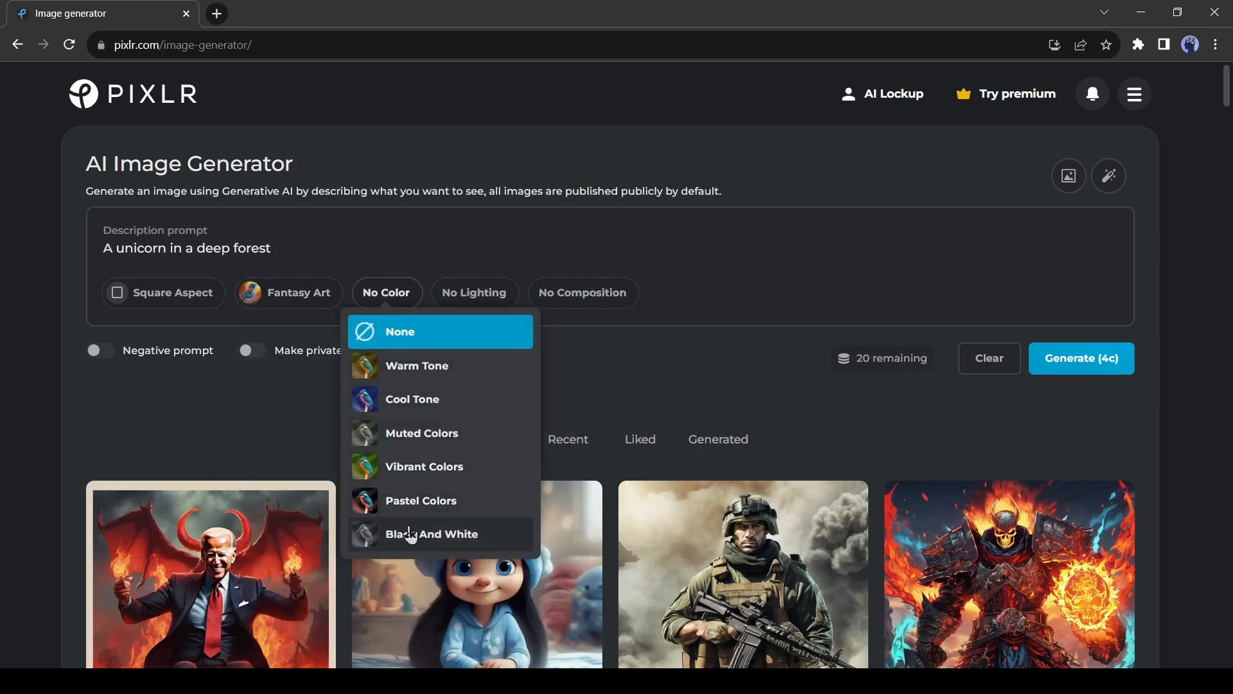
click(421, 499)
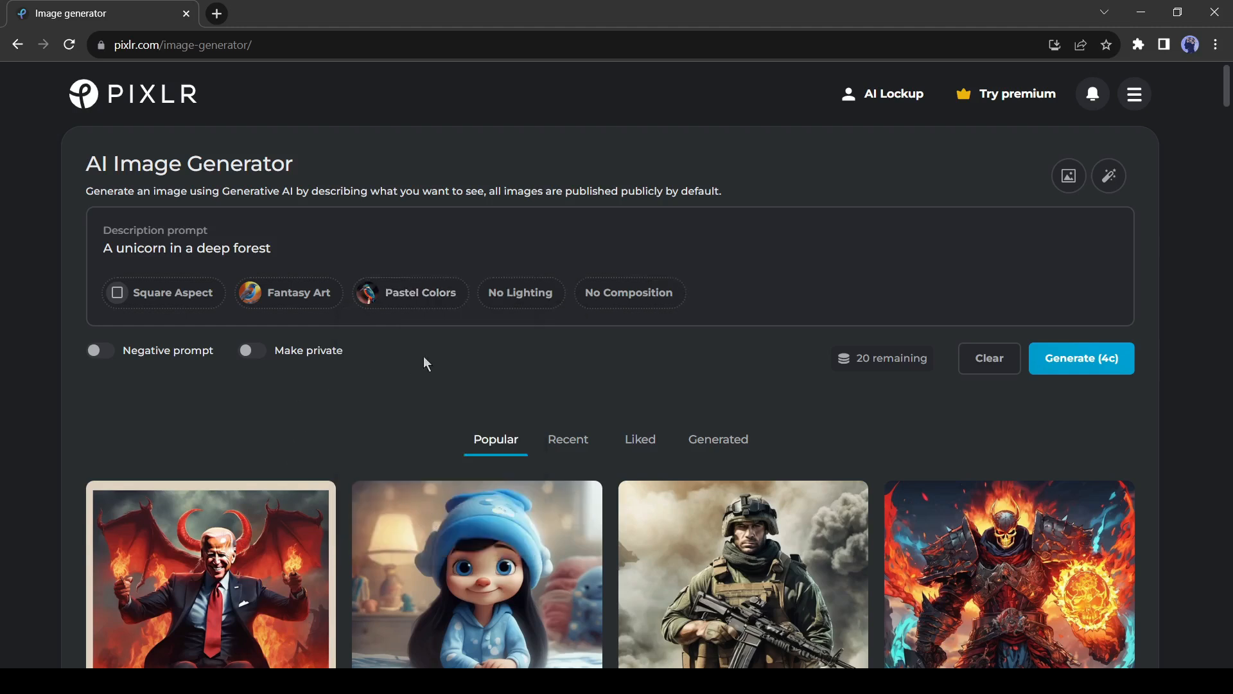
click(520, 292)
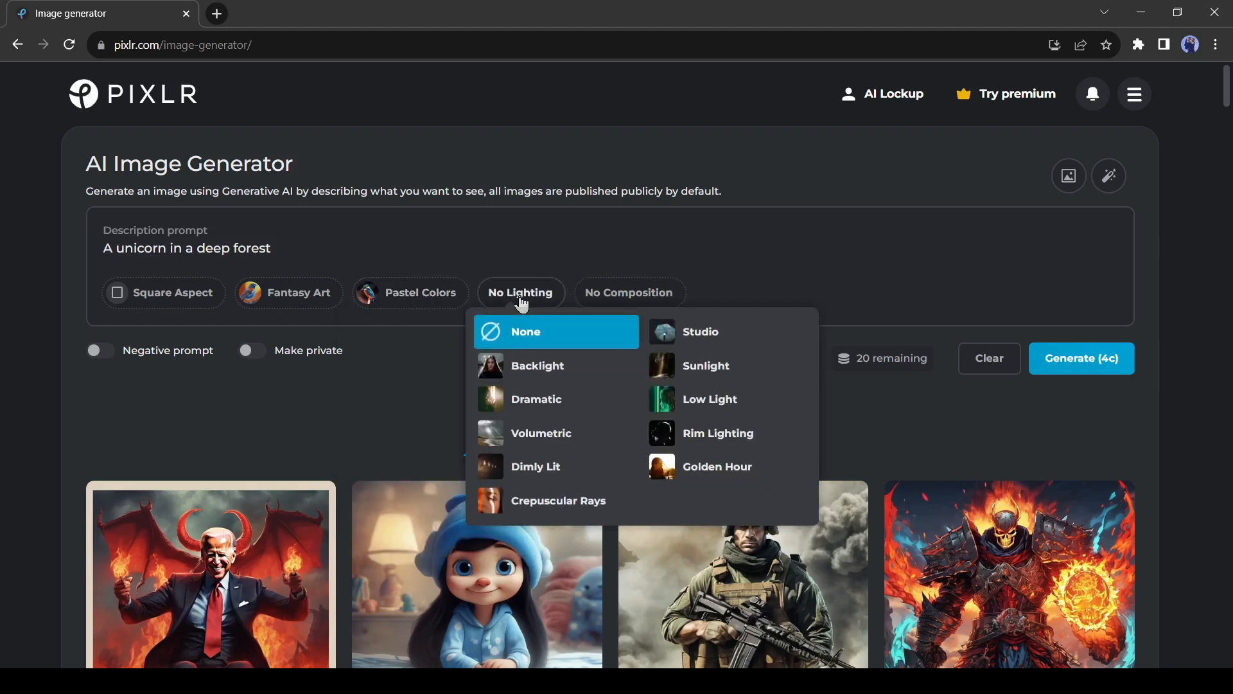
mouse_move(535, 418)
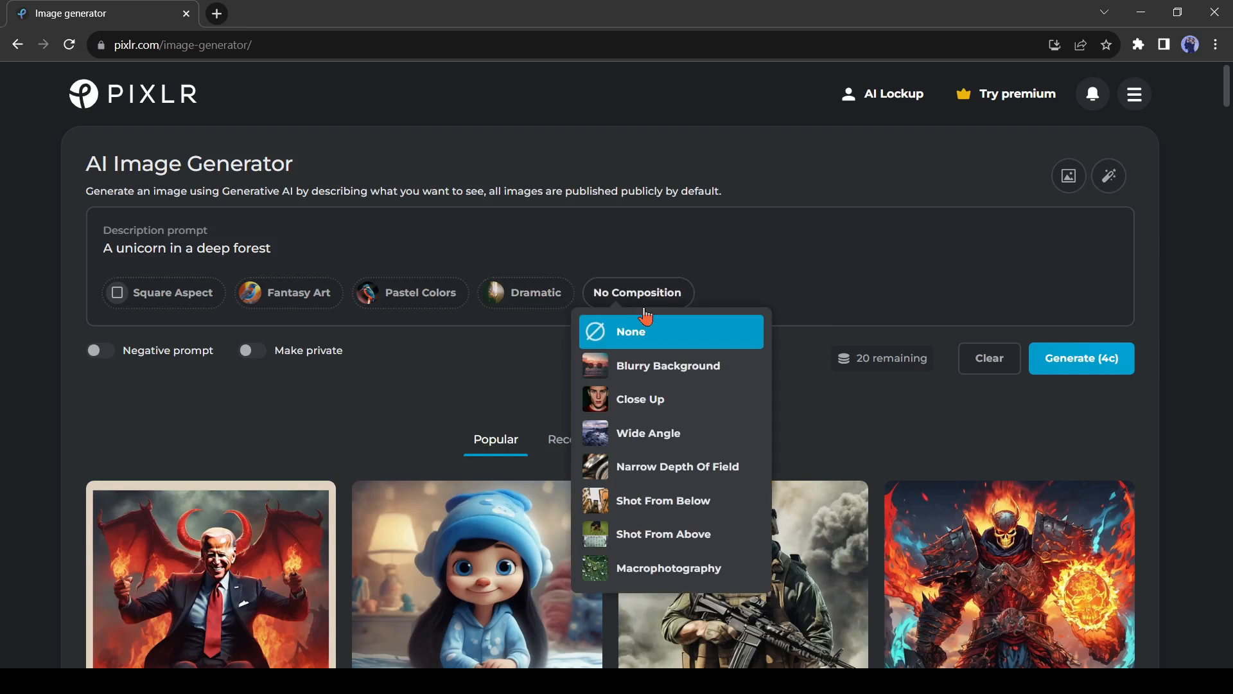
mouse_move(699, 394)
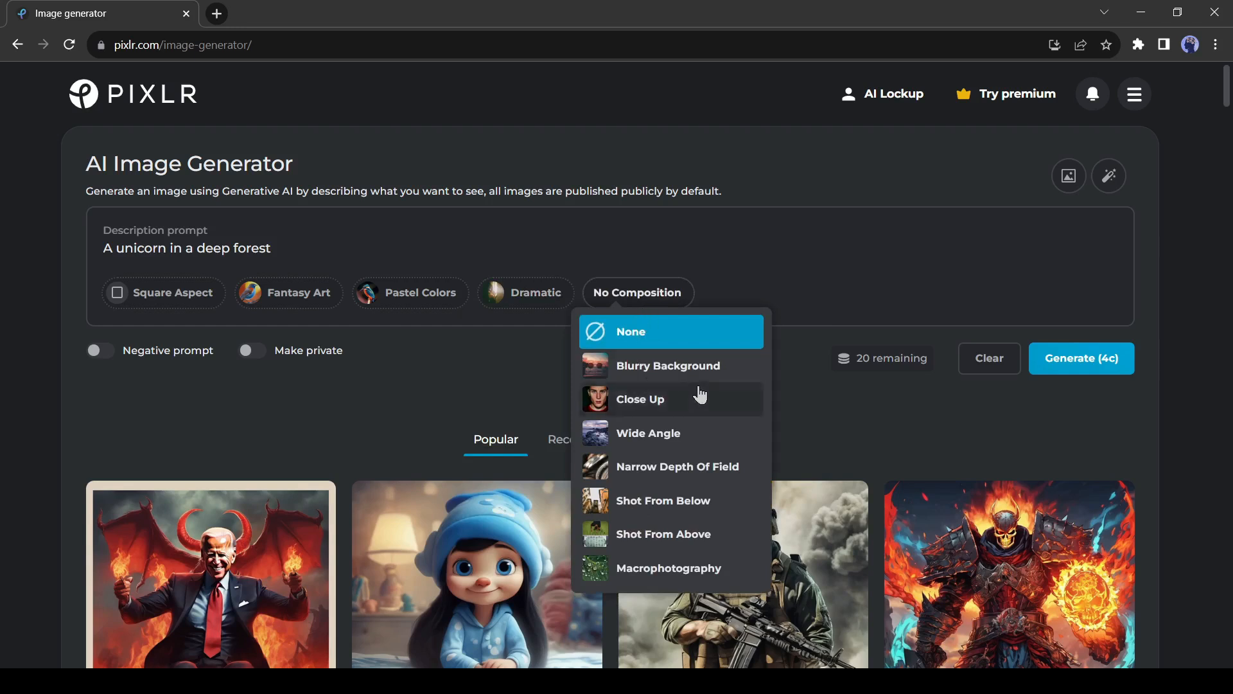
mouse_move(698, 412)
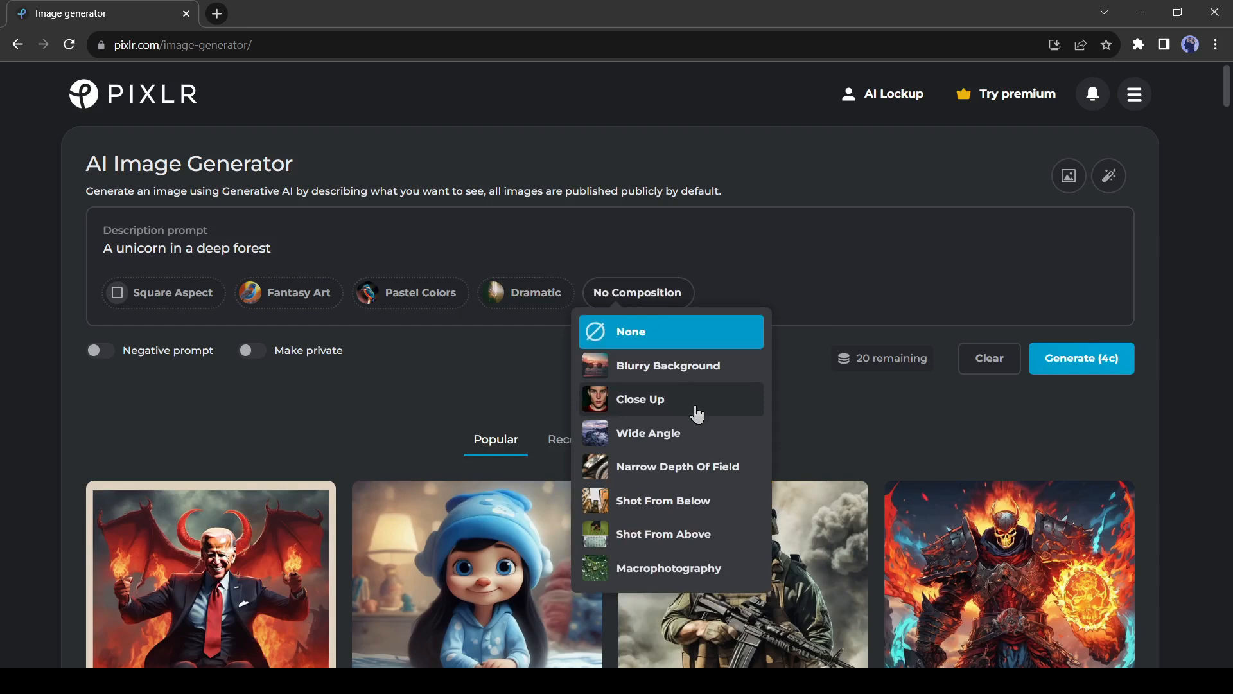
mouse_move(695, 446)
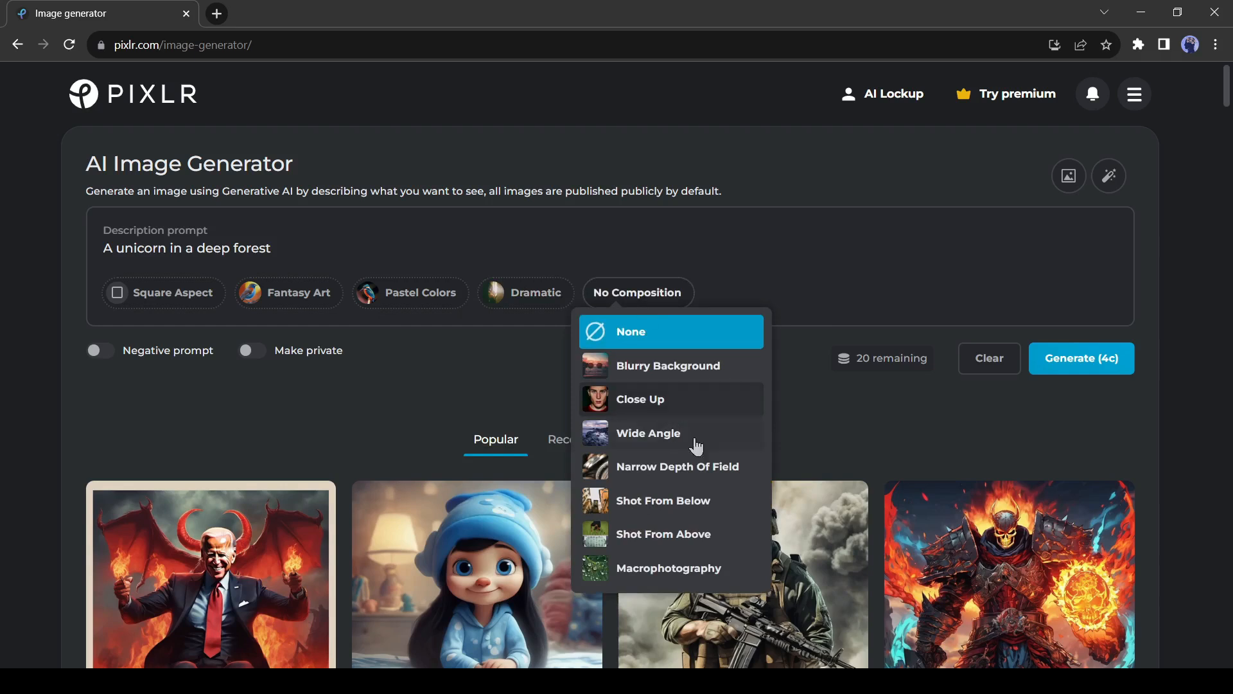
mouse_move(713, 454)
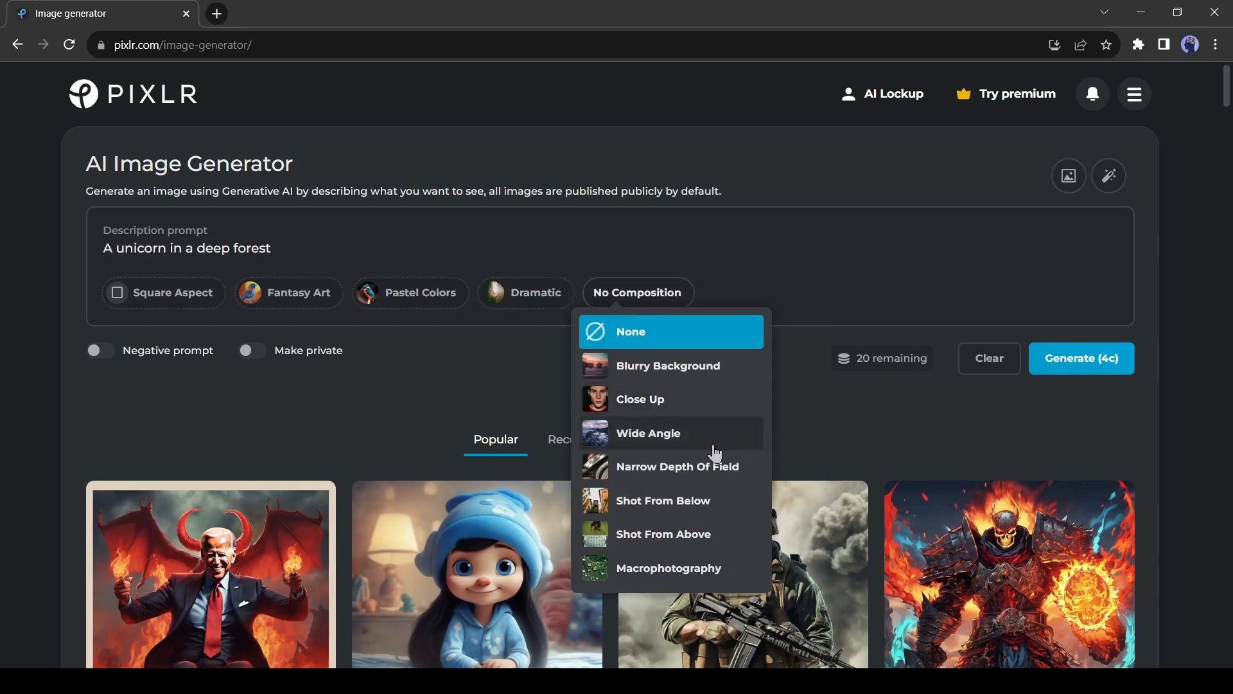
mouse_move(727, 451)
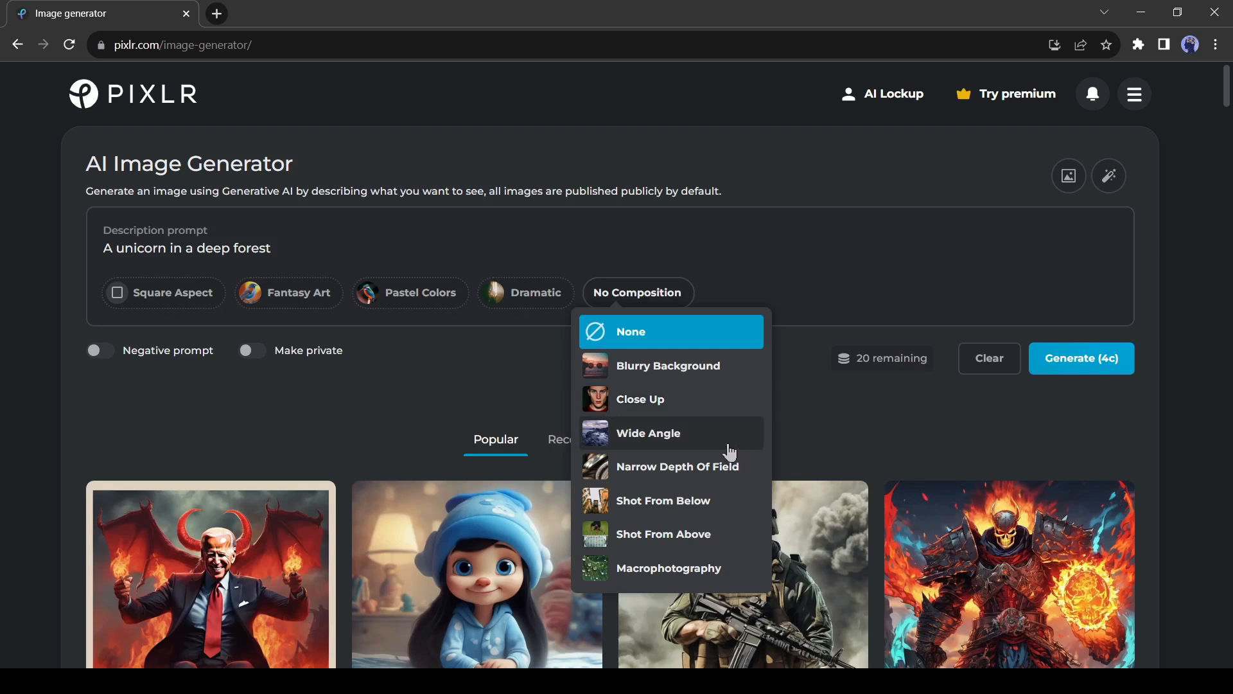
mouse_move(636, 574)
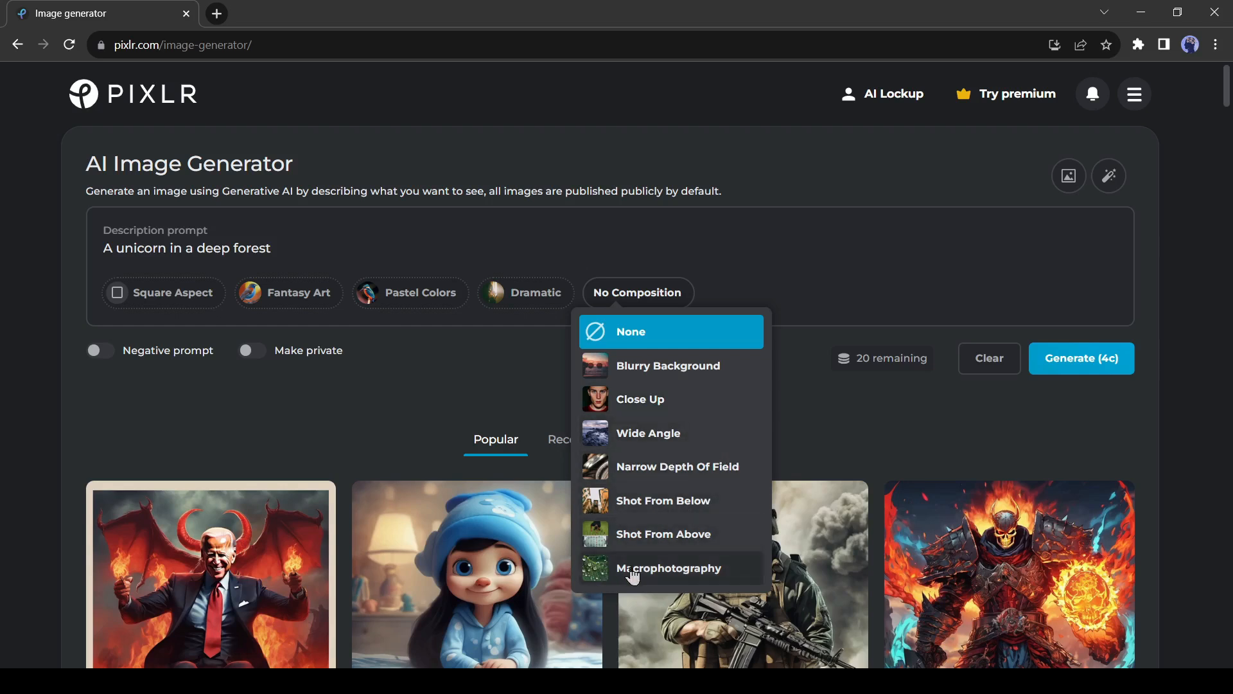
click(648, 432)
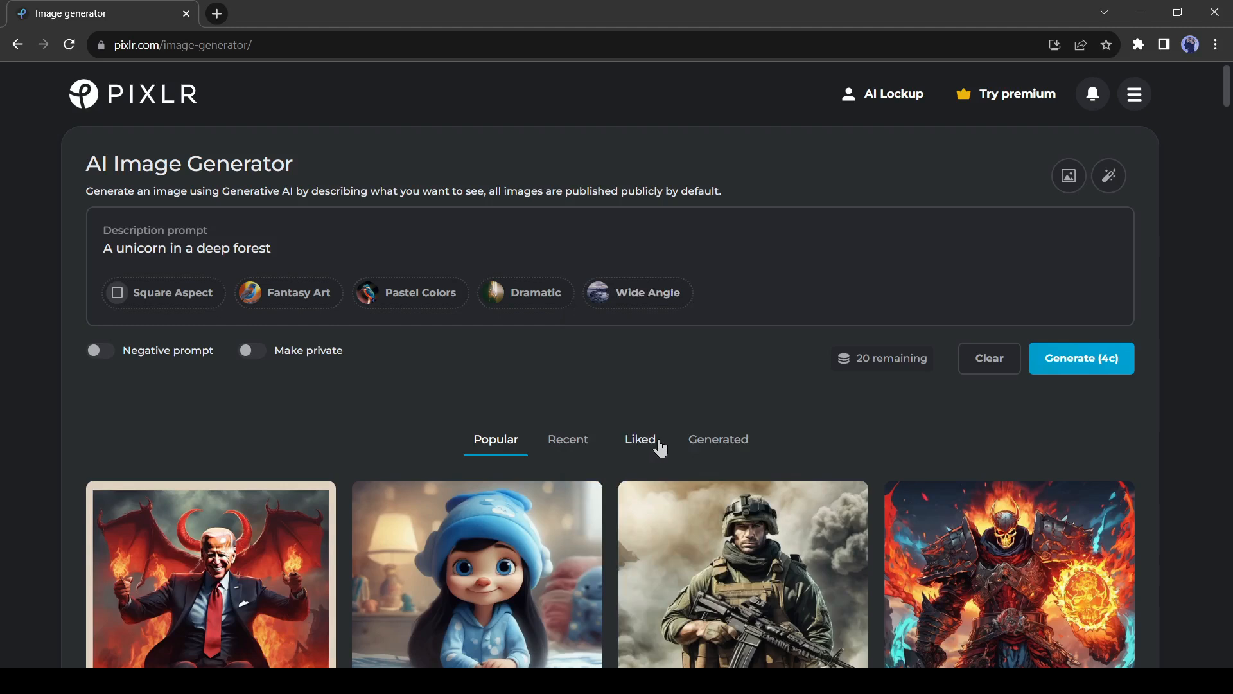
Step: Toggle the negative prompt on and off, then generate four unicorn images
click(100, 350)
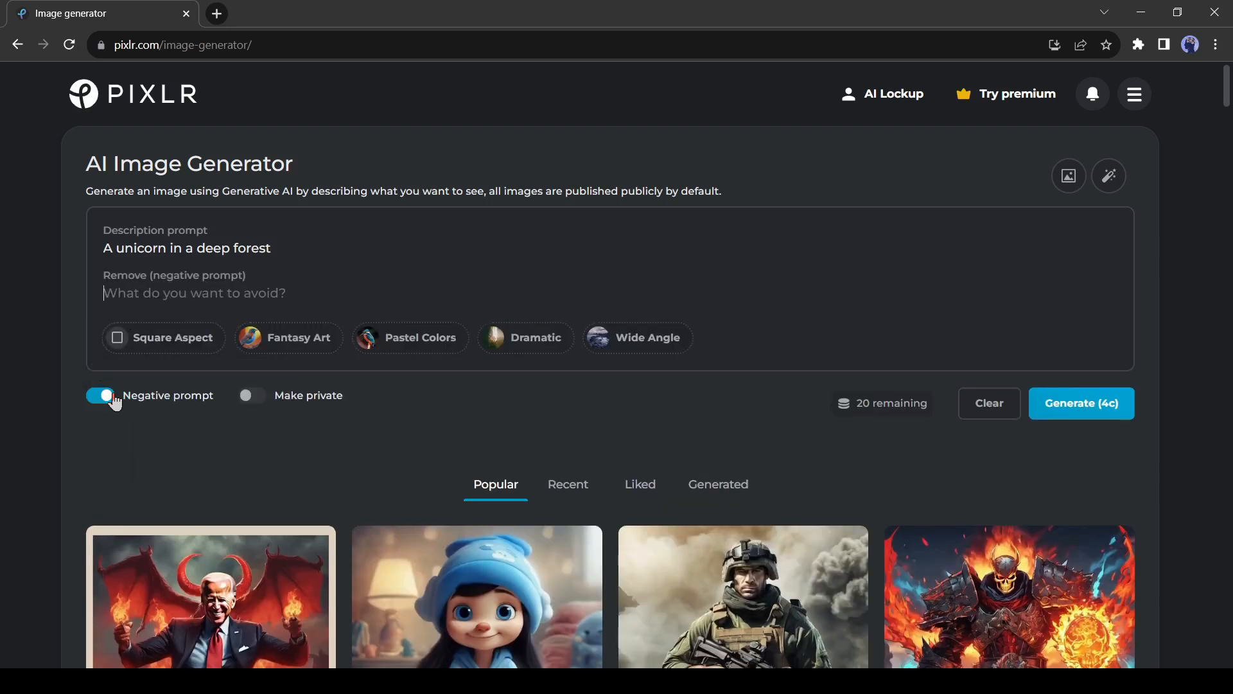
click(99, 394)
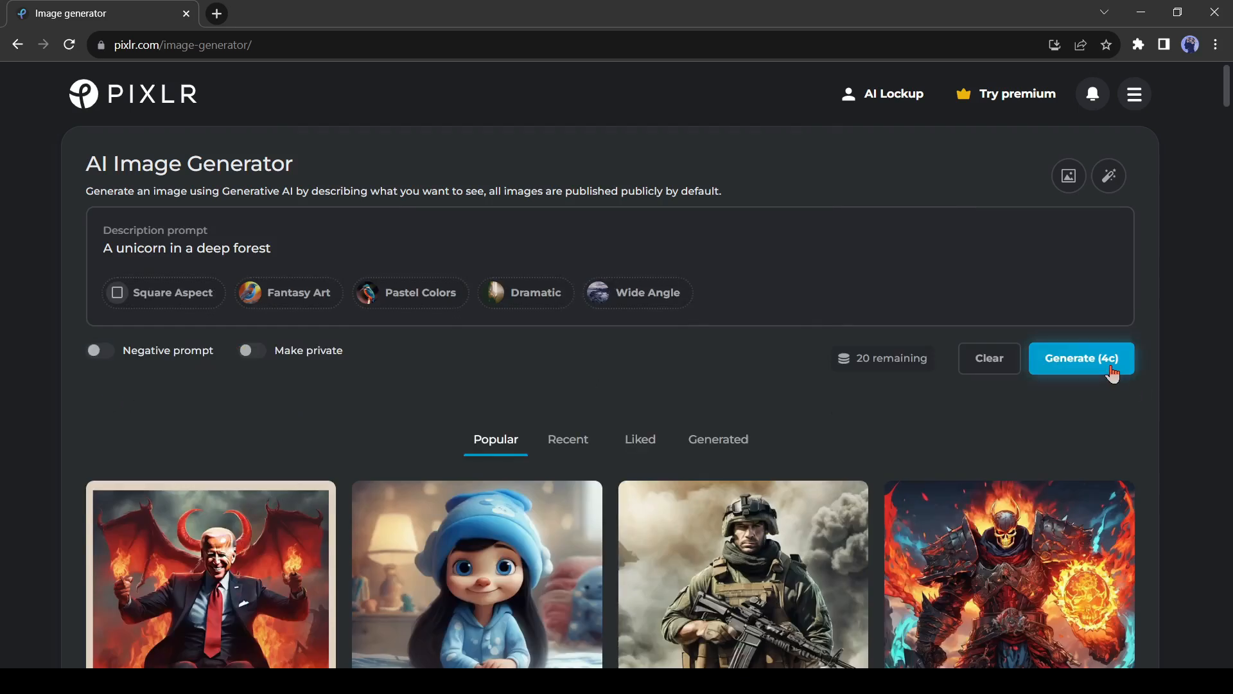
click(1082, 359)
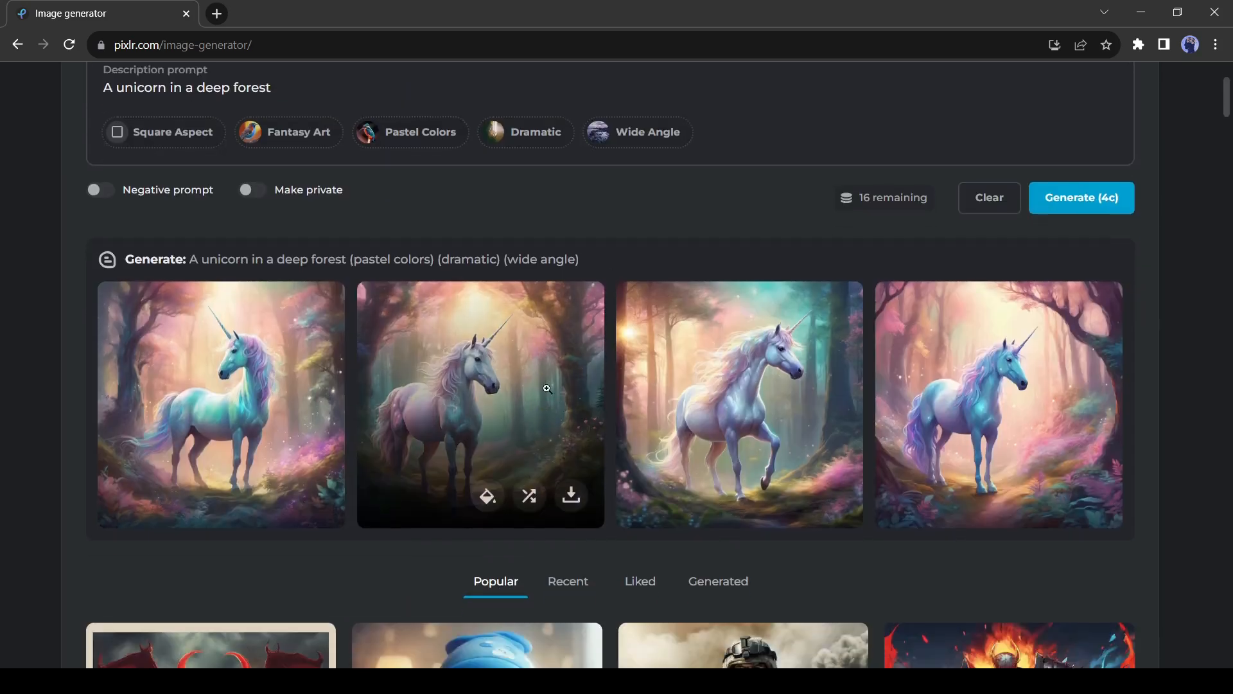
mouse_move(529, 496)
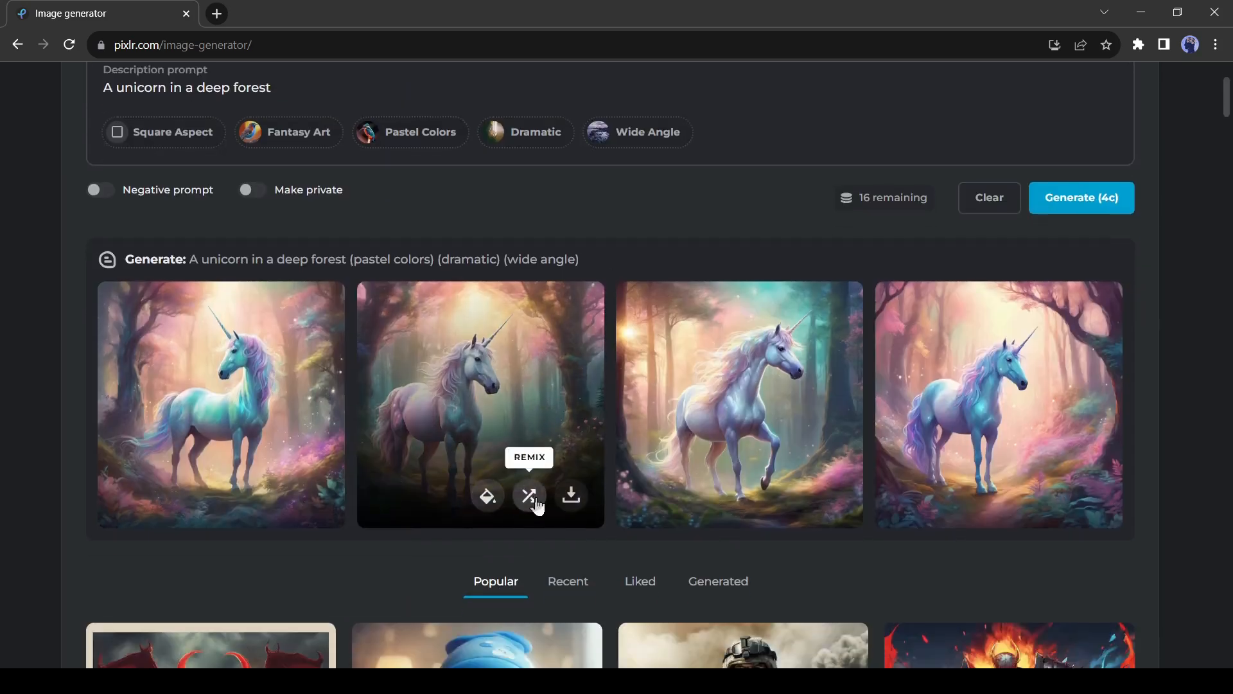
mouse_move(570, 497)
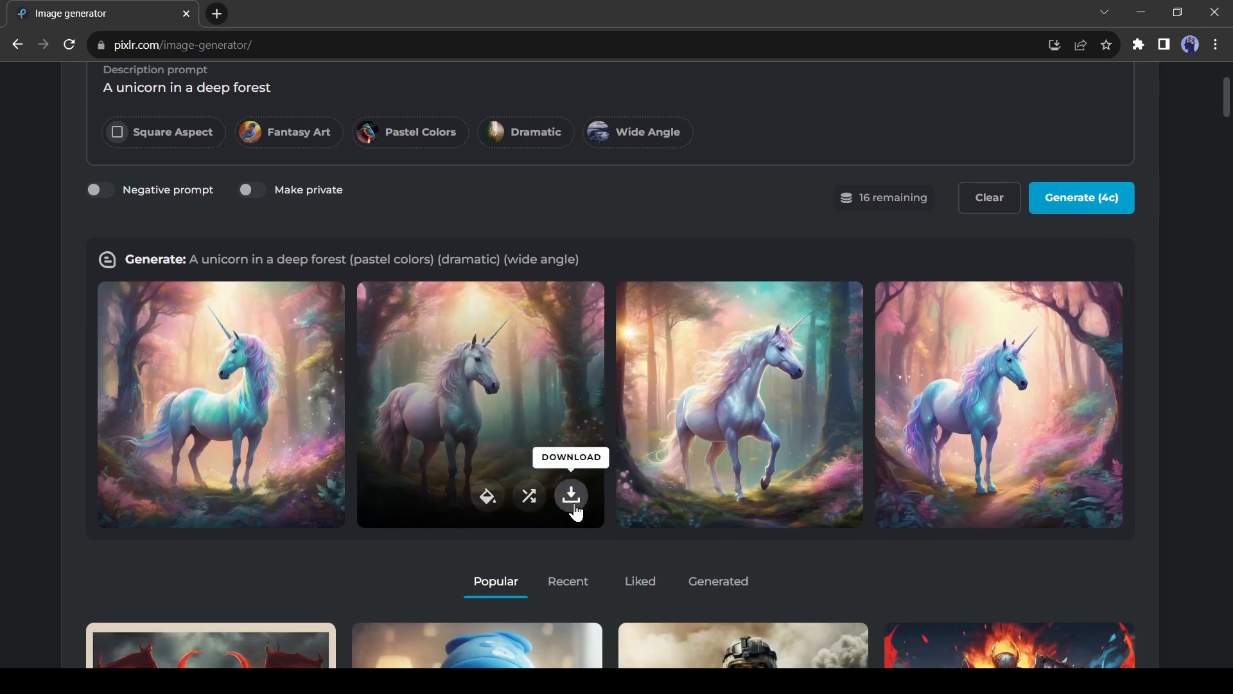
mouse_move(893, 393)
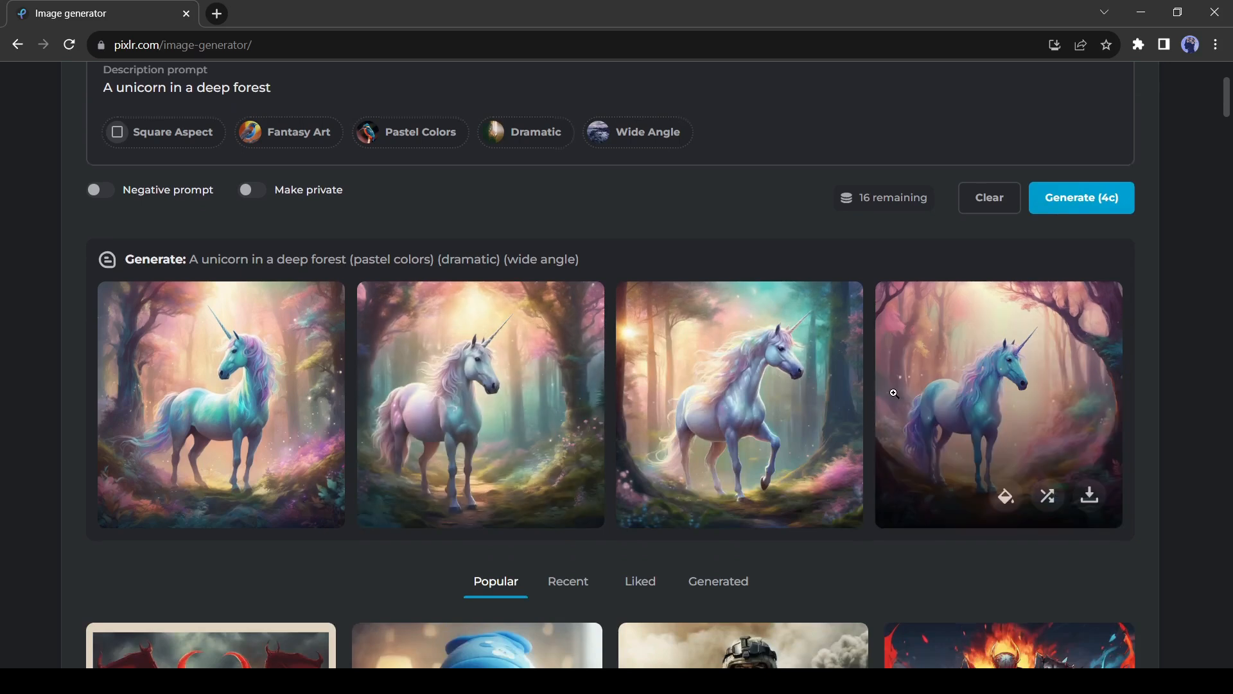
scroll(up, 3)
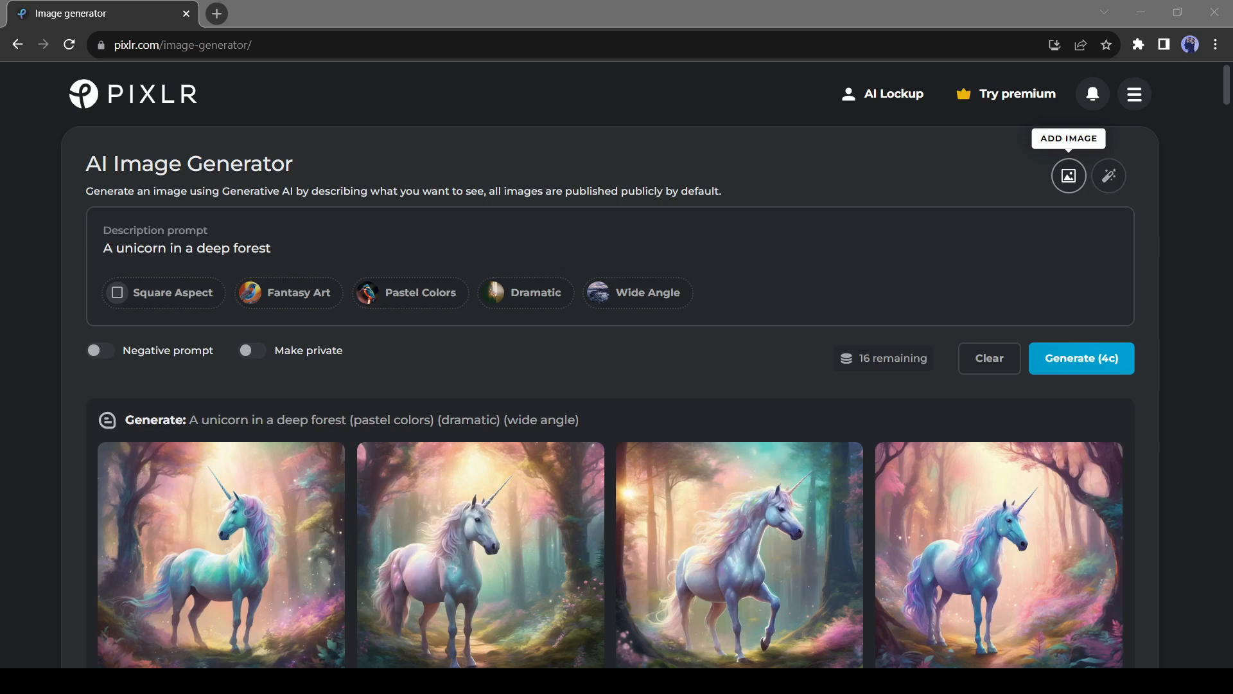
Step: Attach the hummingbird reference photo and enter the prompt about a hummingbird on a branch with yellow flowers
click(1067, 174)
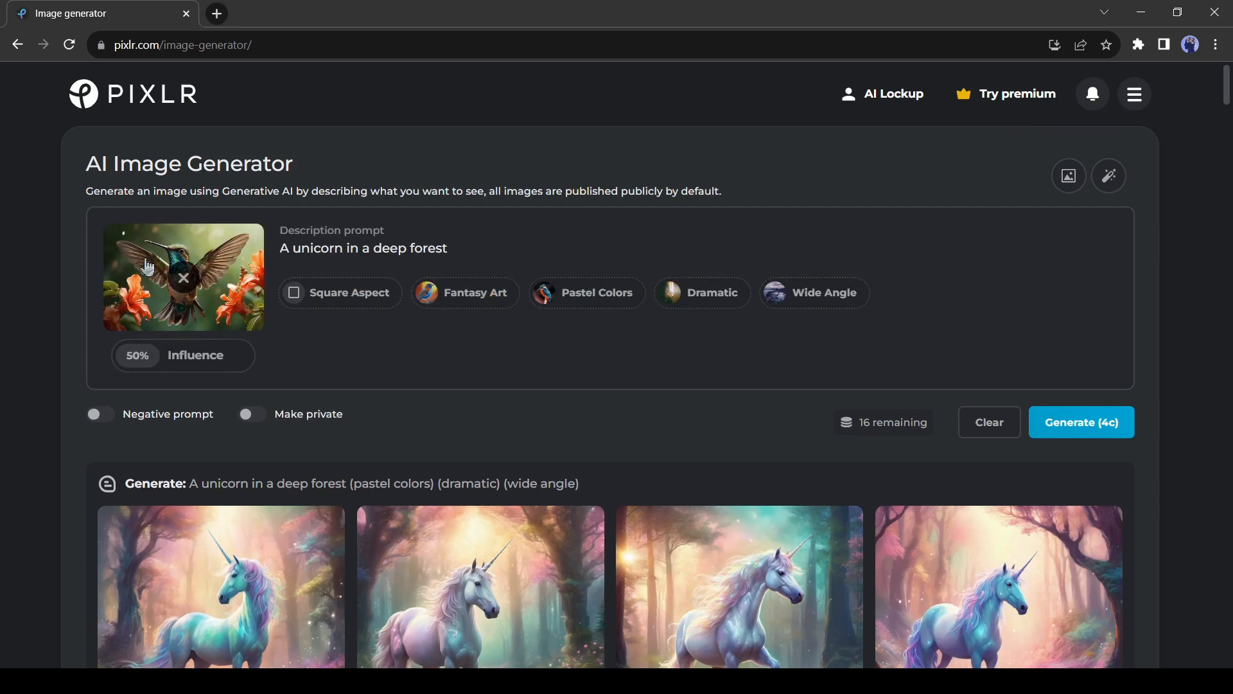
text(A hummingbird)
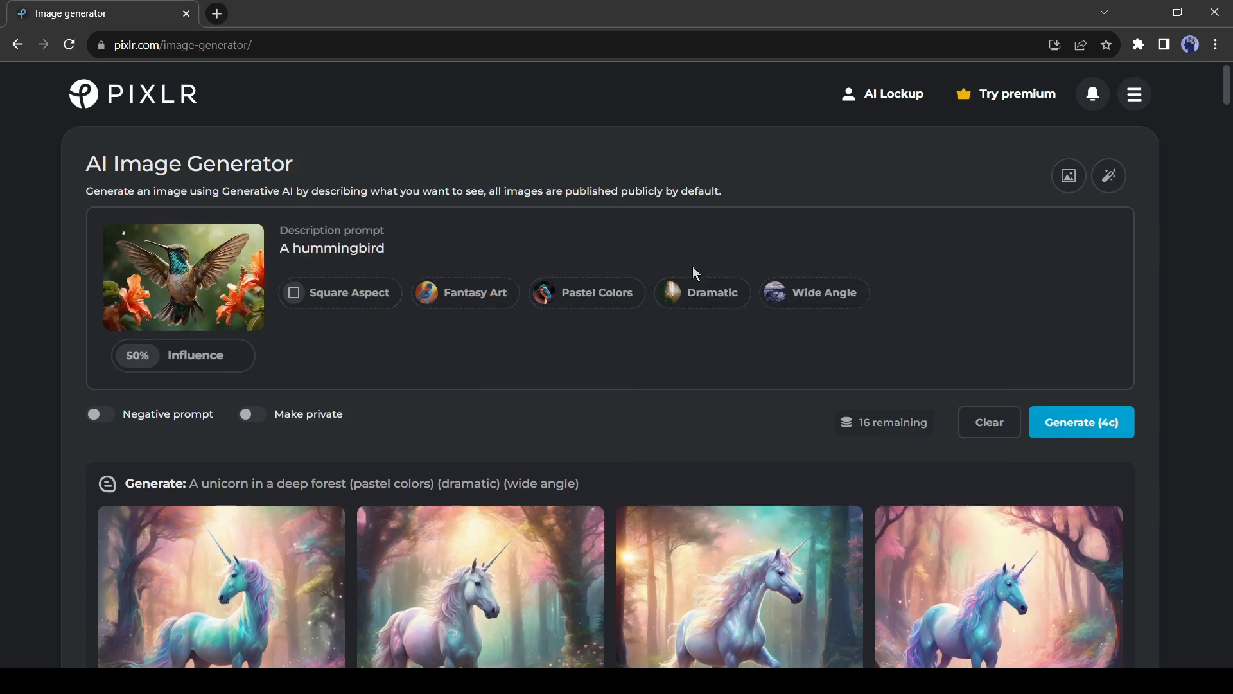
text(is setting on branch of a)
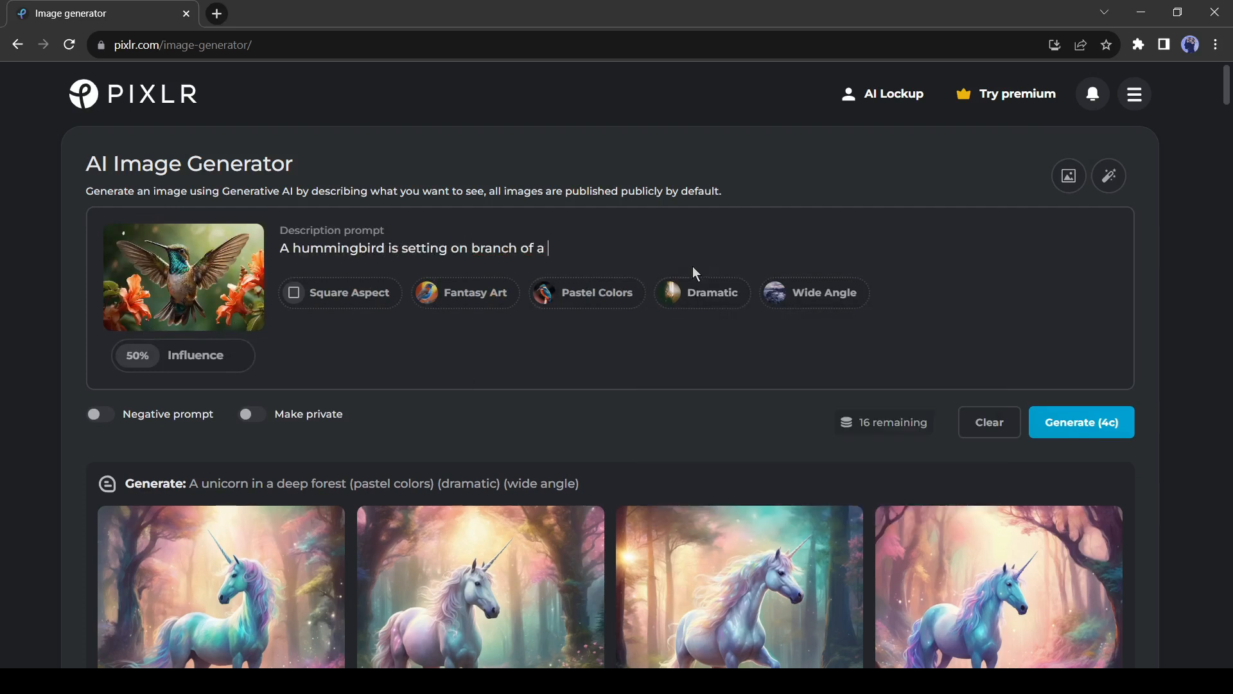
text(tree, Yellow flowers i)
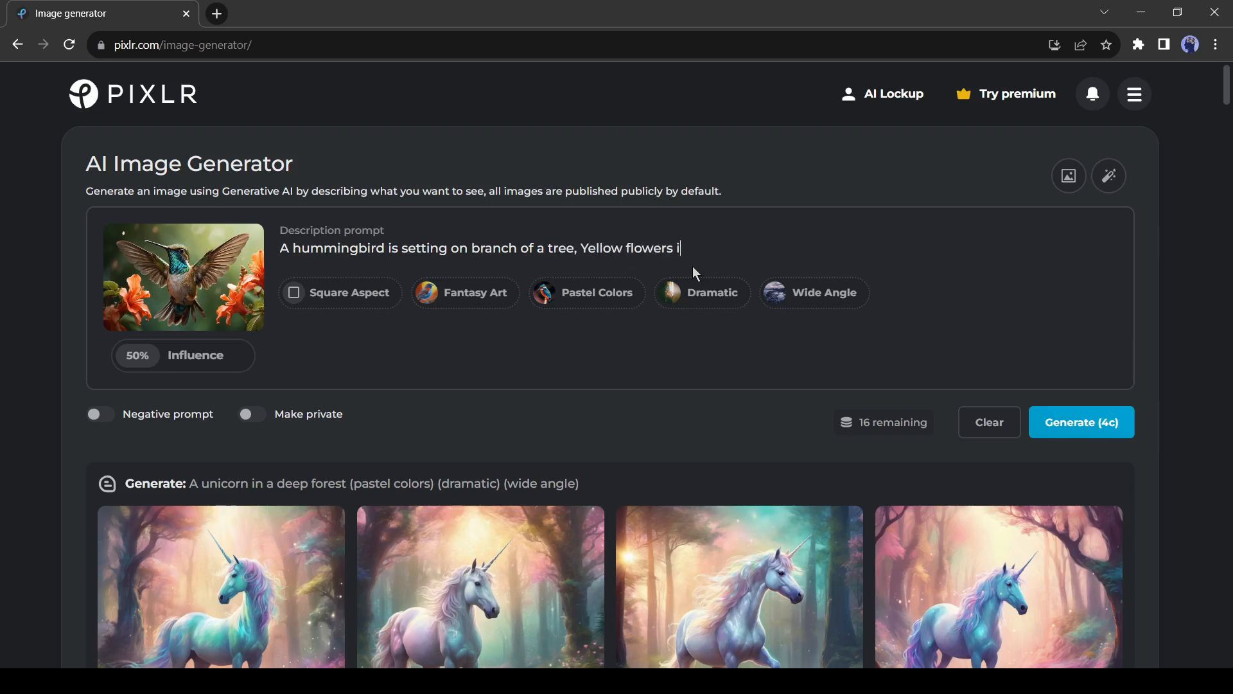
Step: Choose Photographic, Vibrant Colors and Sunlight, then generate the hummingbird images
click(596, 293)
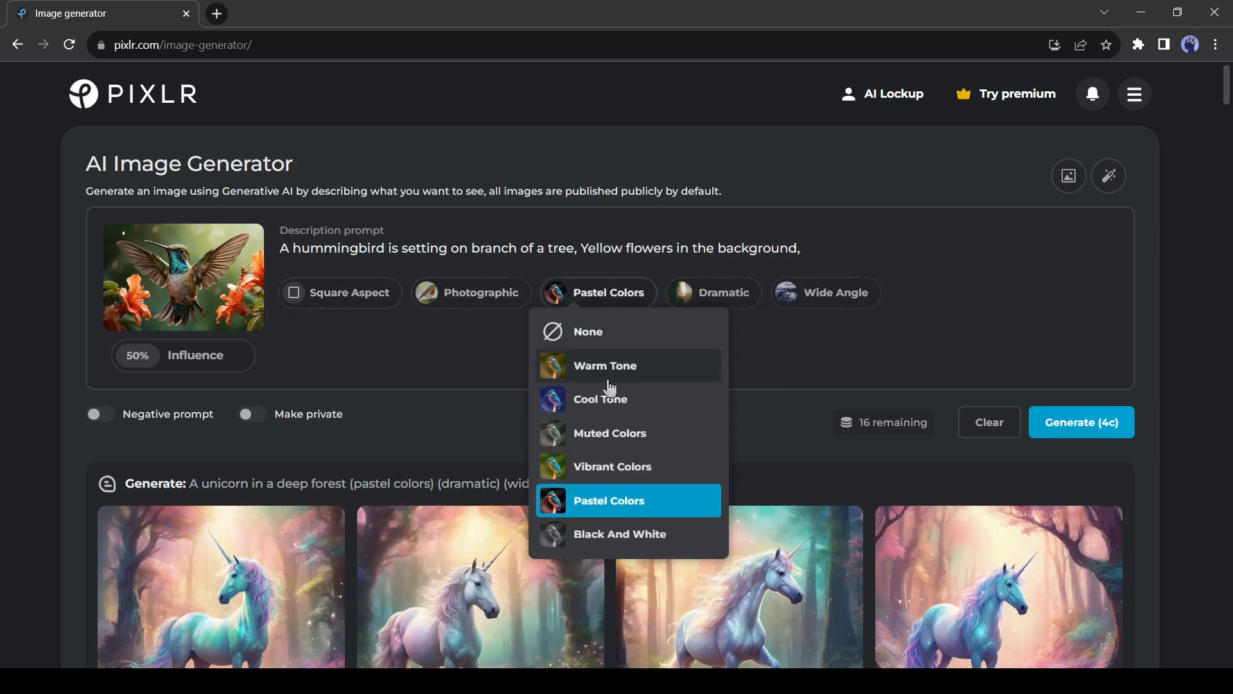
click(826, 293)
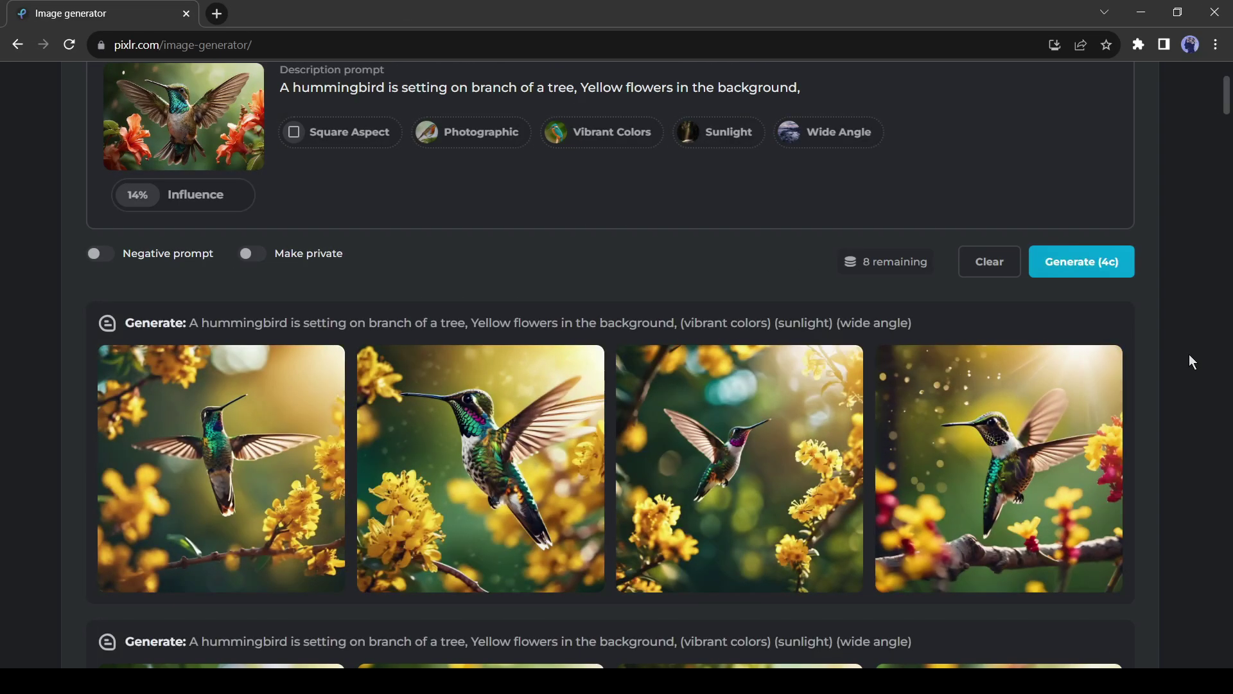
mouse_move(700, 400)
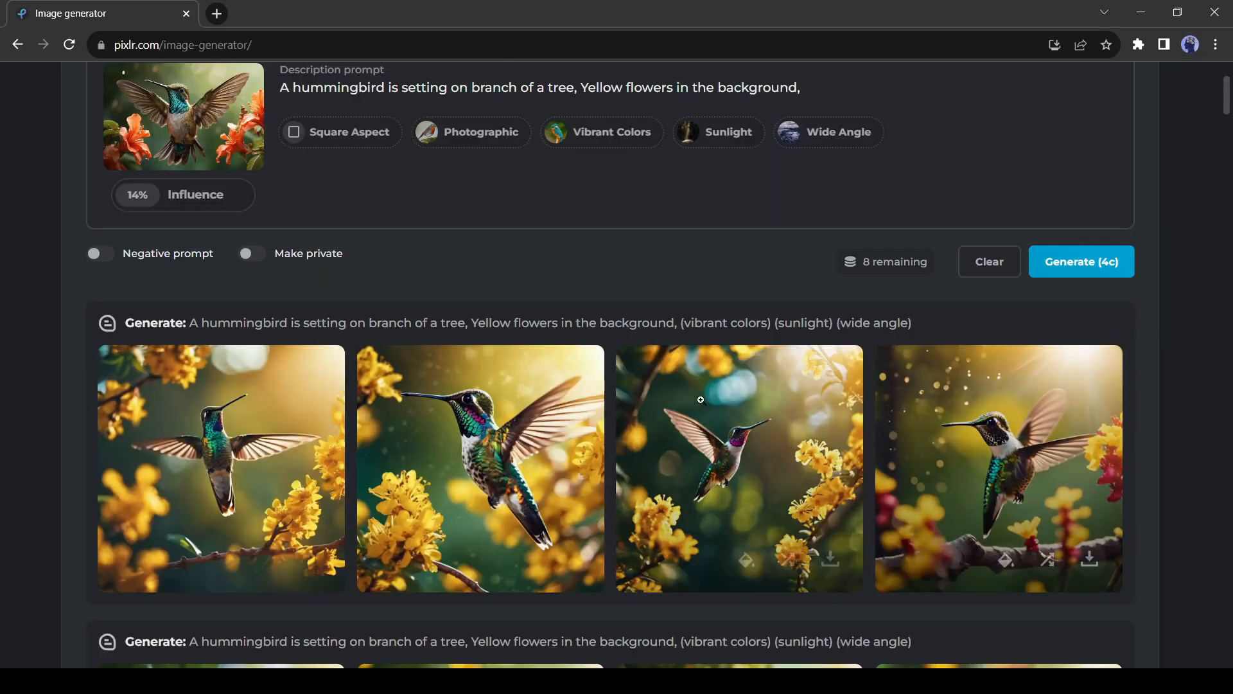
click(737, 468)
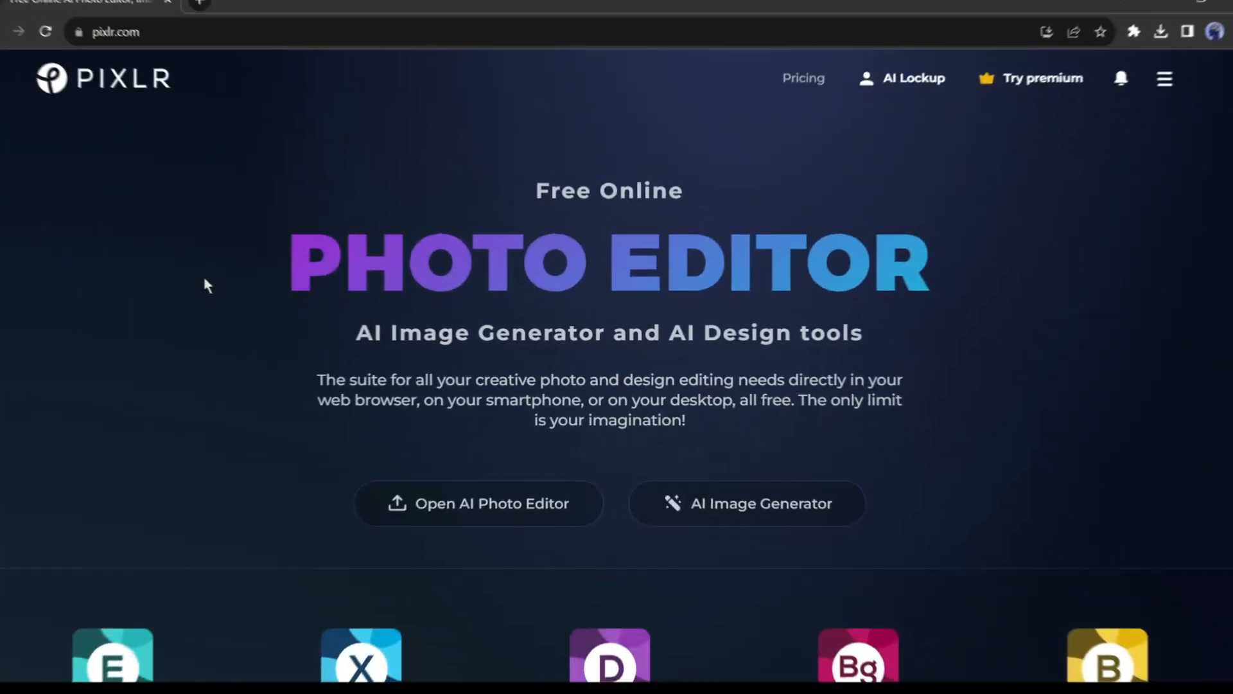
Step: Go to AI Remove Background from the homepage Quick Links
scroll(down, 3)
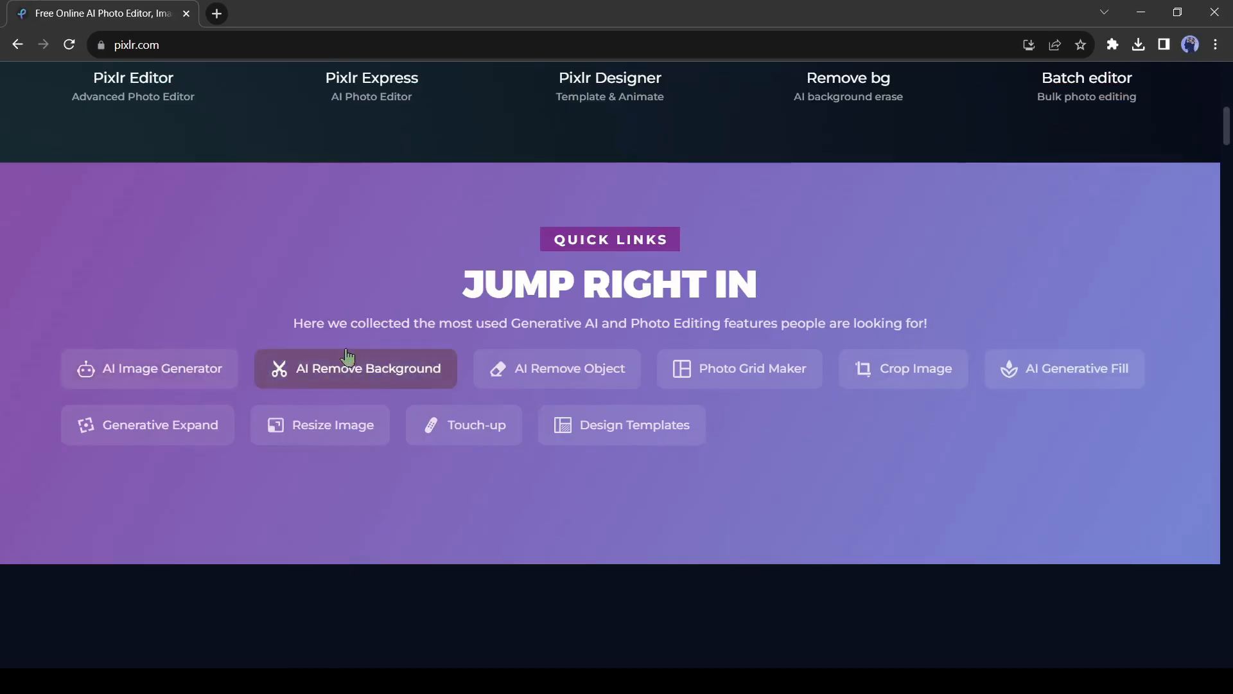
click(354, 369)
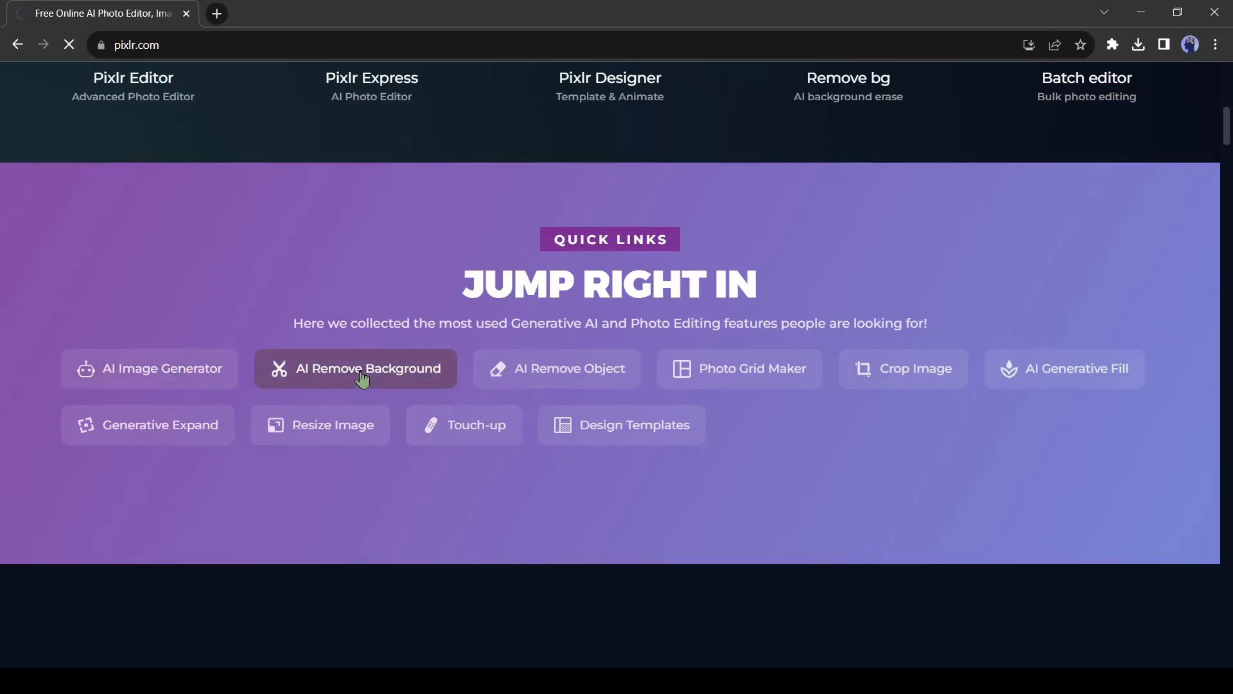
click(356, 368)
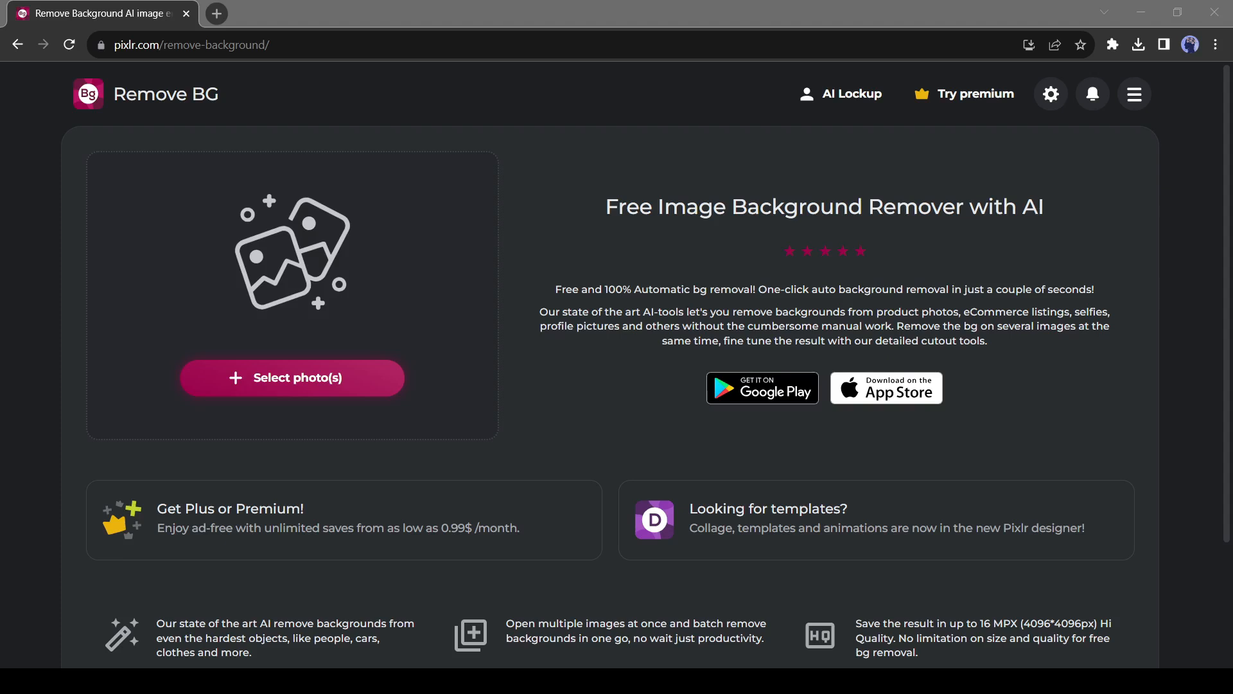
Step: Upload the portrait of a woman holding banknotes and remove its background
click(292, 378)
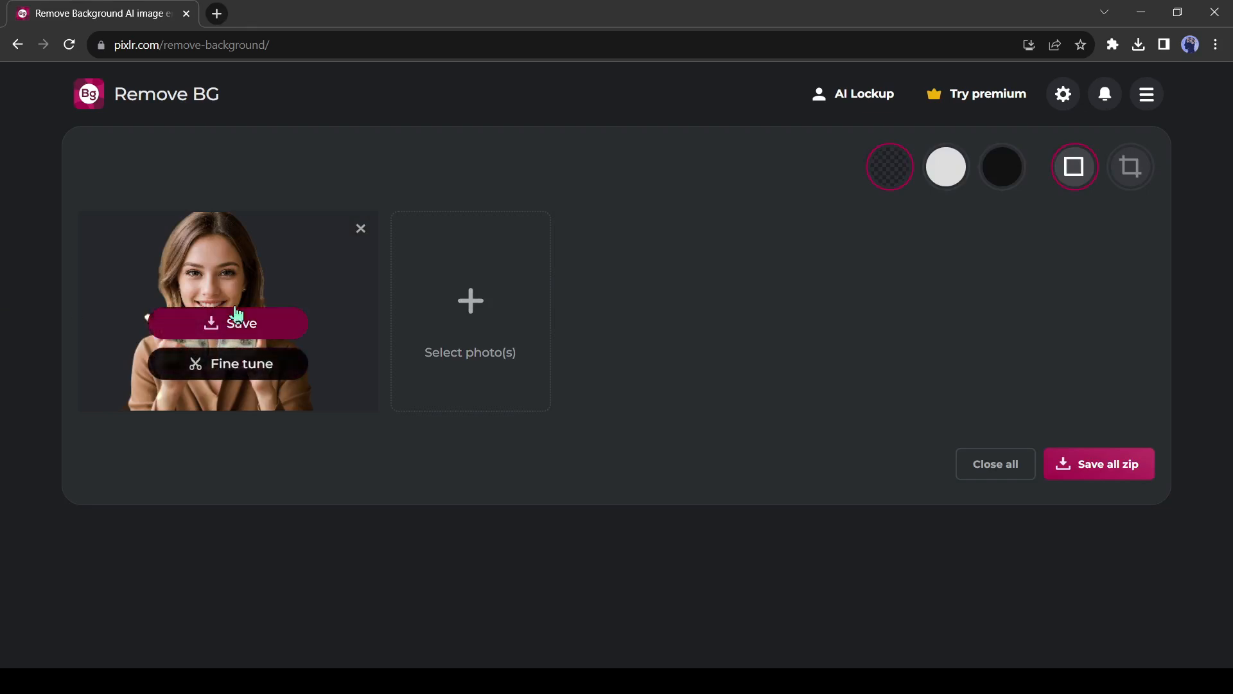
mouse_move(223, 272)
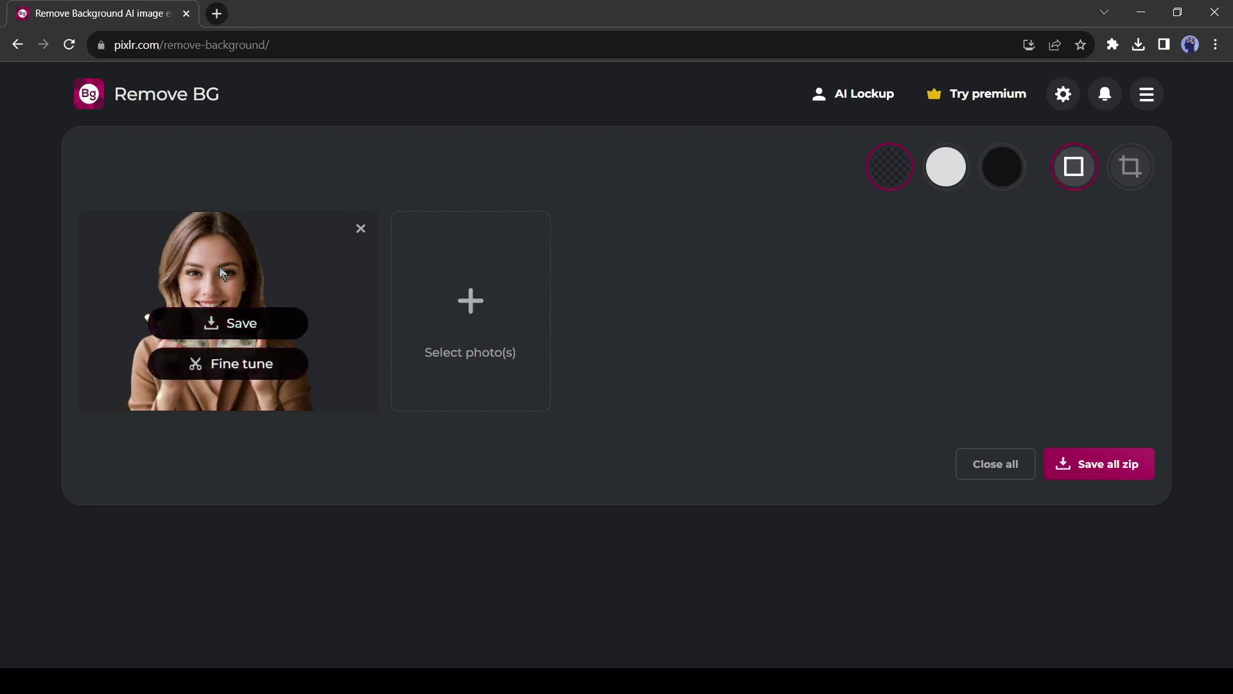
mouse_move(242, 364)
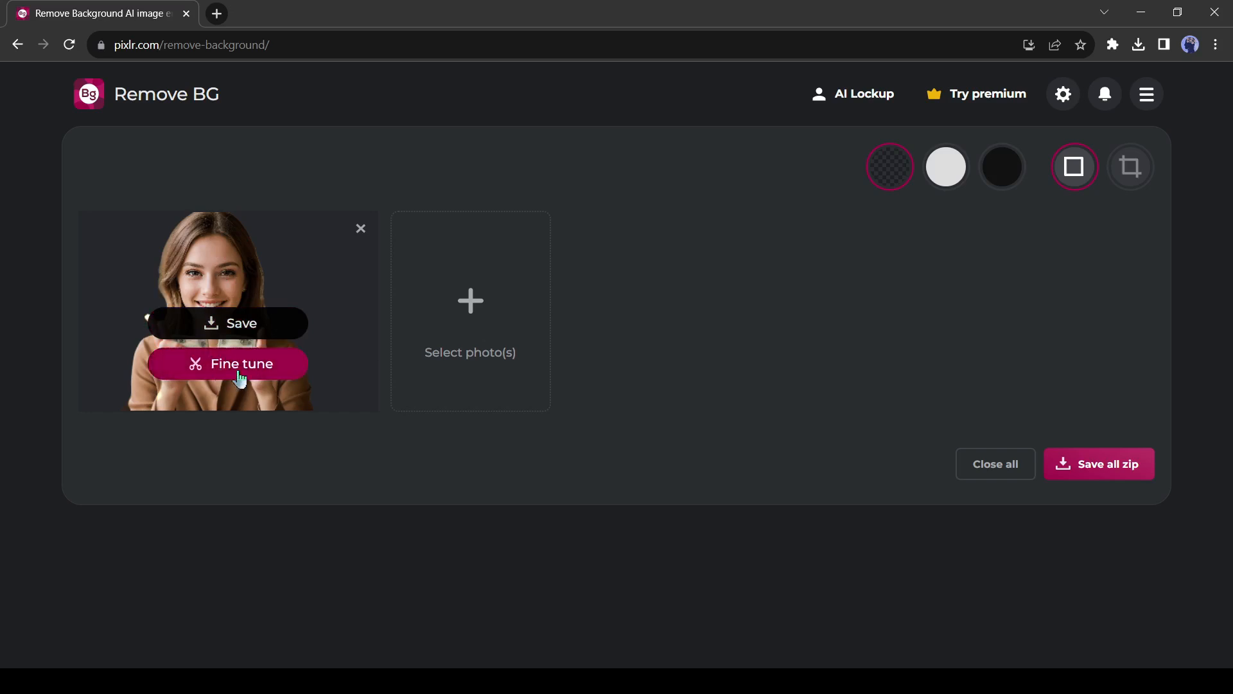
click(241, 364)
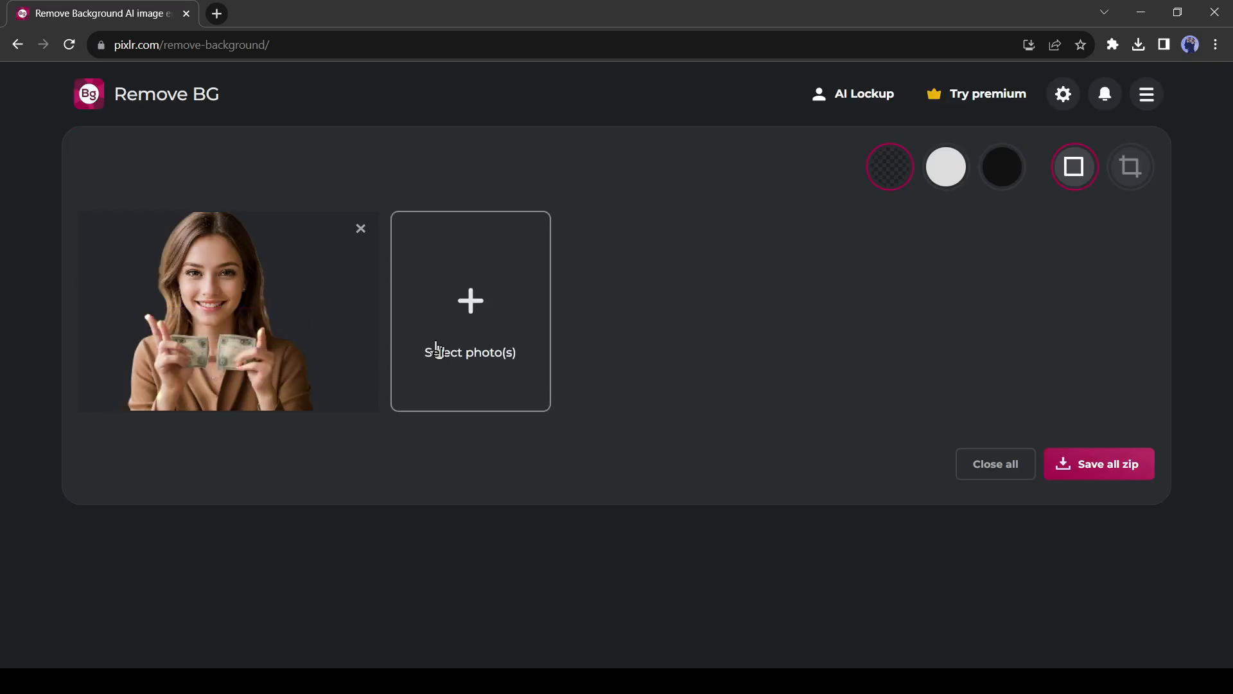
mouse_move(589, 273)
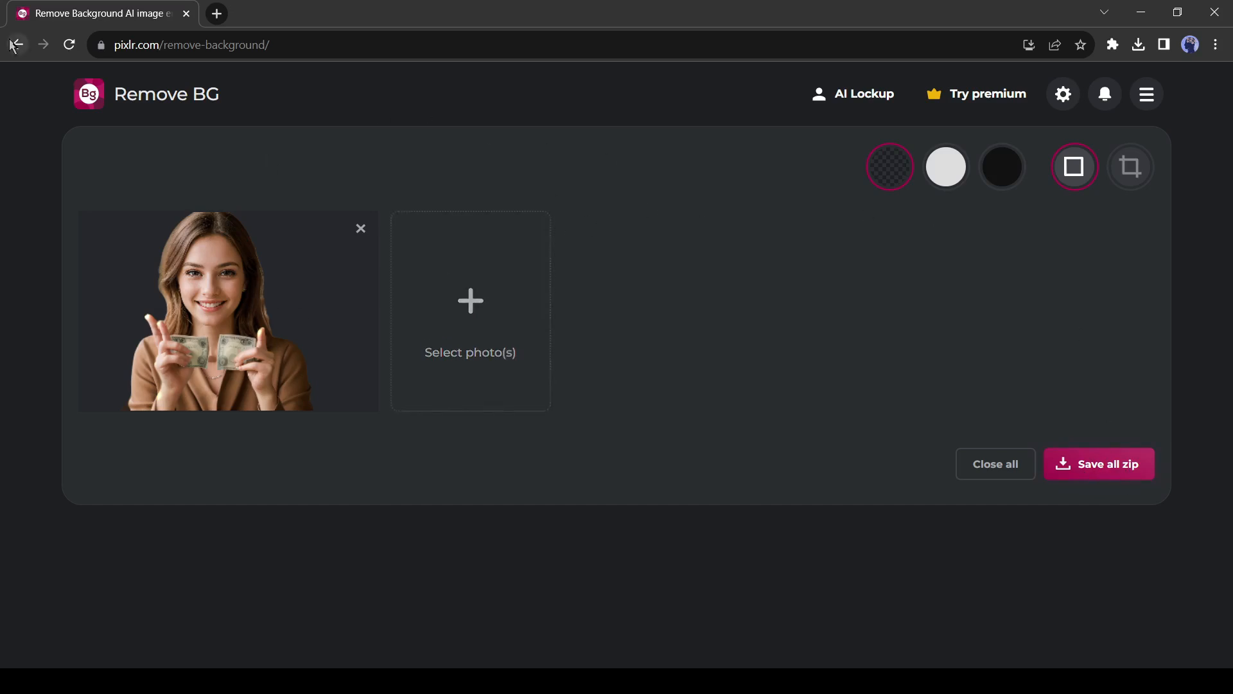
Step: Return home, go to AI Remove Object and load the hummingbird photo
click(17, 45)
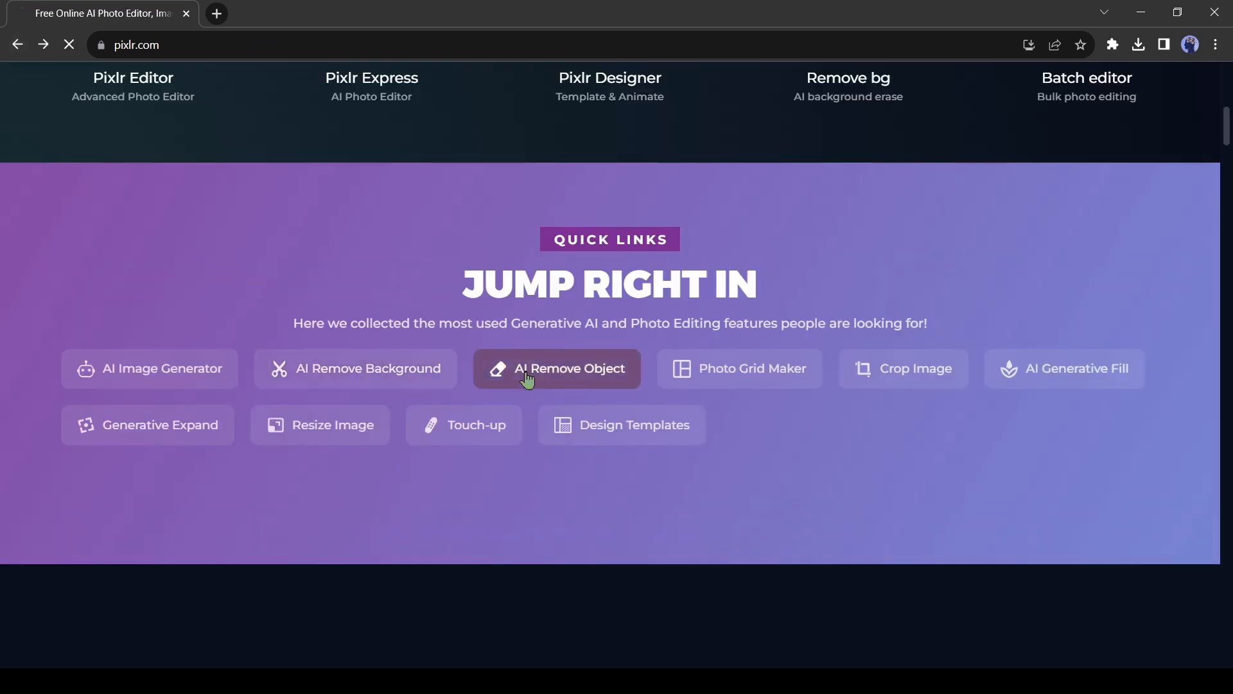
click(556, 369)
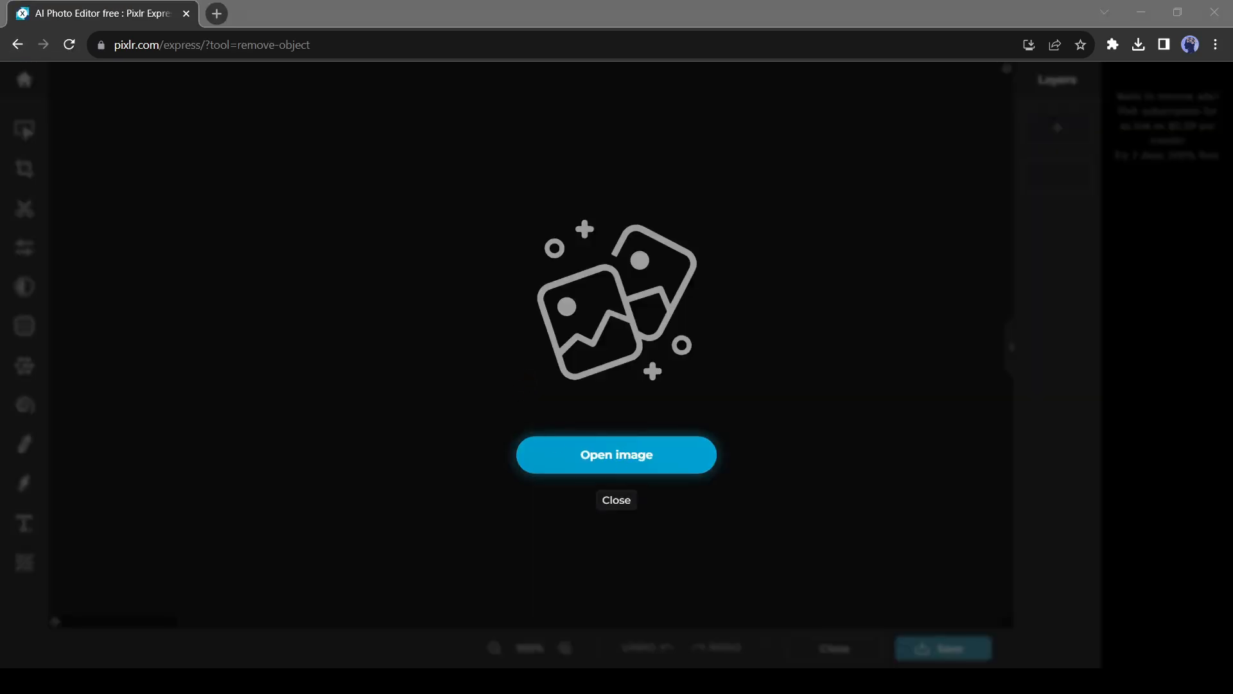
click(616, 453)
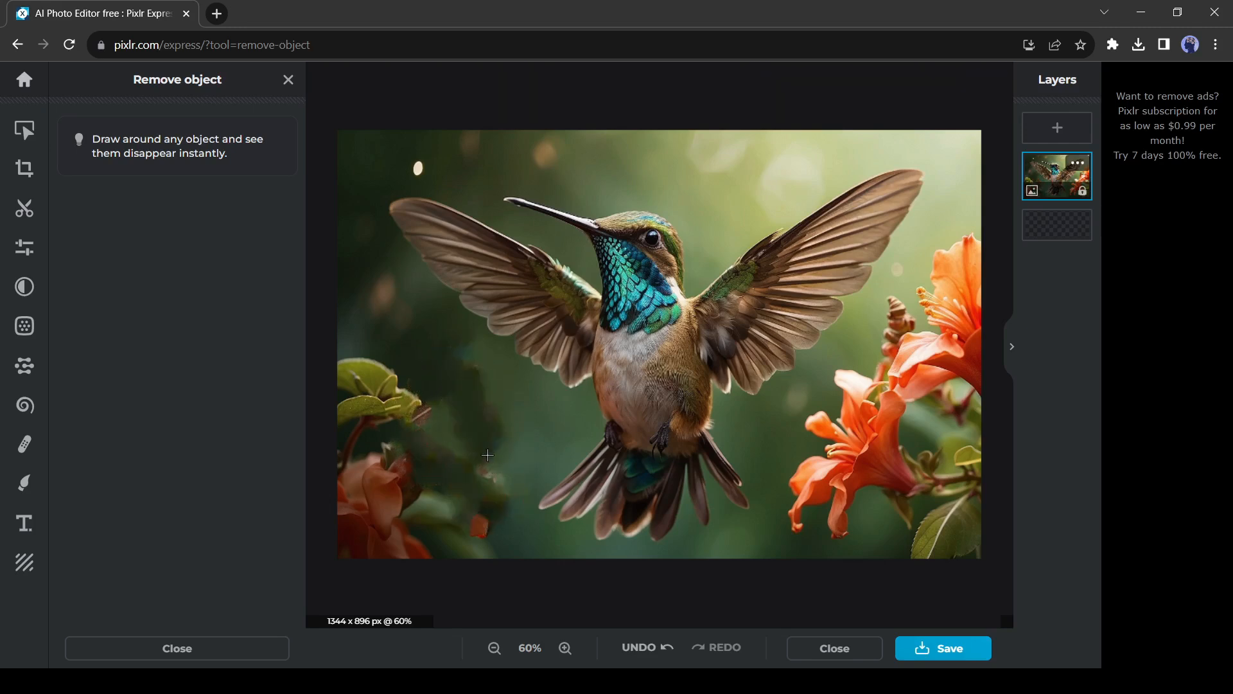
mouse_move(53, 217)
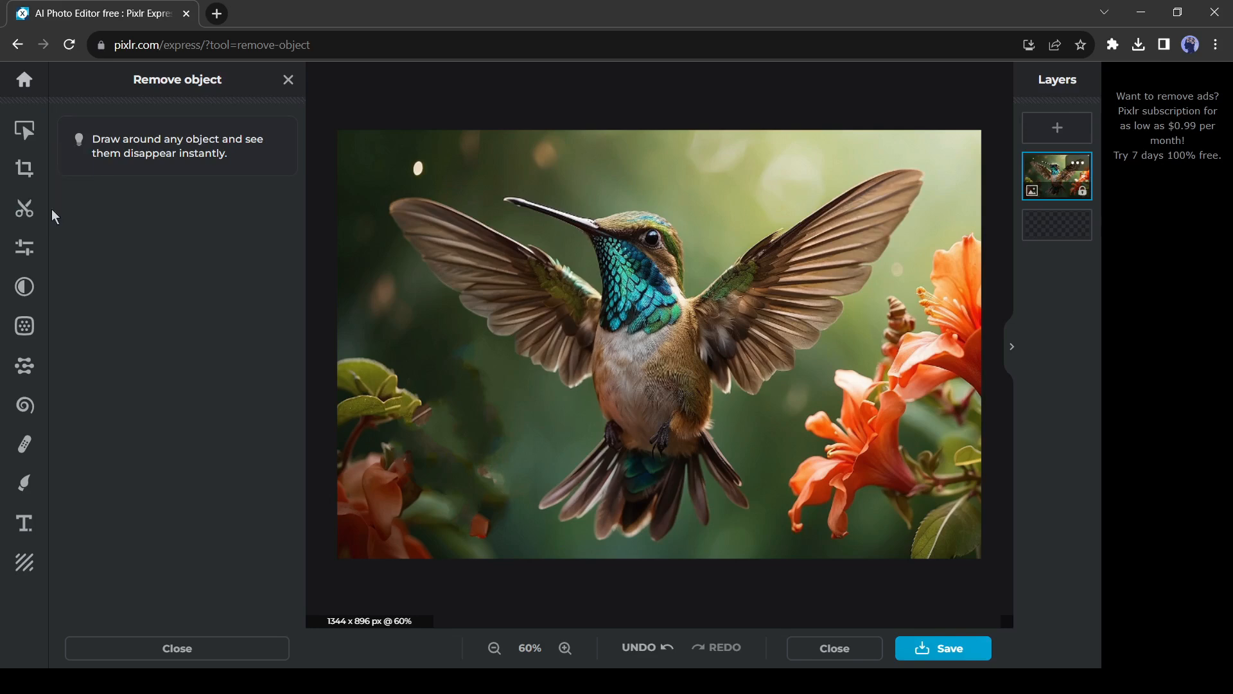
click(23, 246)
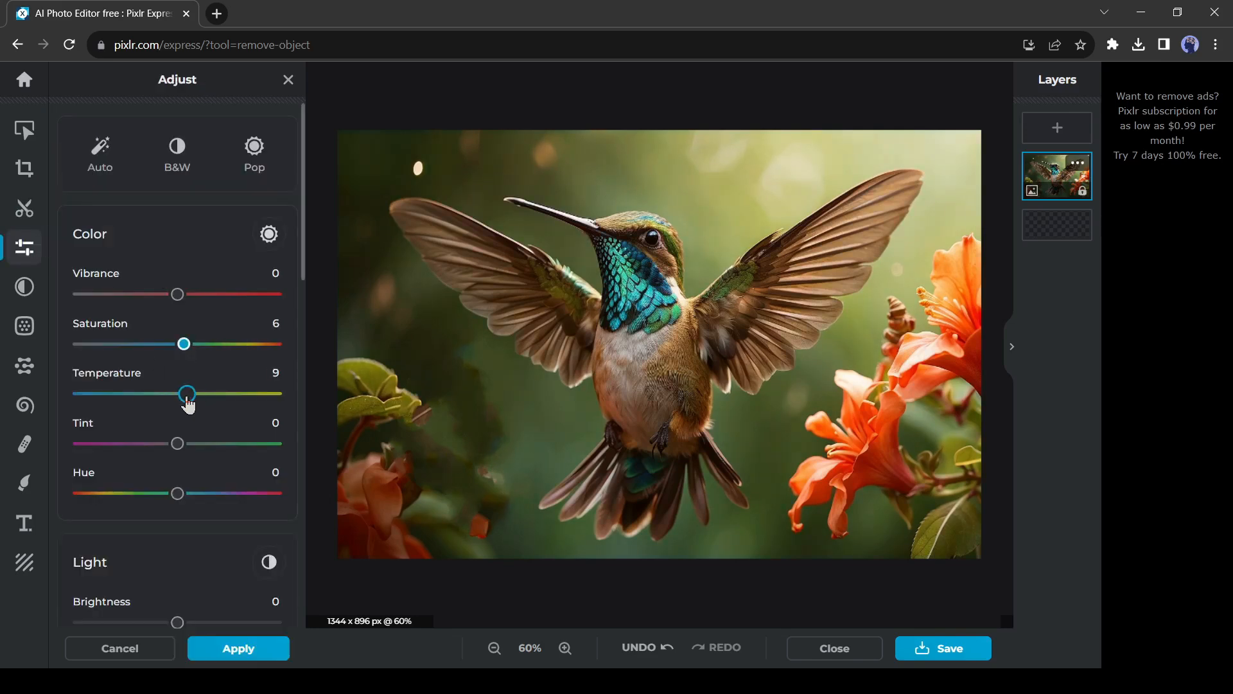
click(24, 366)
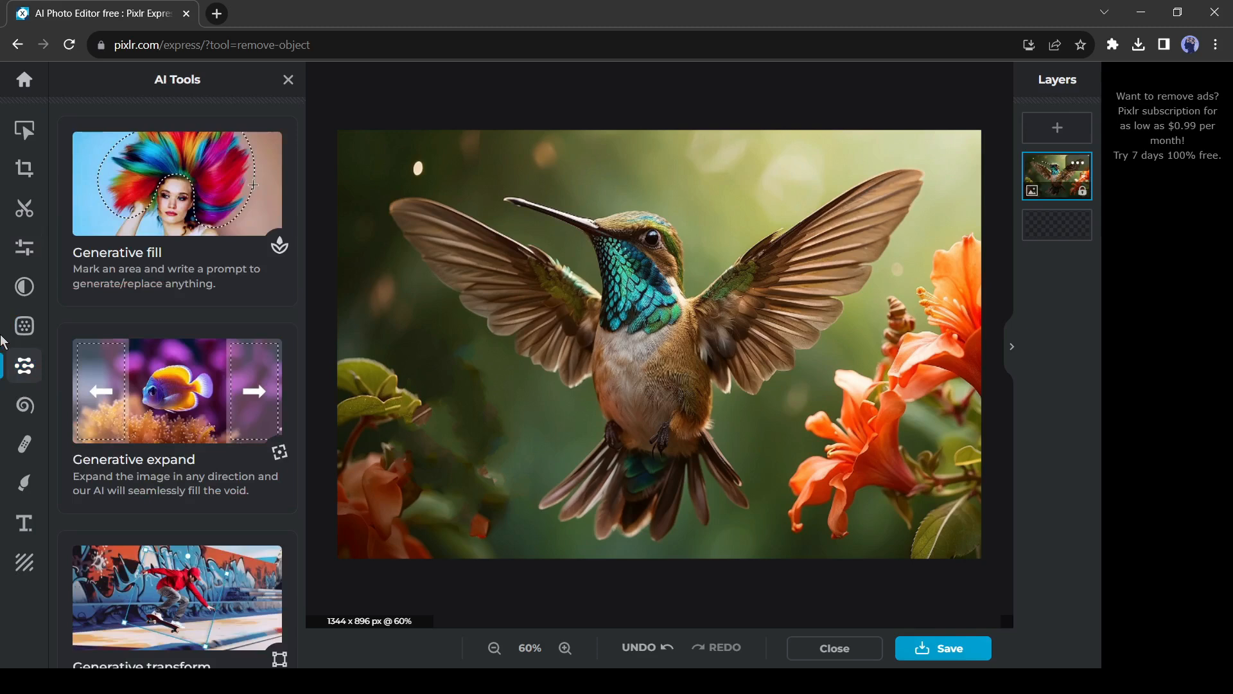
click(23, 247)
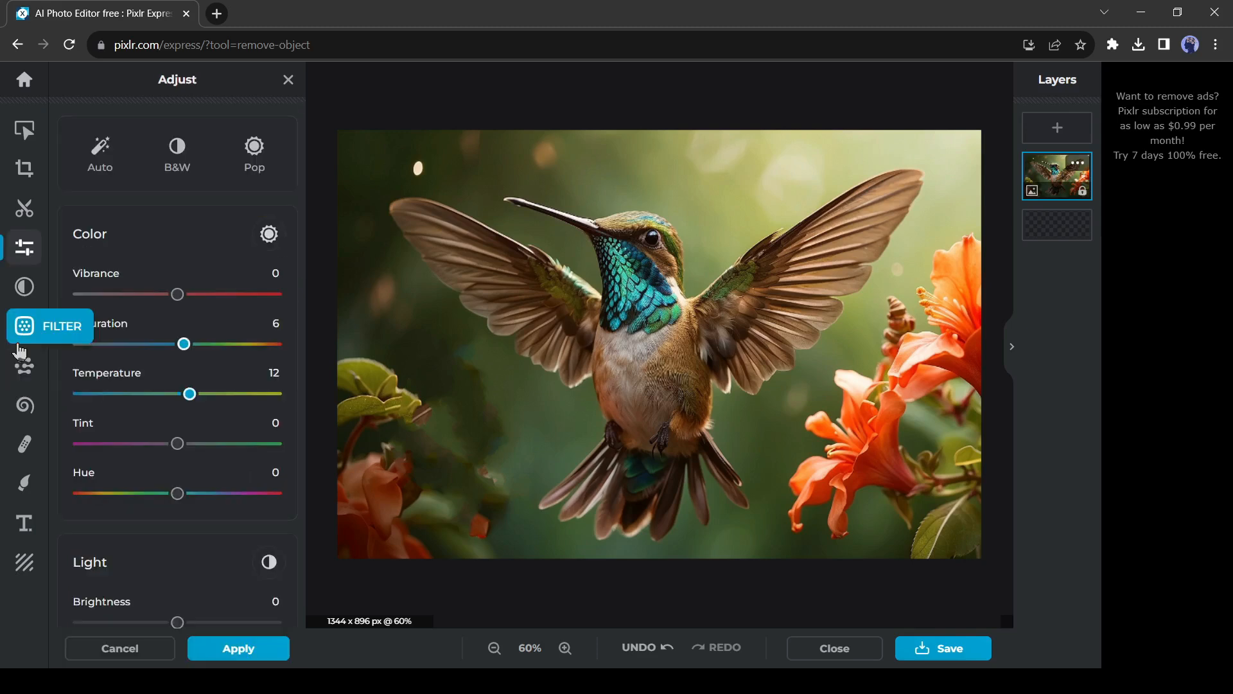
click(25, 363)
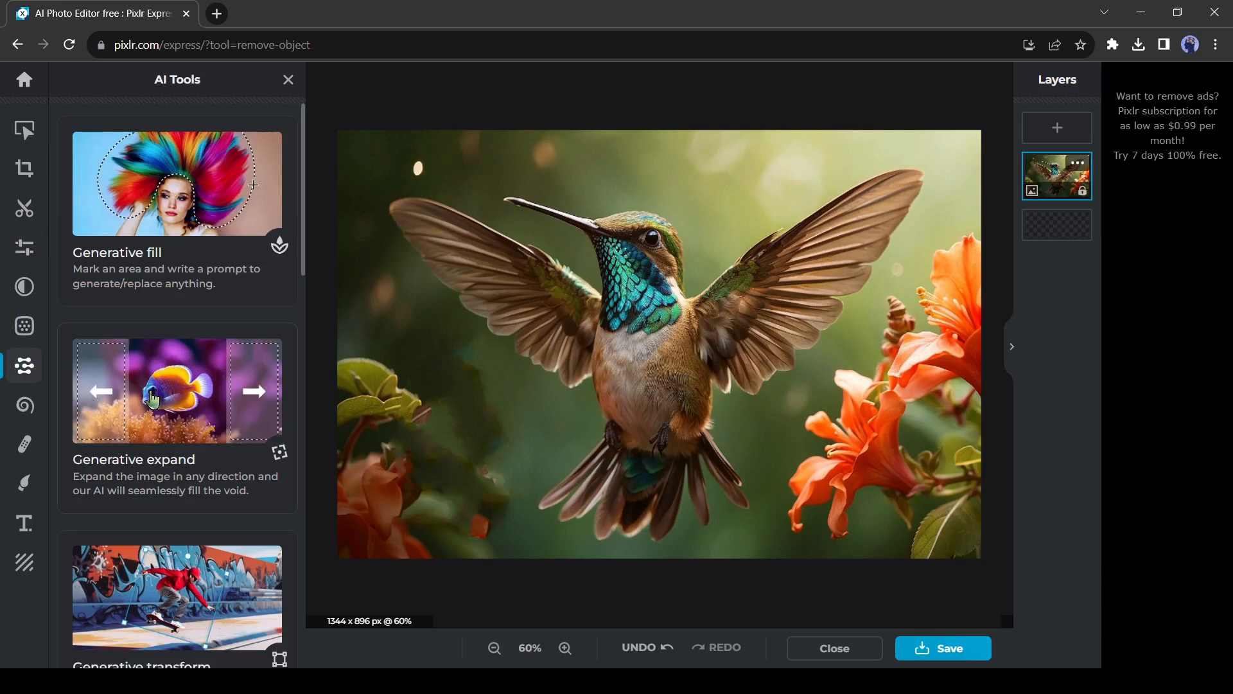
Step: Use Generative fill with the prompt 'Red Rose' to place roses in the marked area
click(176, 183)
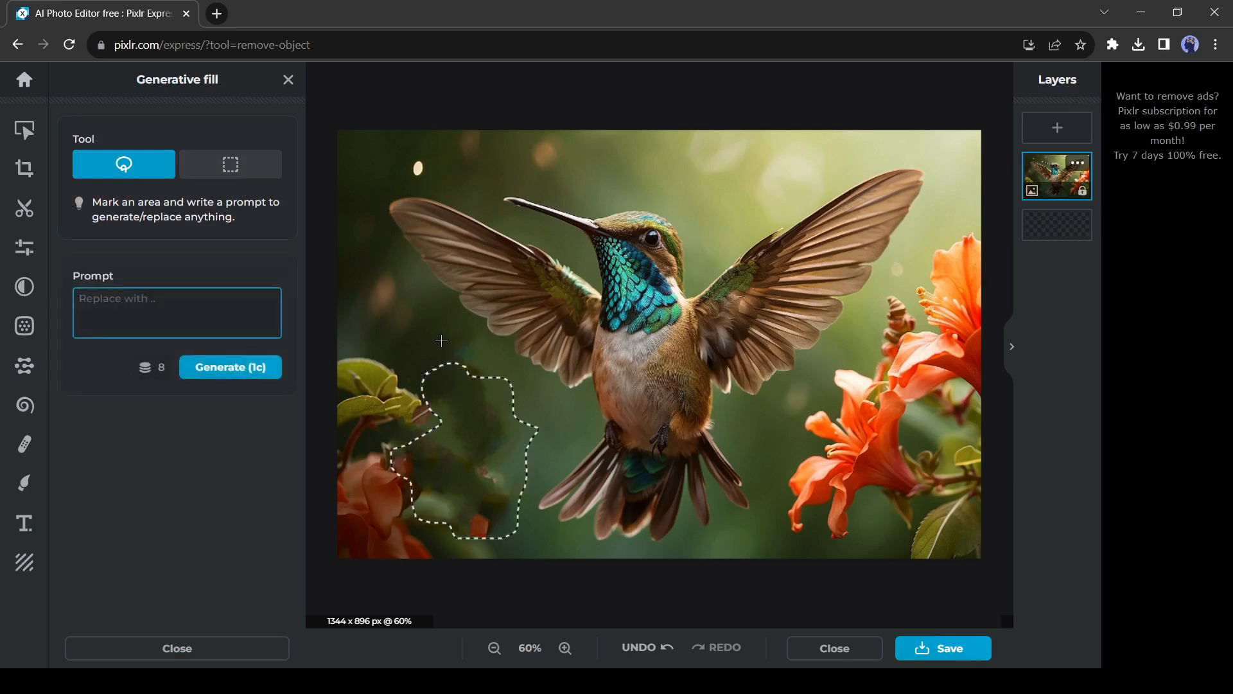
click(177, 312)
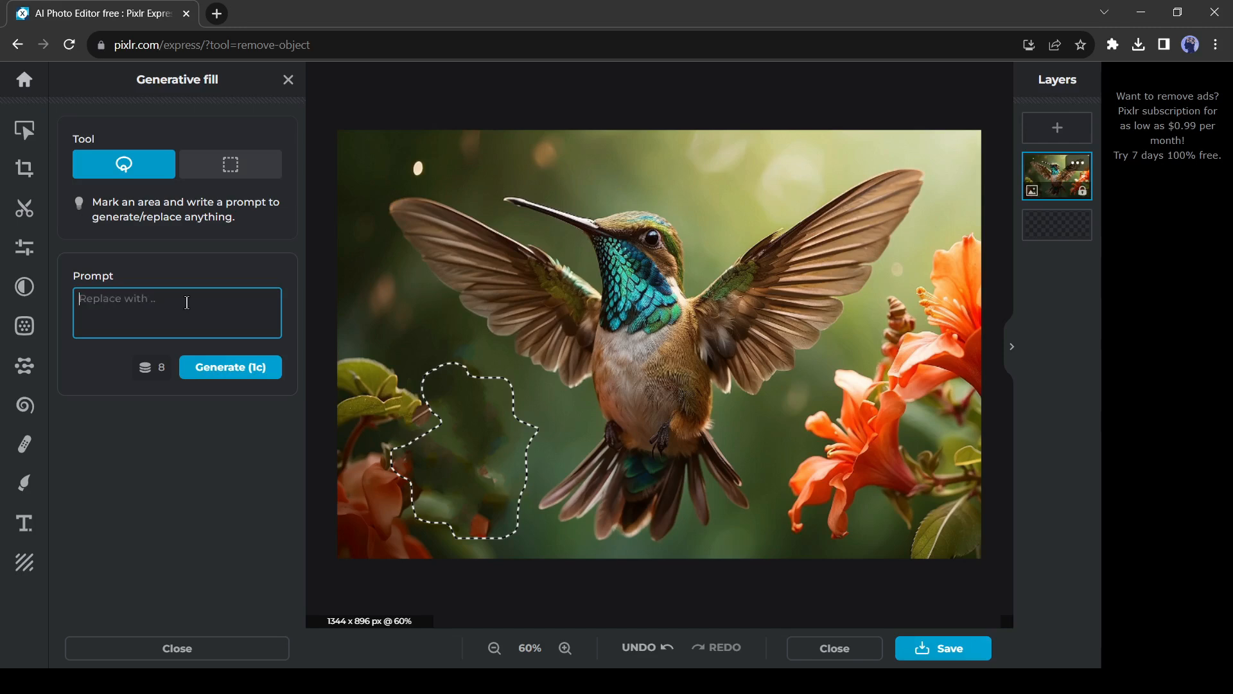
text(Red Rose)
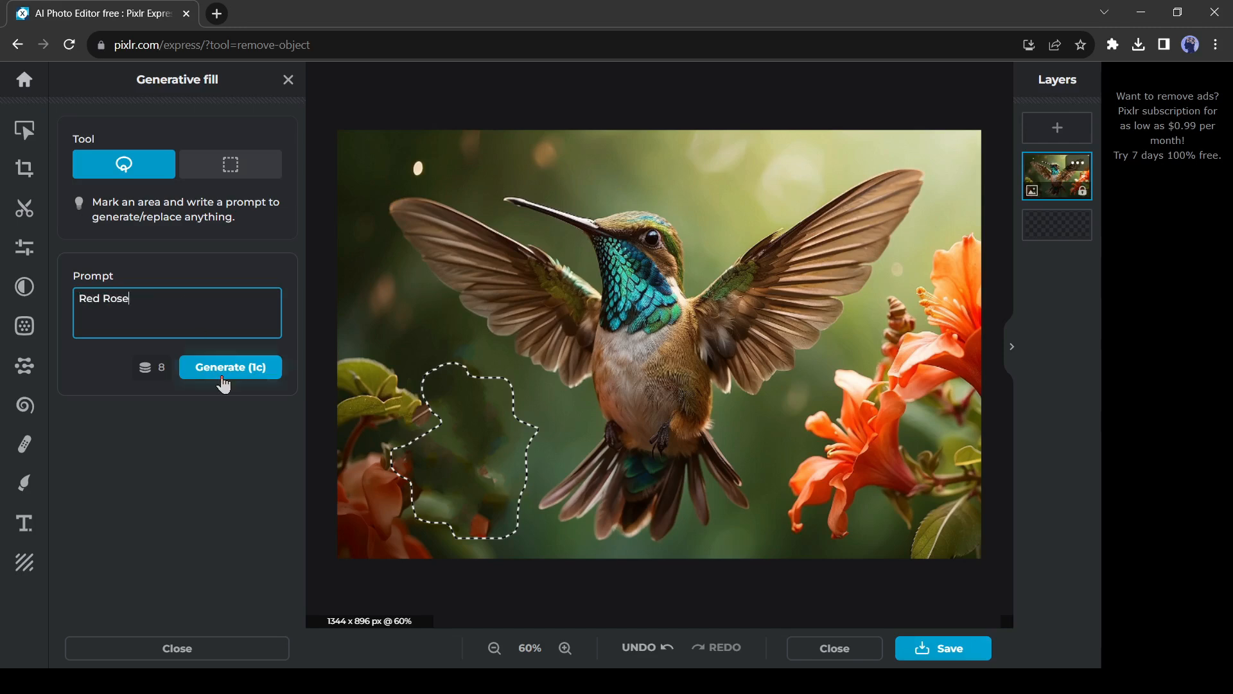
click(230, 368)
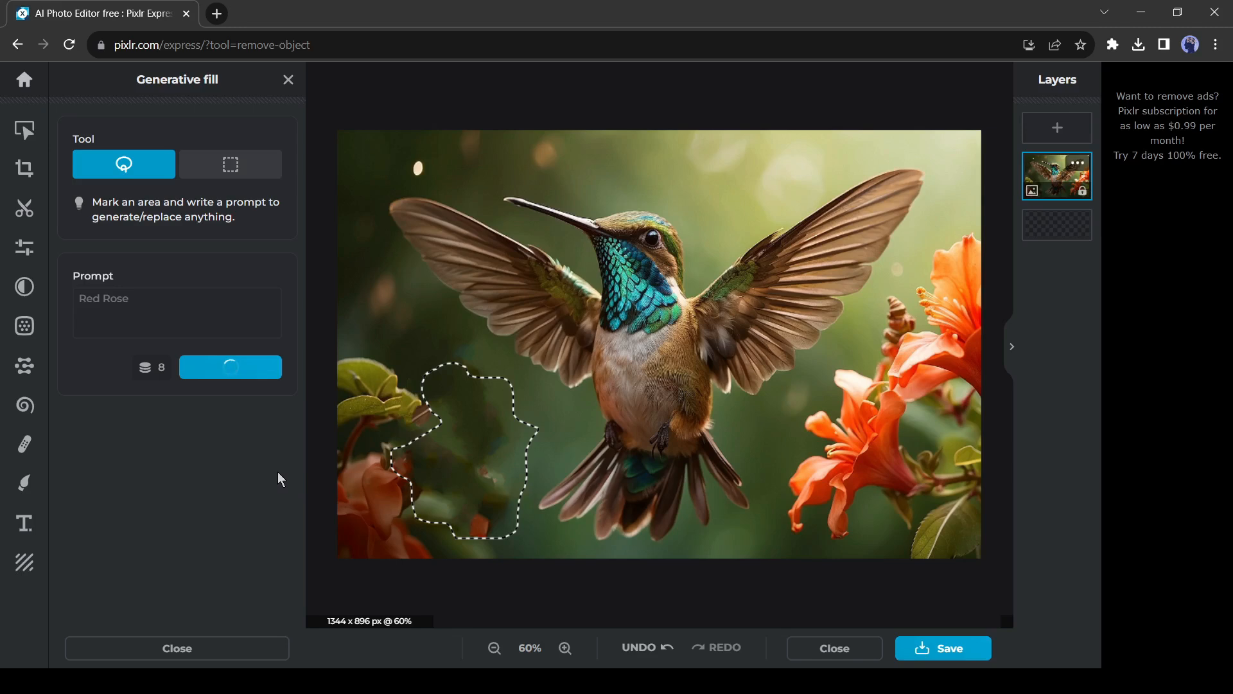
click(230, 367)
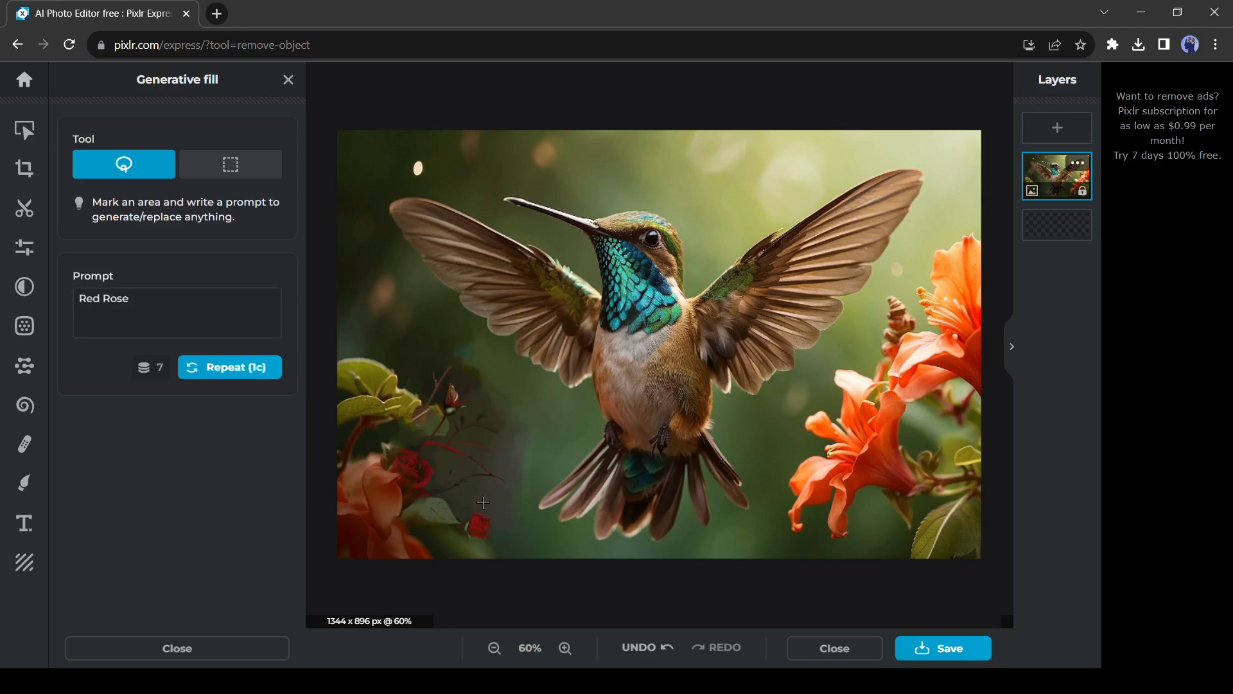
mouse_move(444, 439)
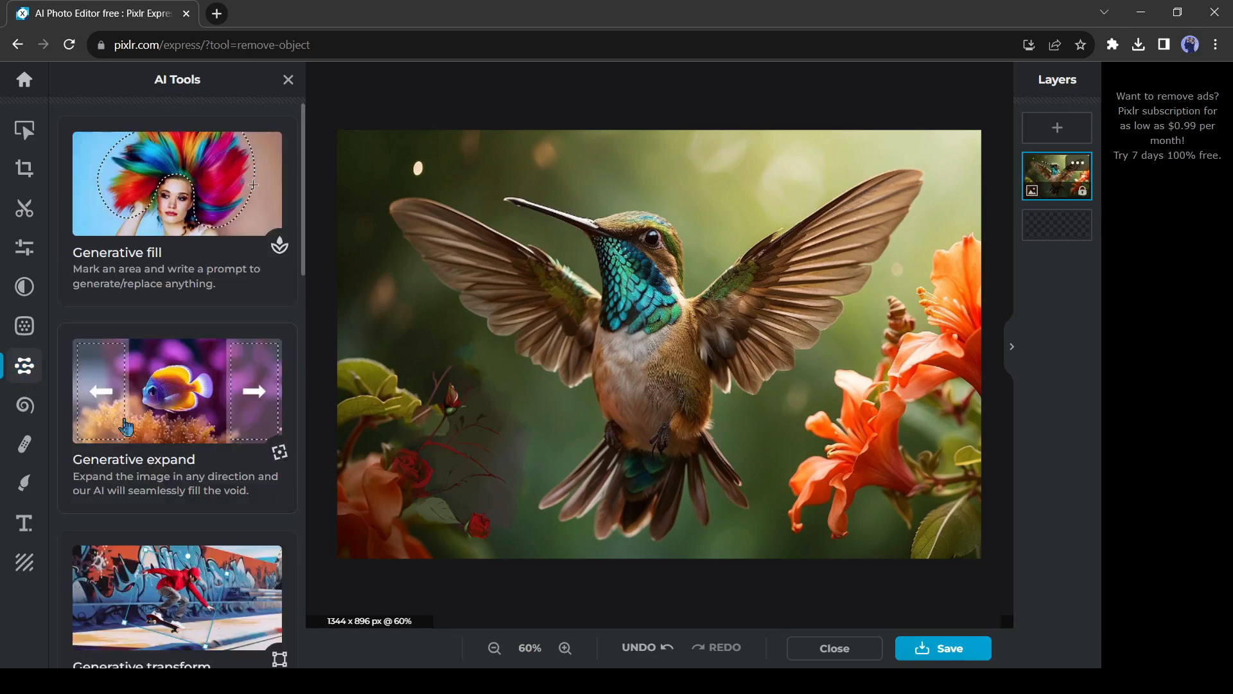
Step: Use Generative expand with the Story 1344×1792 preset to extend the hummingbird photo
click(176, 417)
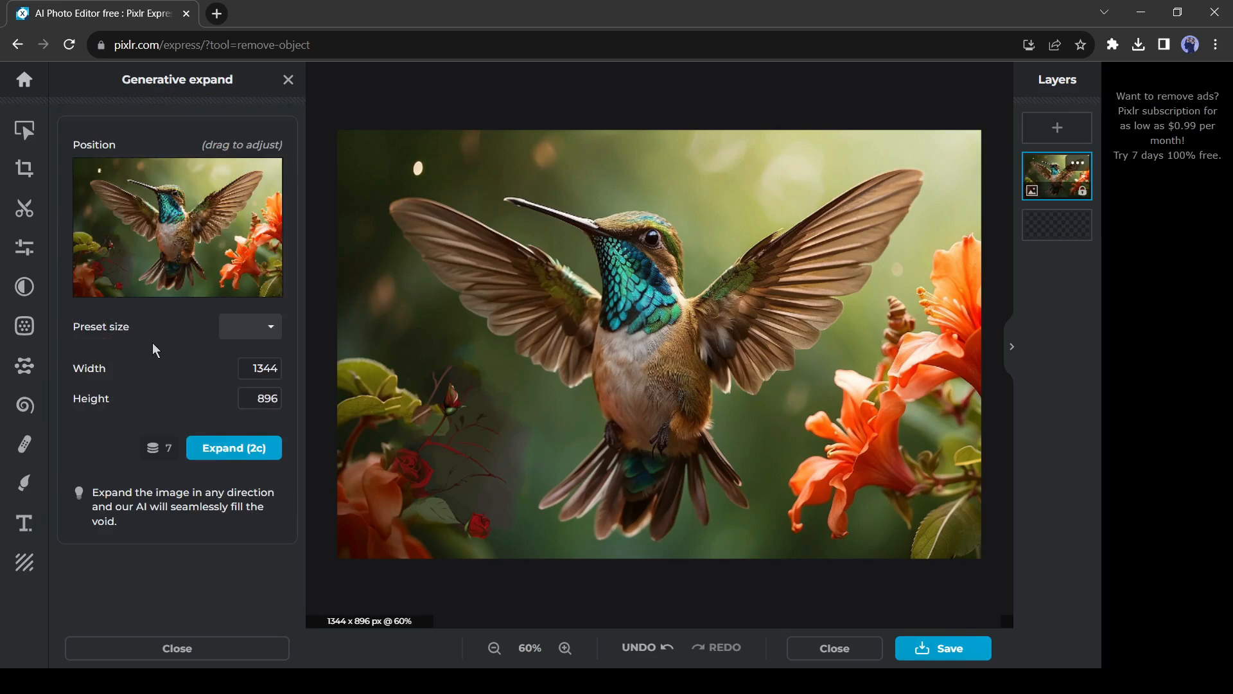
click(248, 325)
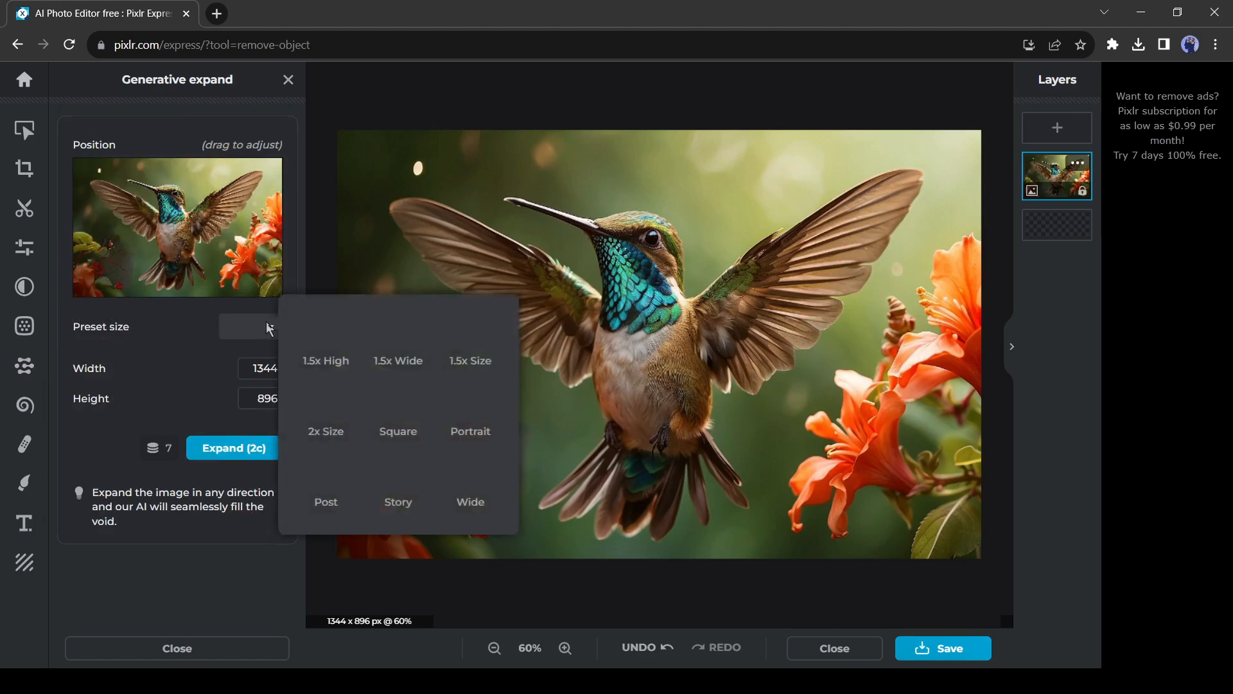
mouse_move(325, 407)
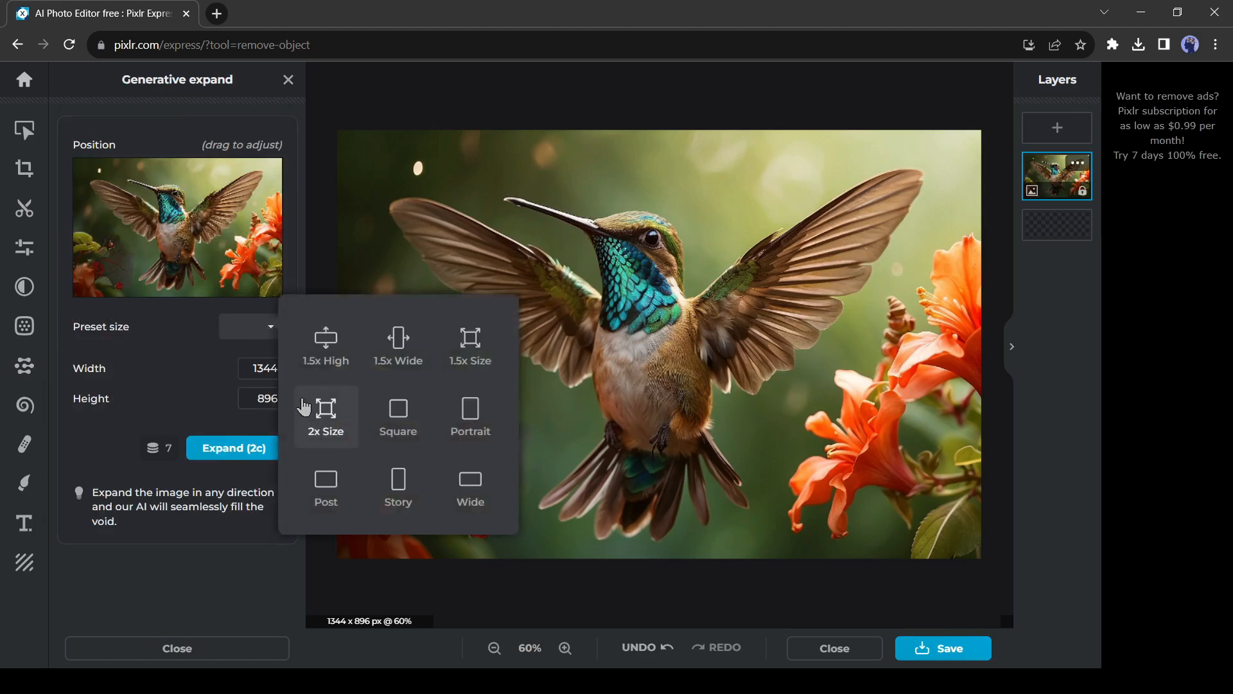
mouse_move(402, 478)
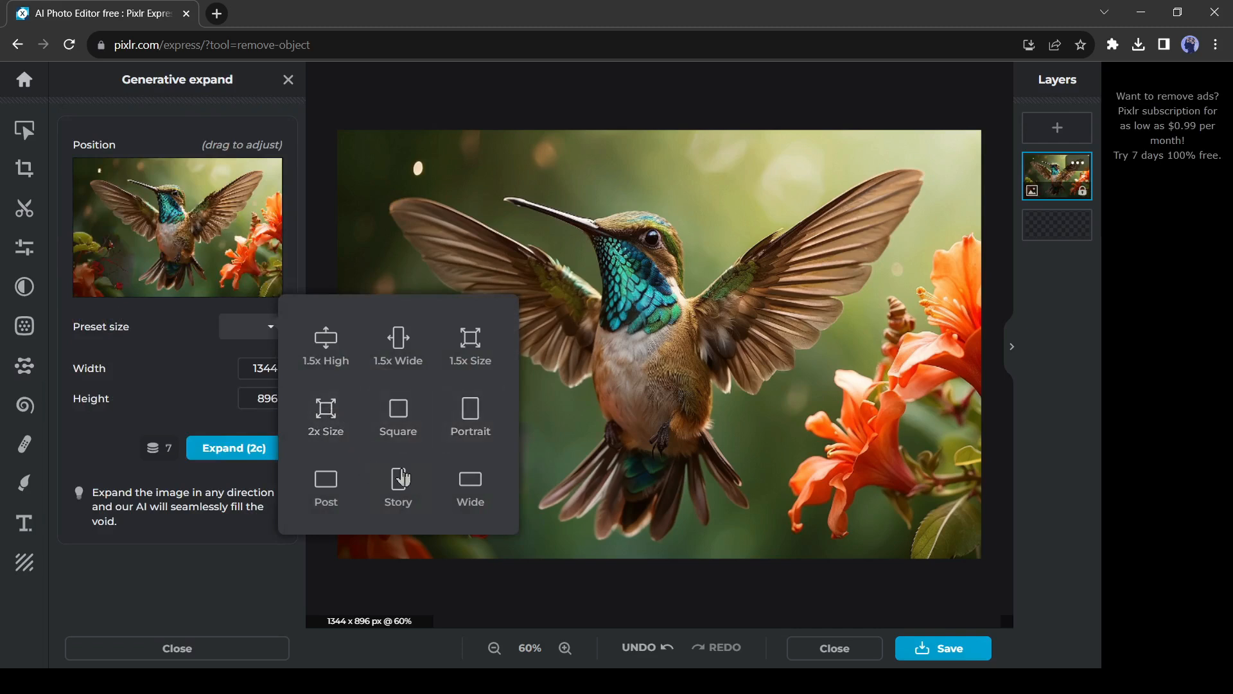
click(470, 484)
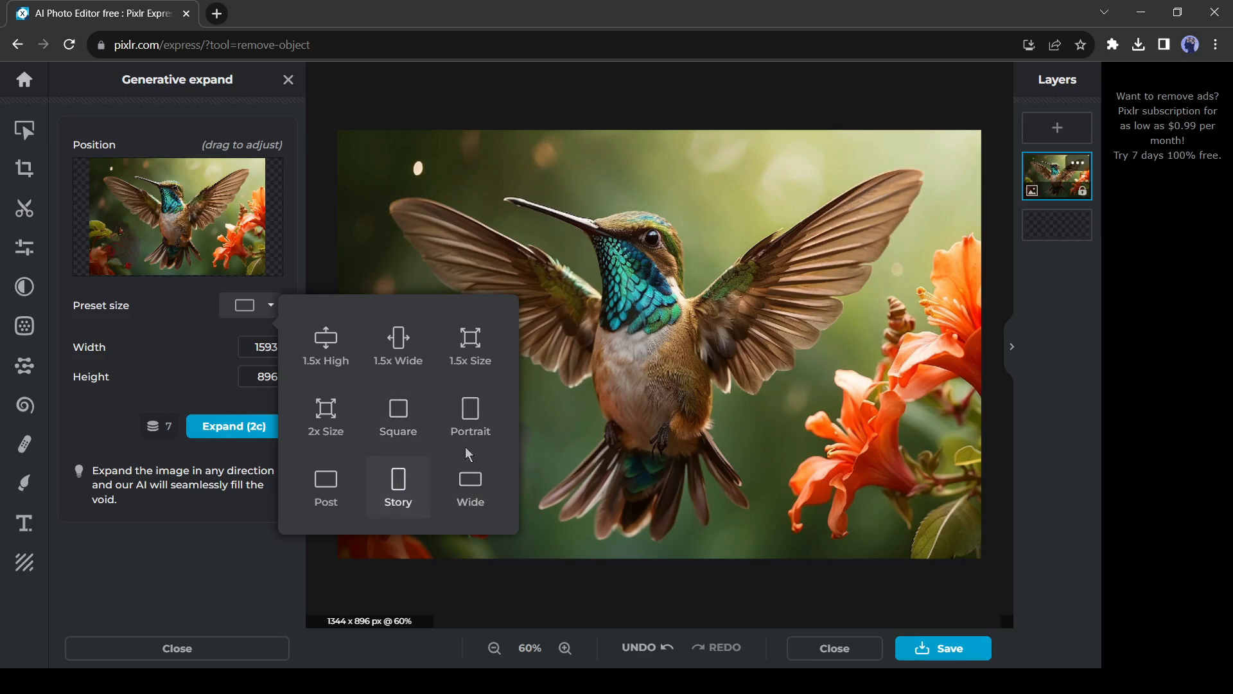
click(471, 415)
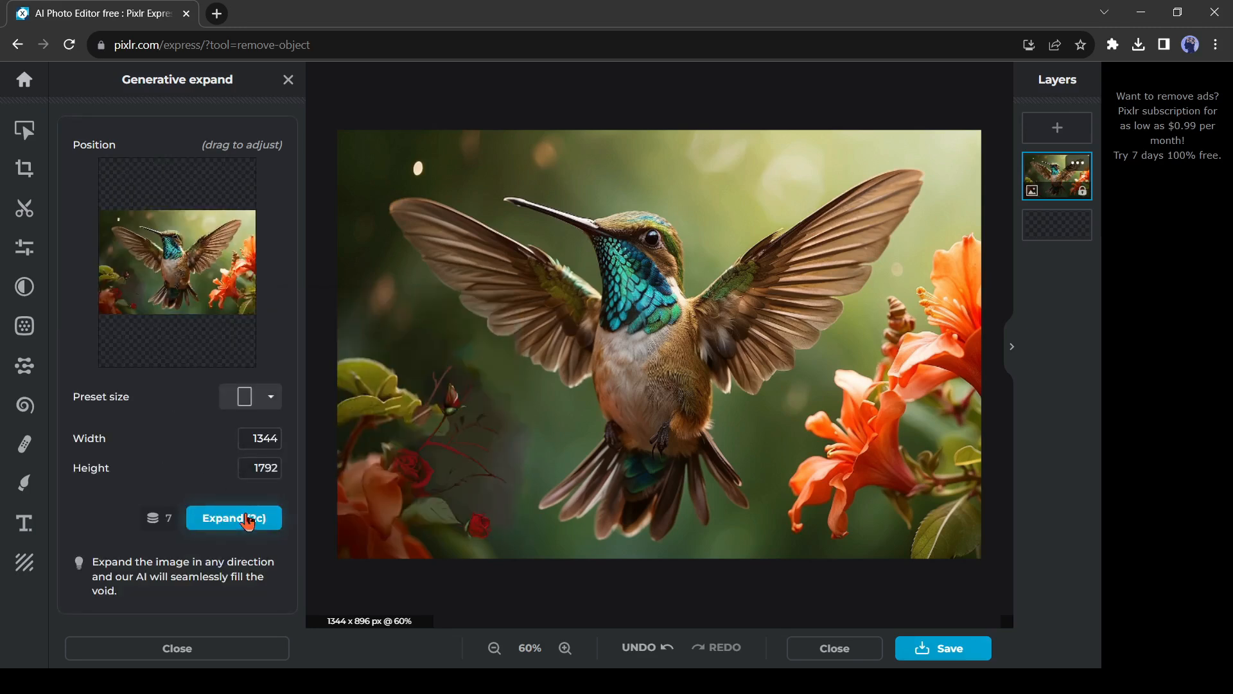
click(234, 518)
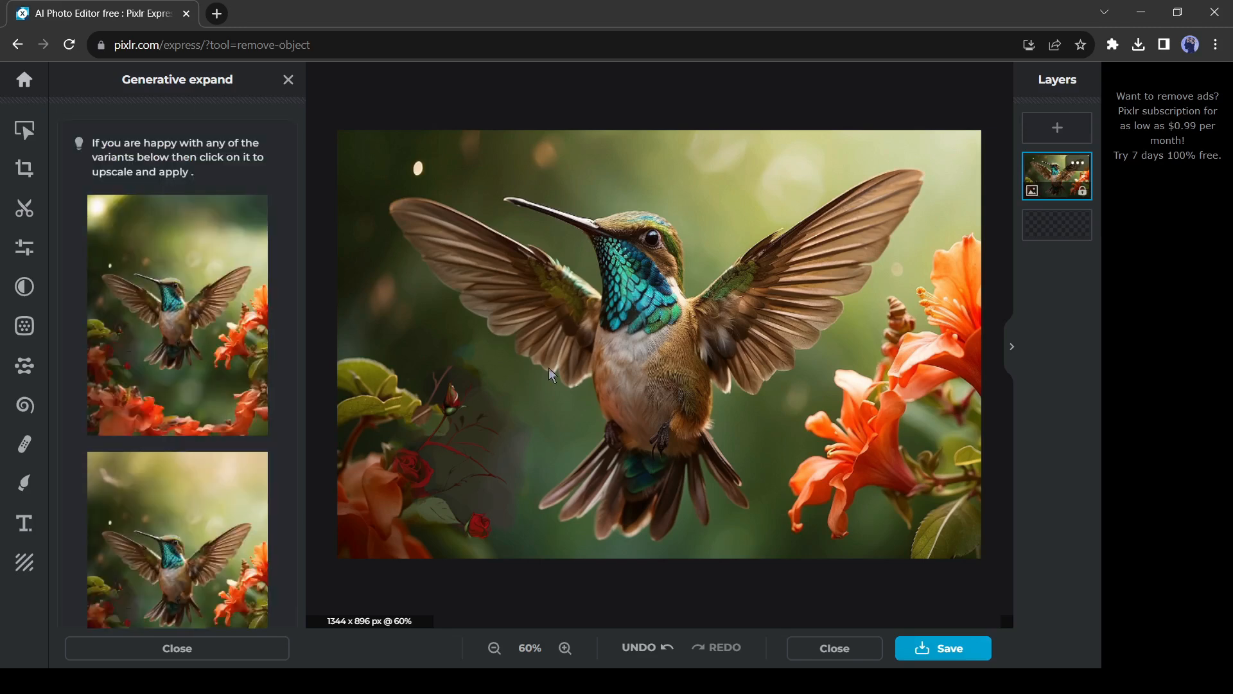
scroll(up, 3)
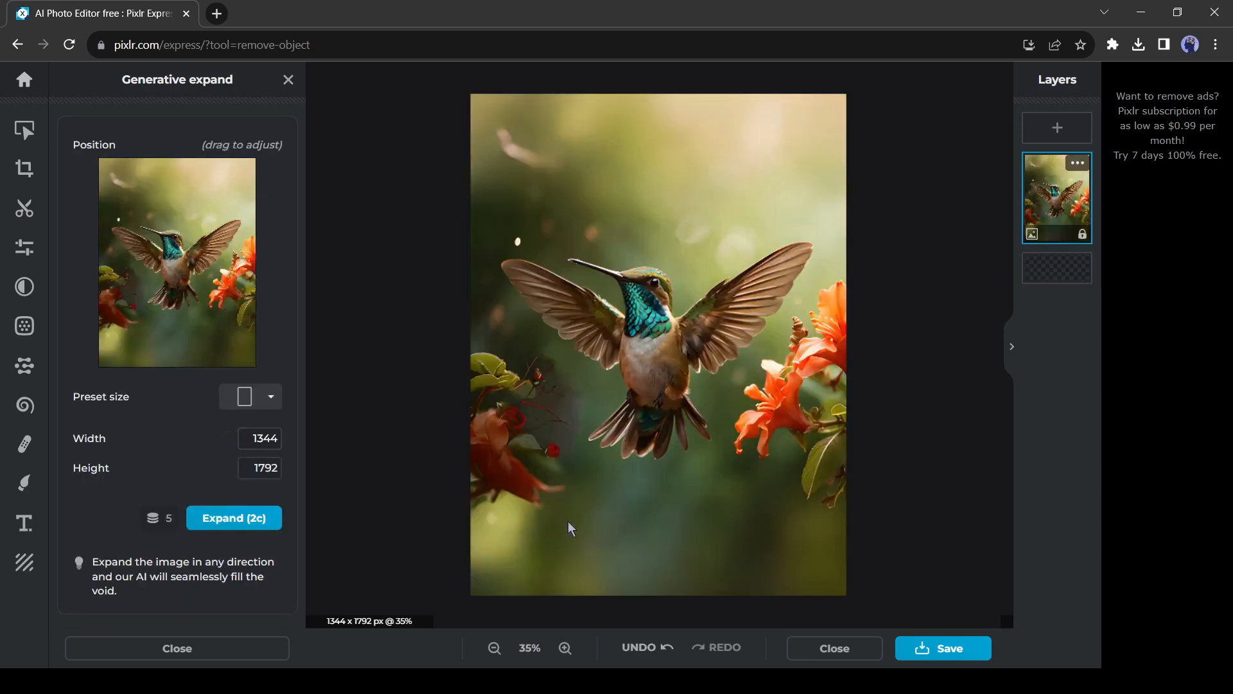
mouse_move(212, 320)
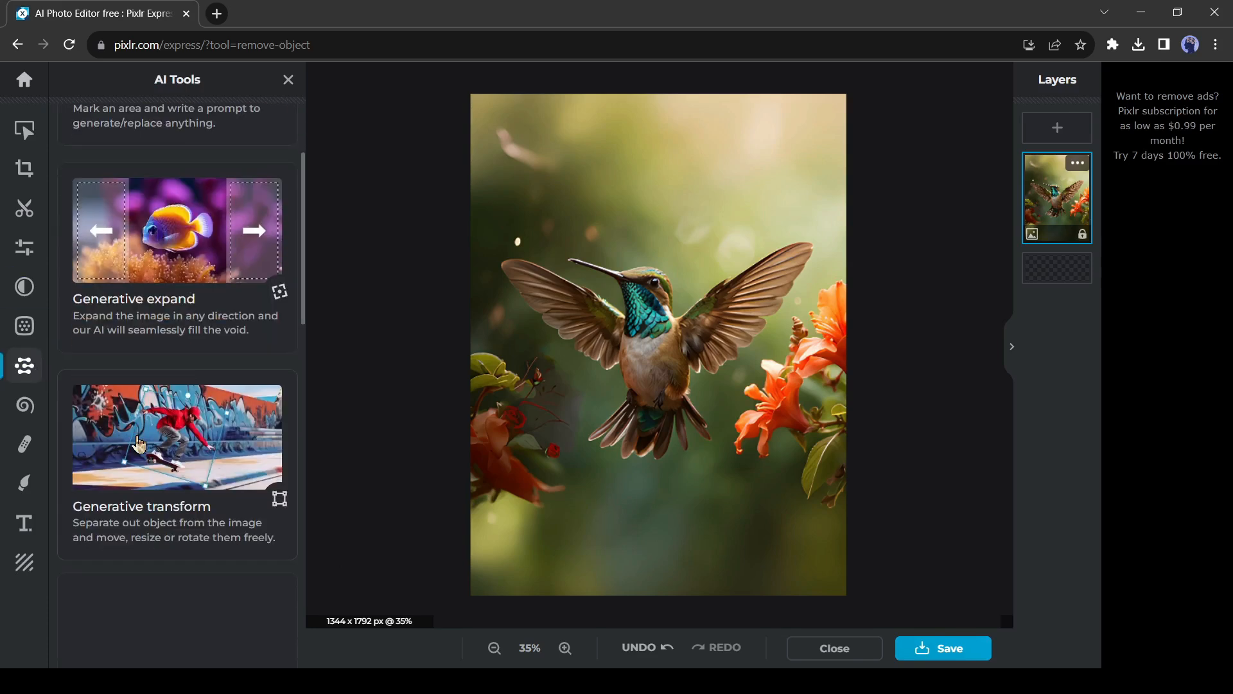
Step: Use Generative transform to select the hummingbird and set it at a tilted angle
click(177, 437)
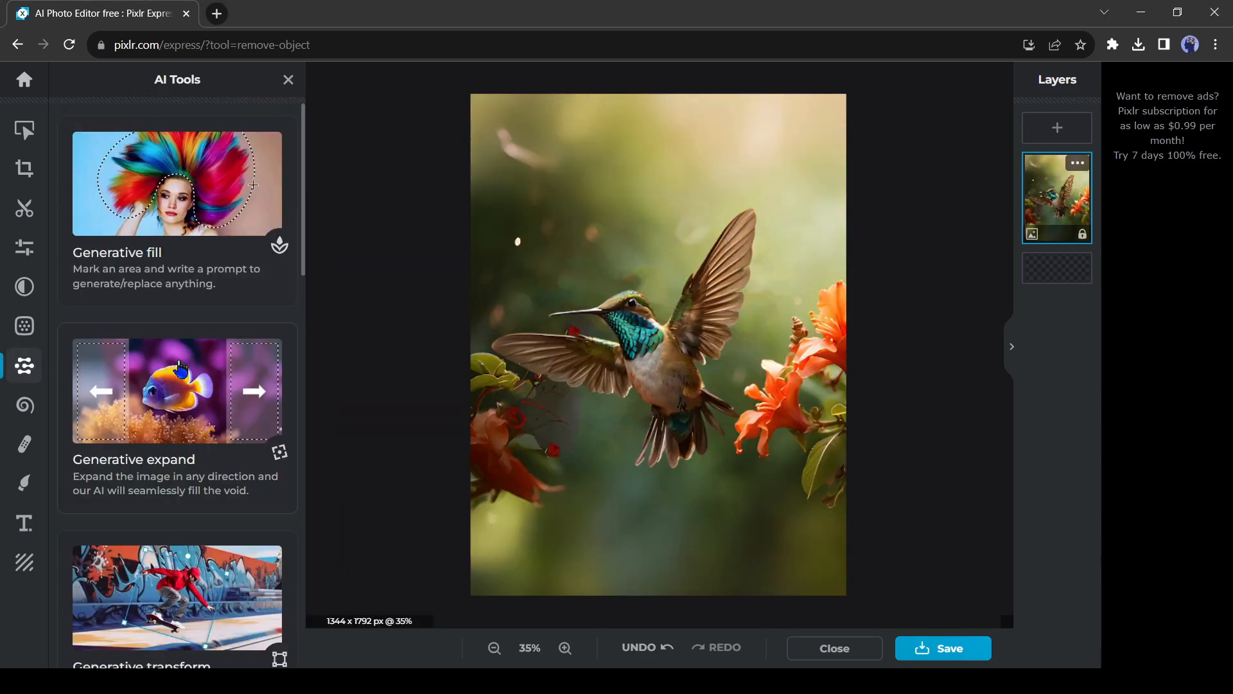
Step: Preview the Poster backdrop style on the hummingbird photo, then discard it
scroll(down, 3)
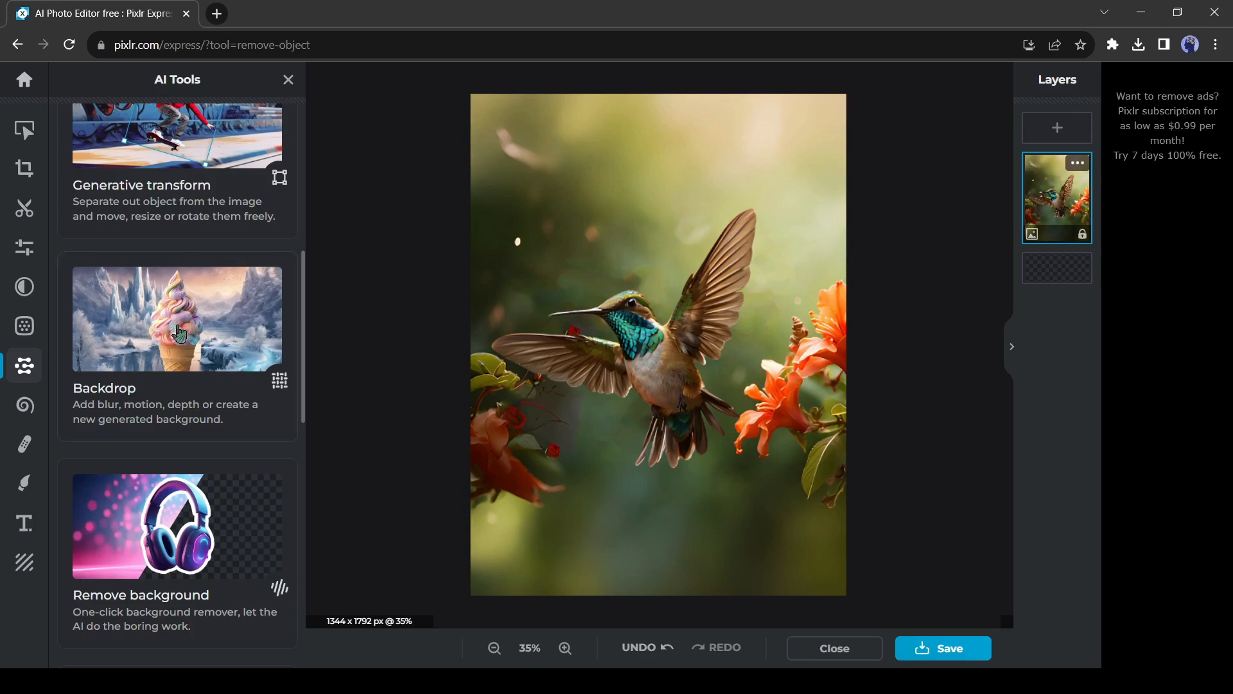
click(176, 346)
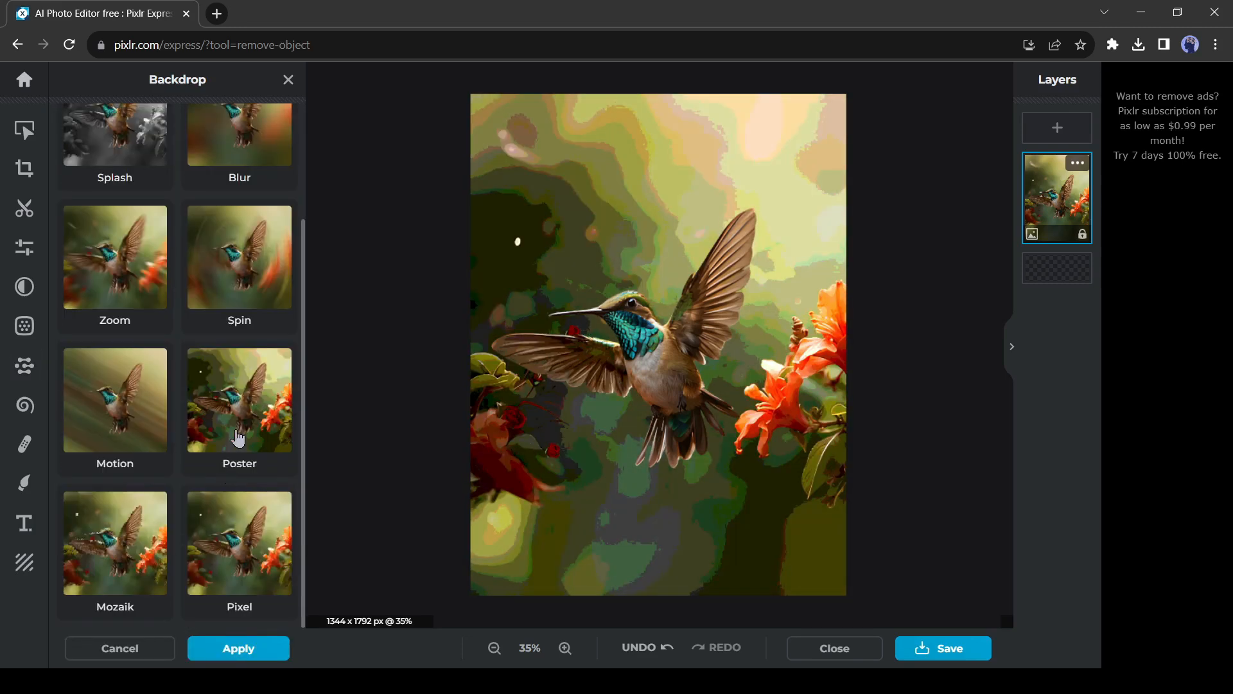
click(230, 162)
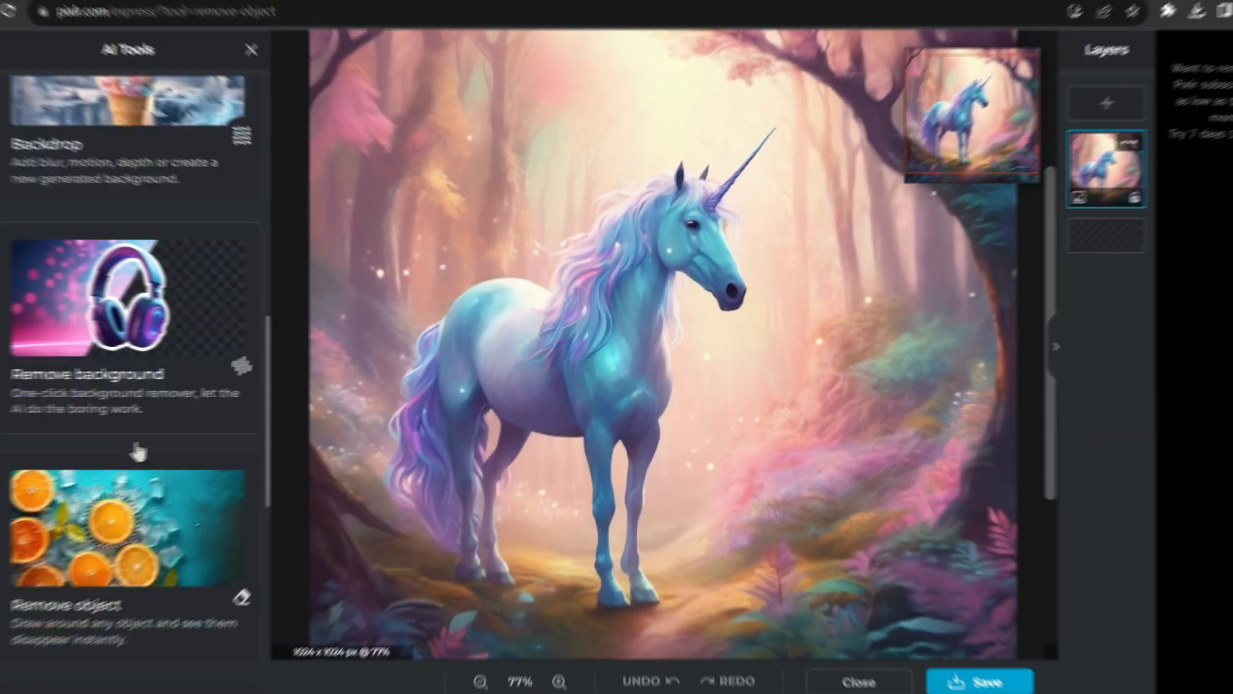
Step: Super scale the unicorn painting 4x to 4096 × 4096 px and leave the tool
scroll(down, 3)
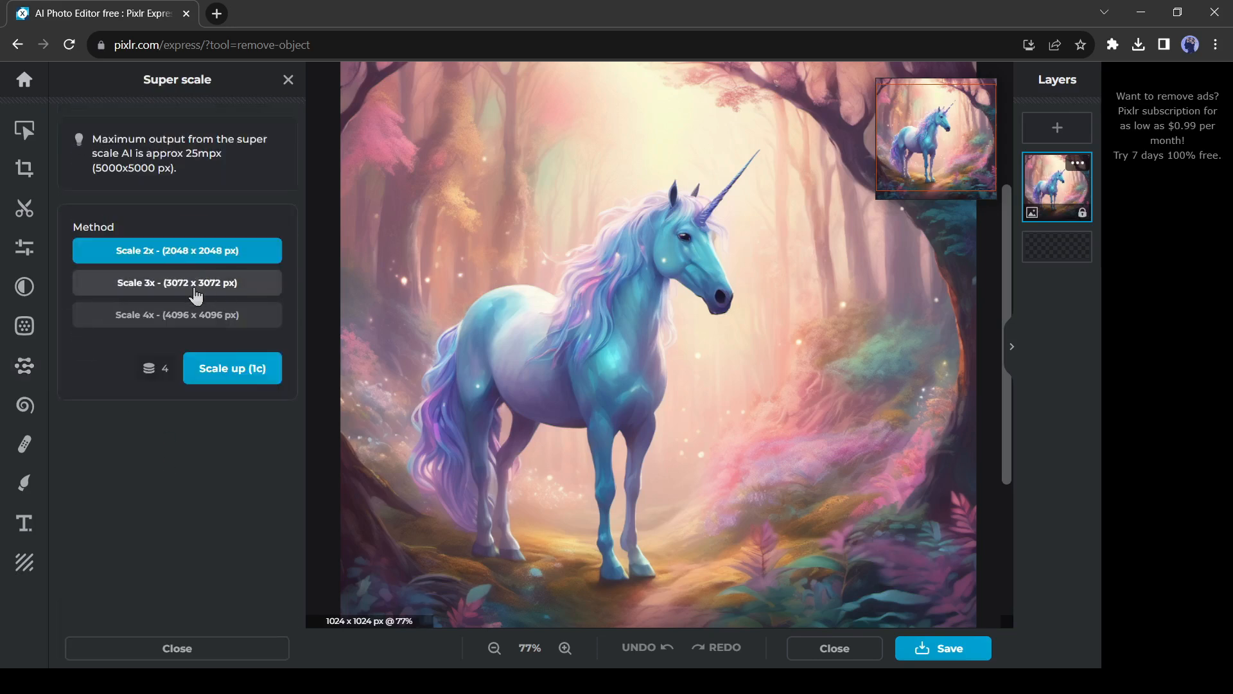
click(176, 315)
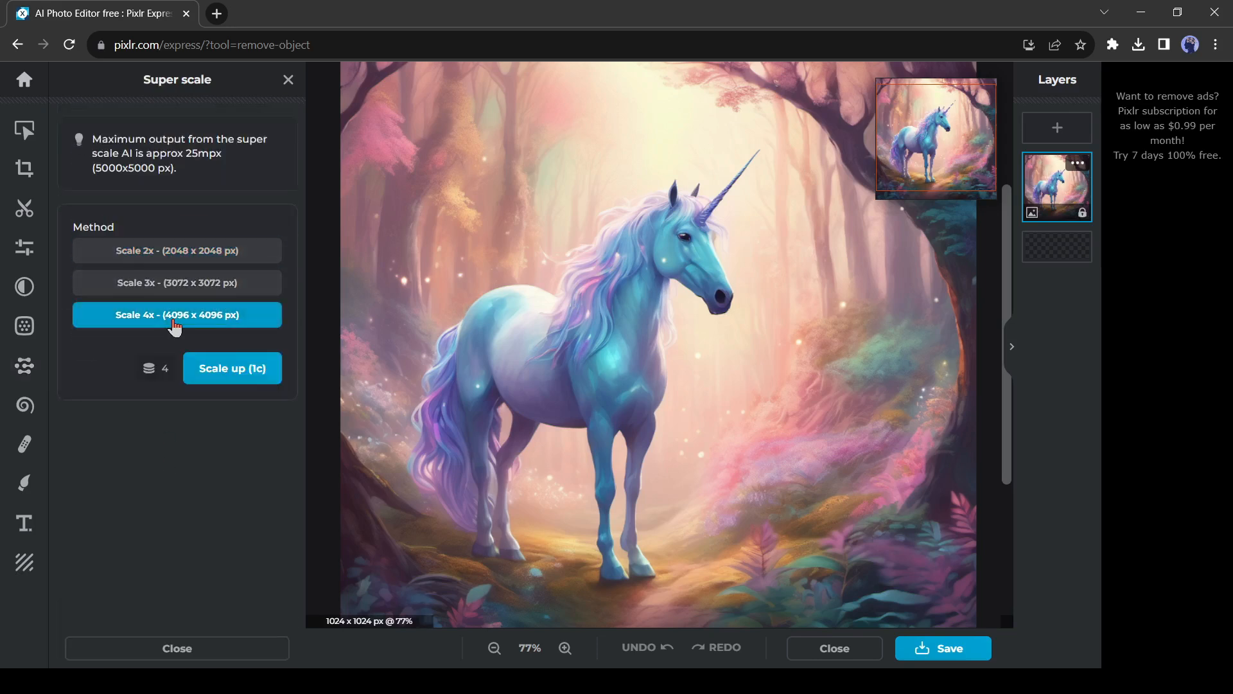
mouse_move(244, 348)
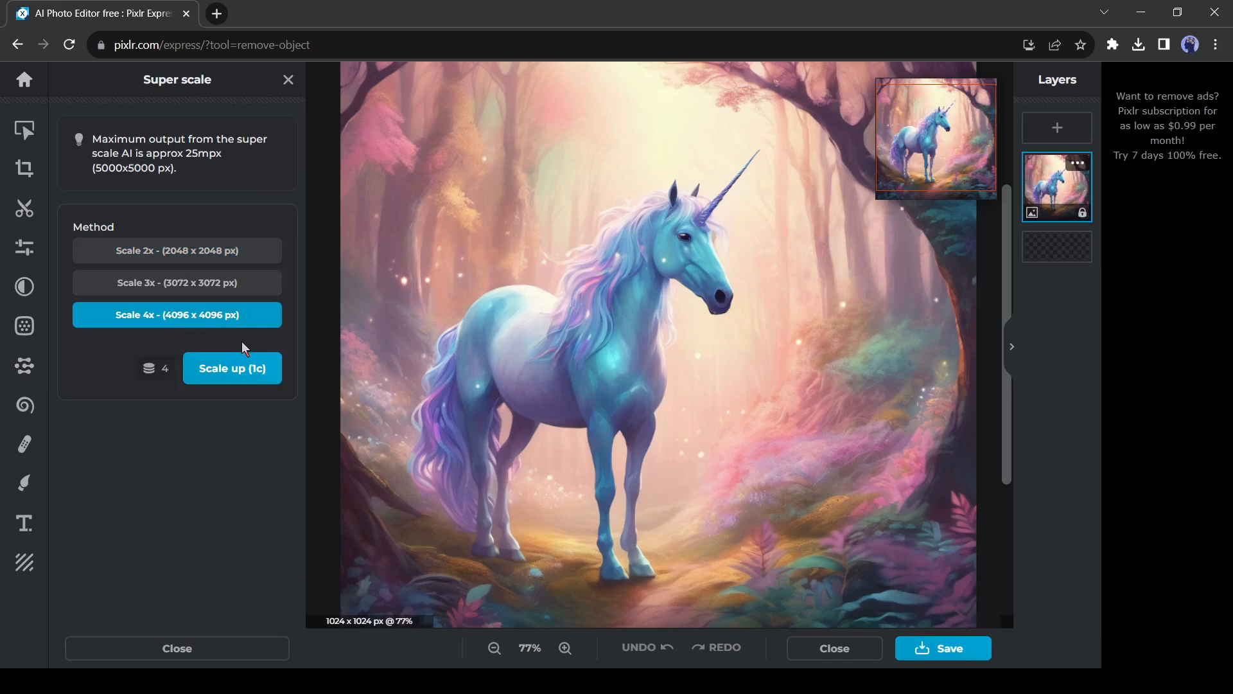
mouse_move(259, 397)
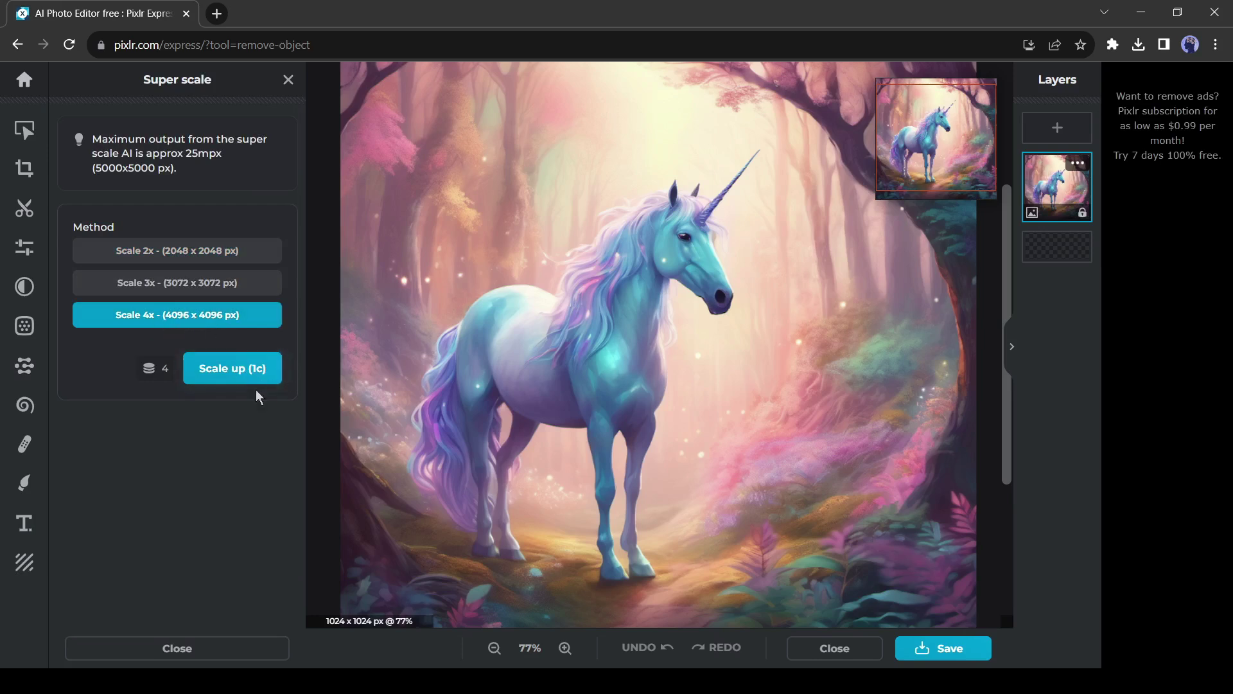
click(233, 369)
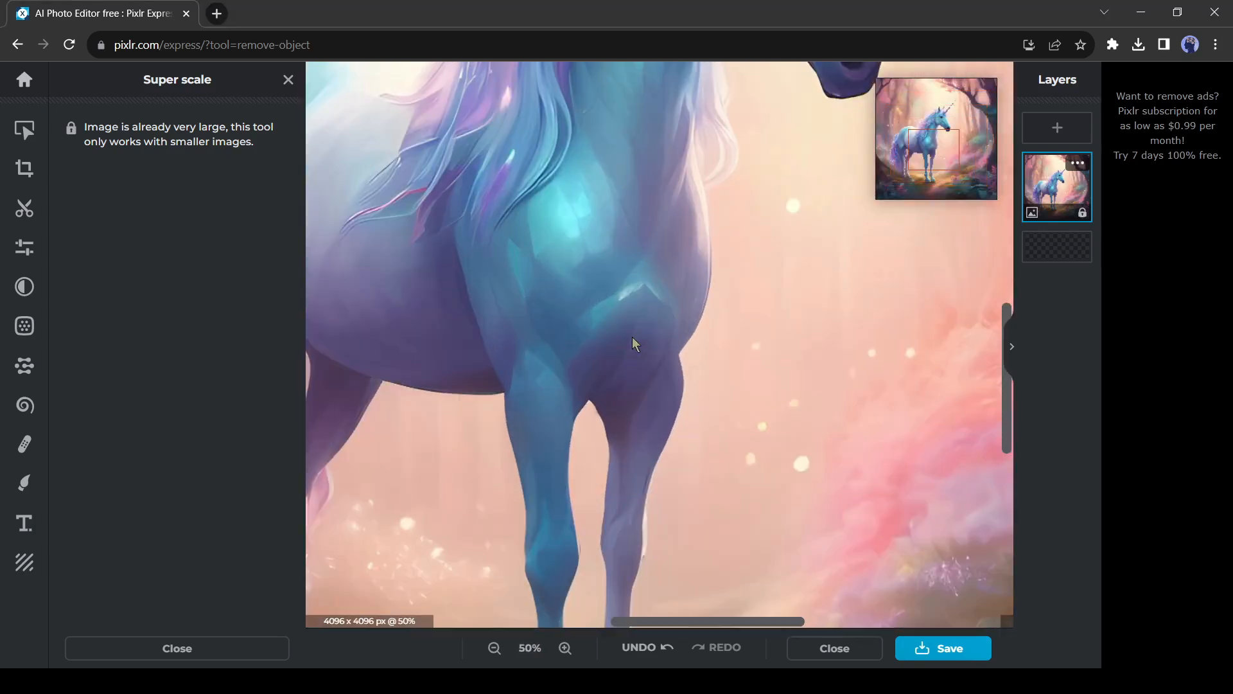
click(495, 647)
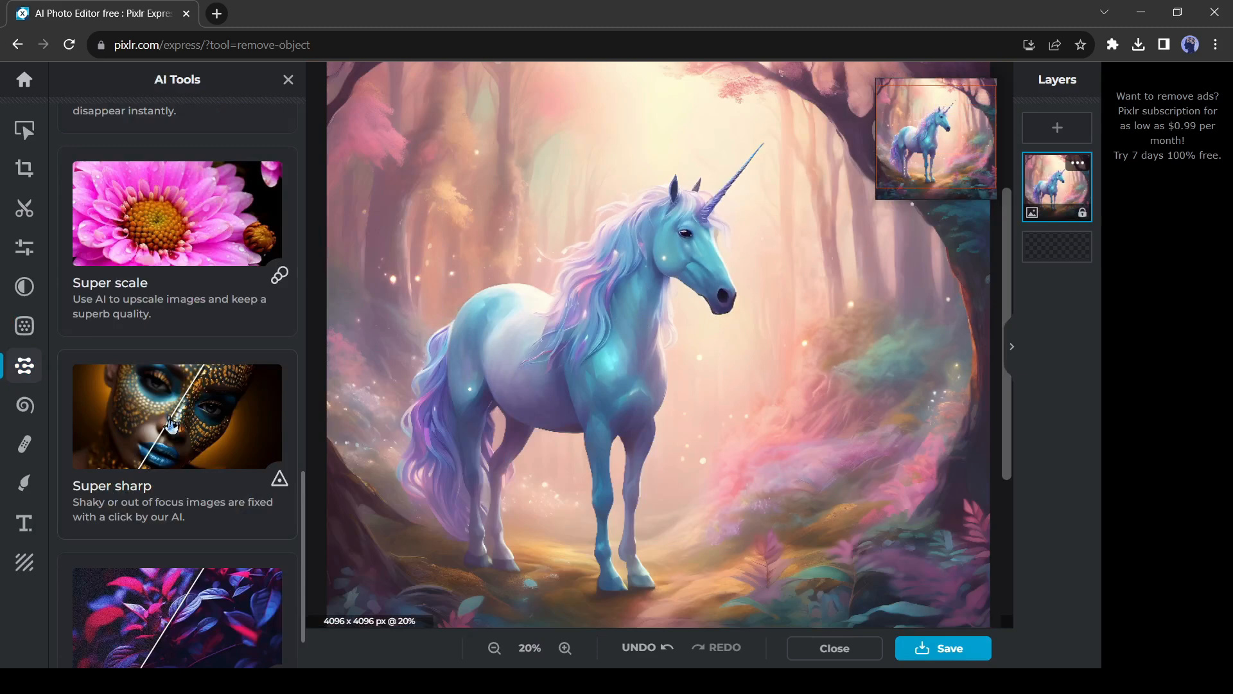
mouse_move(152, 425)
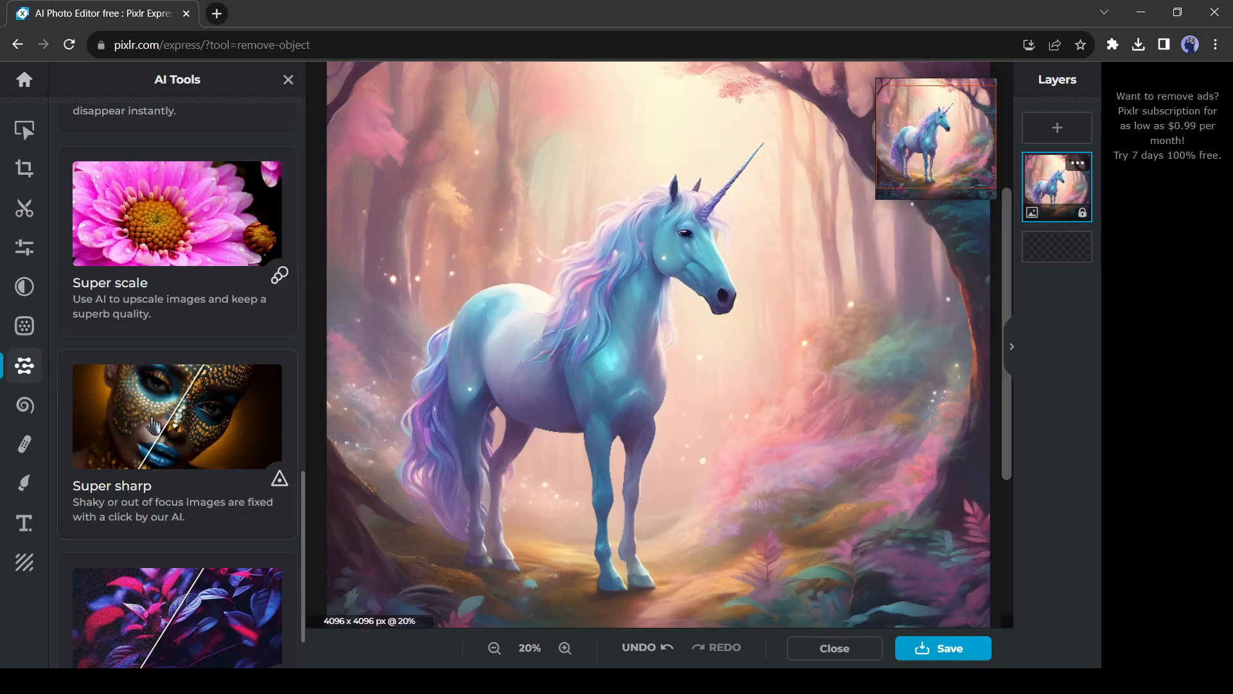
Step: Run Super sharp (1 credit) on the soft beach portrait of the woman
scroll(down, 3)
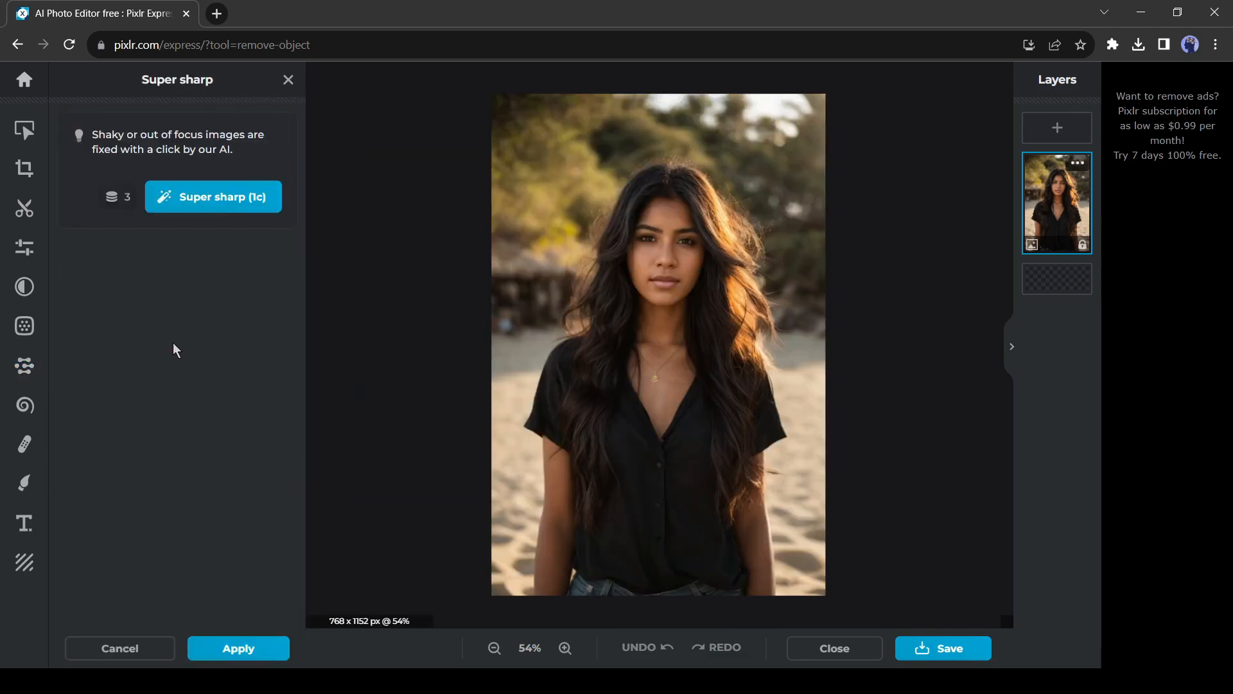
mouse_move(220, 208)
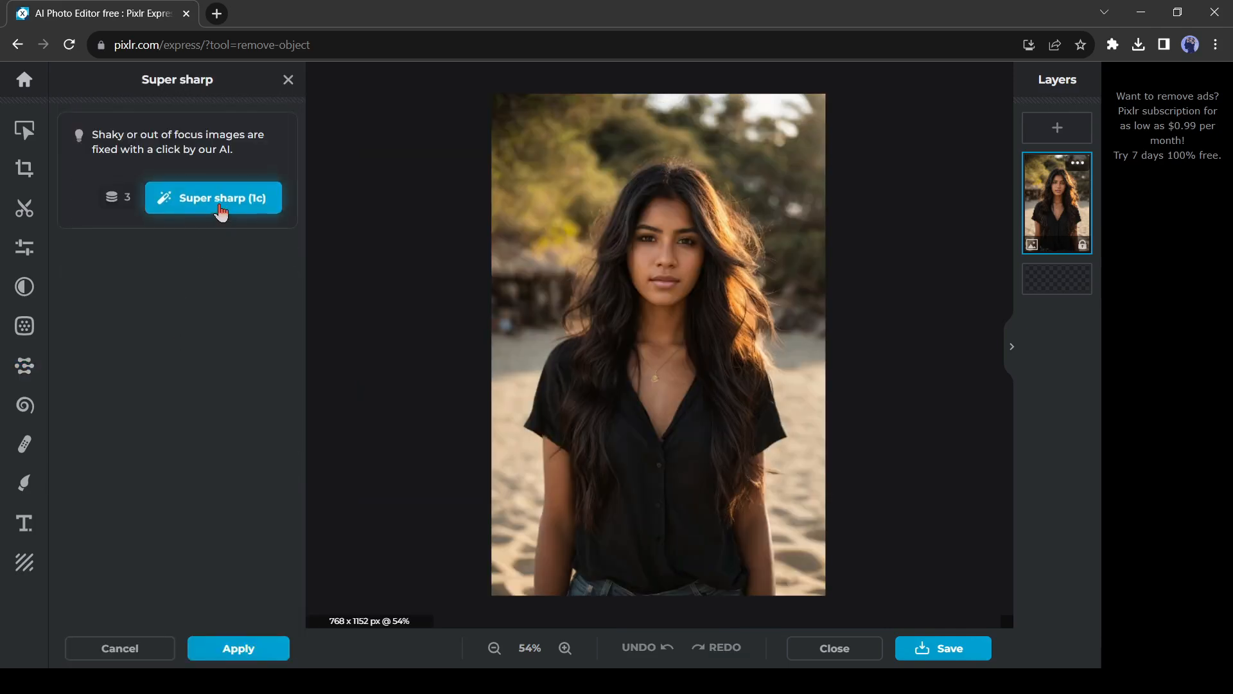
click(212, 197)
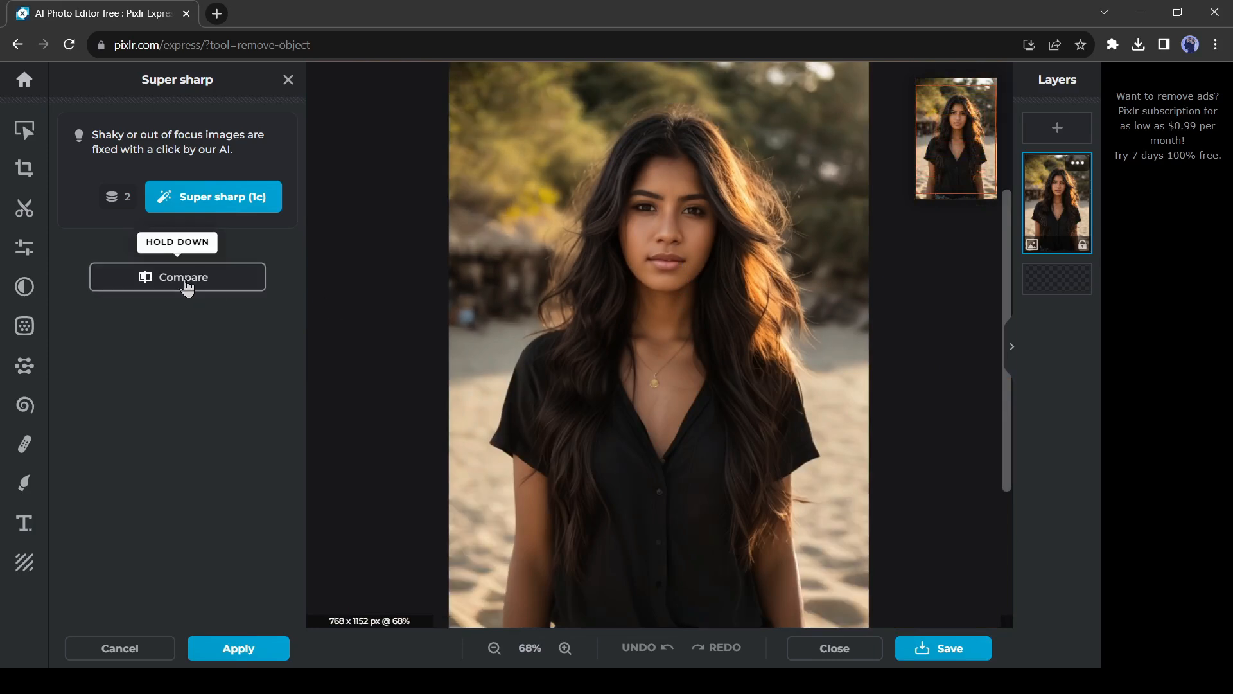
mouse_move(24, 365)
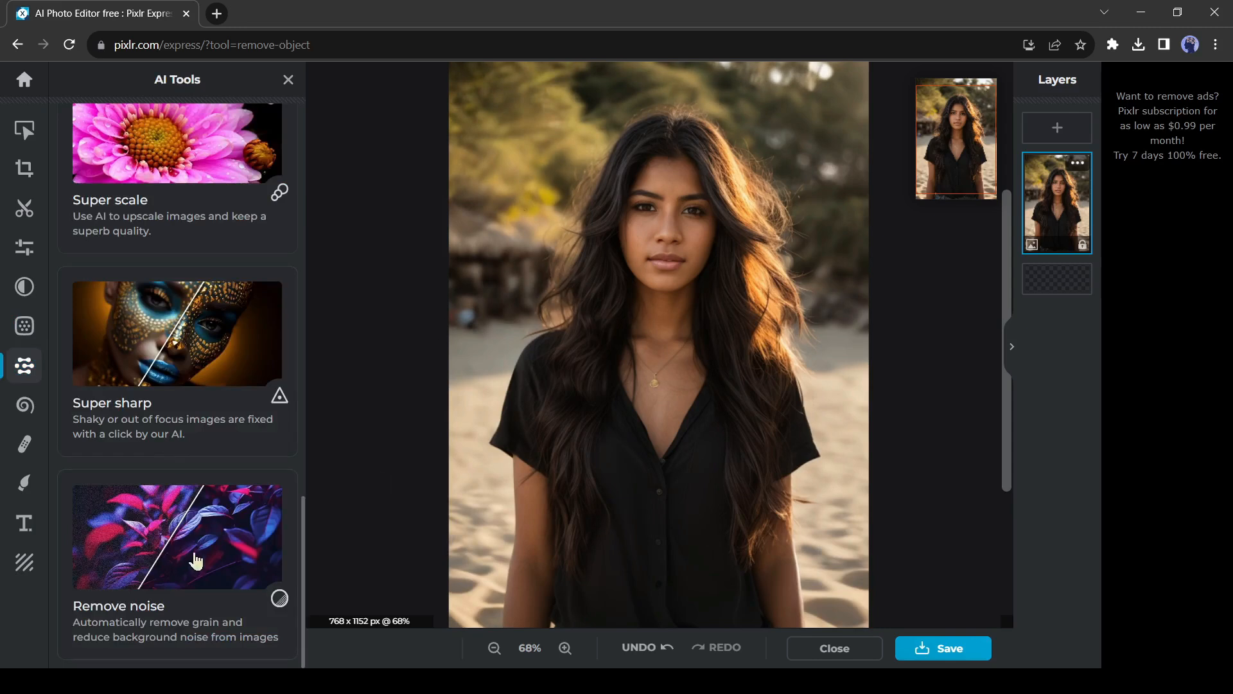
mouse_move(220, 563)
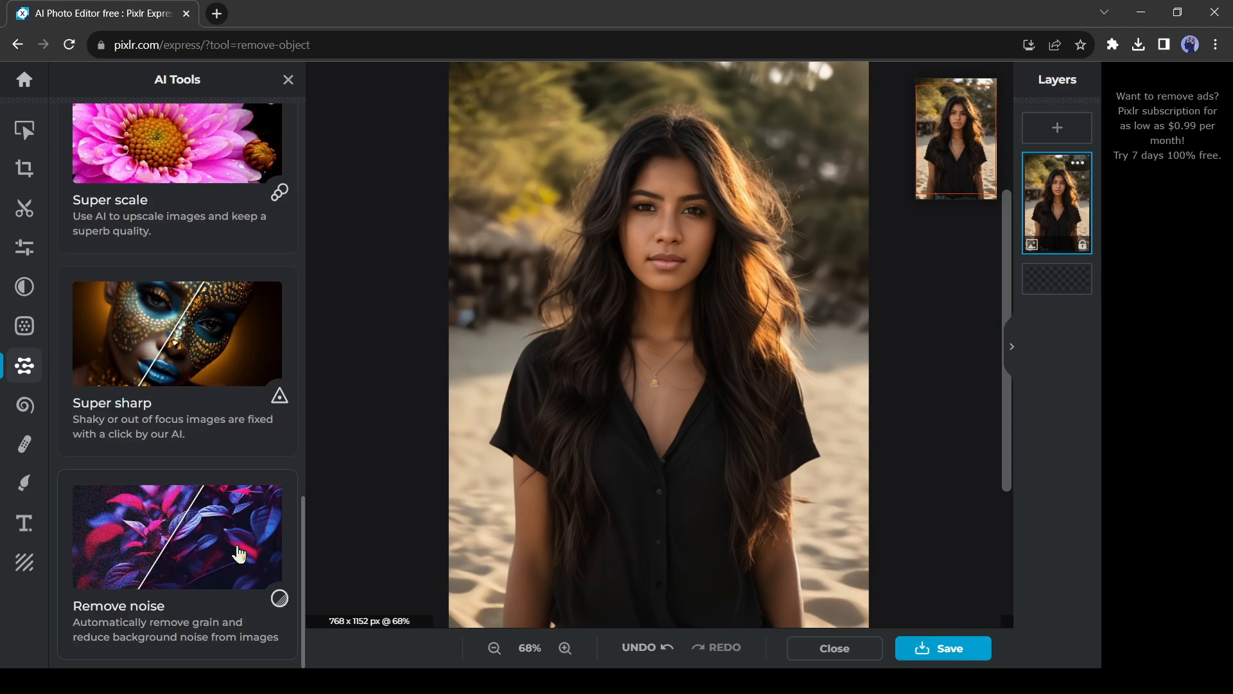
mouse_move(240, 545)
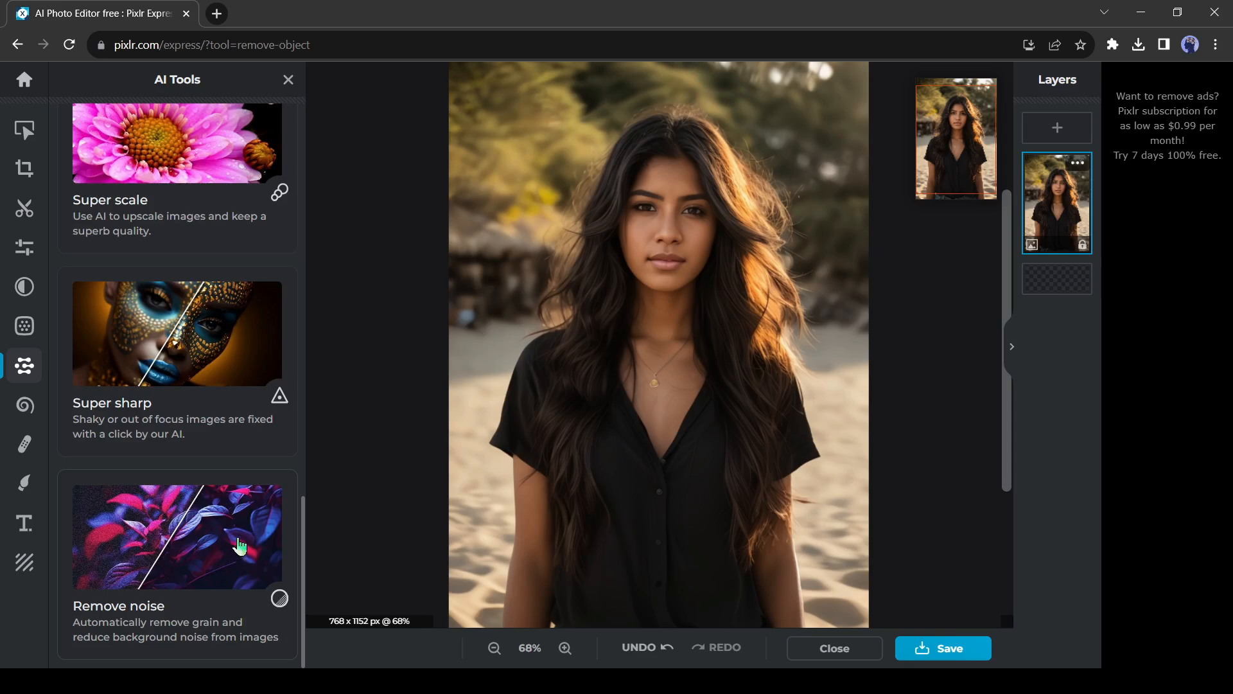
mouse_move(183, 542)
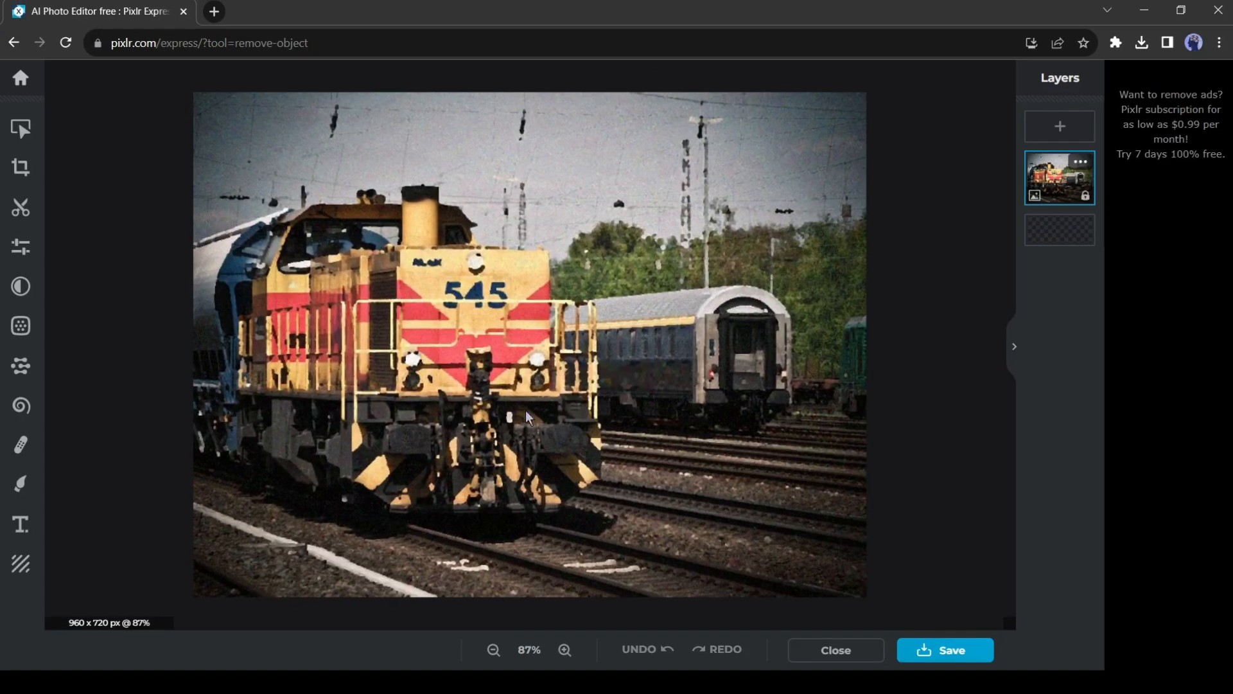
Step: Bring up Remove noise from the AI tools list for the grainy train photo
click(22, 366)
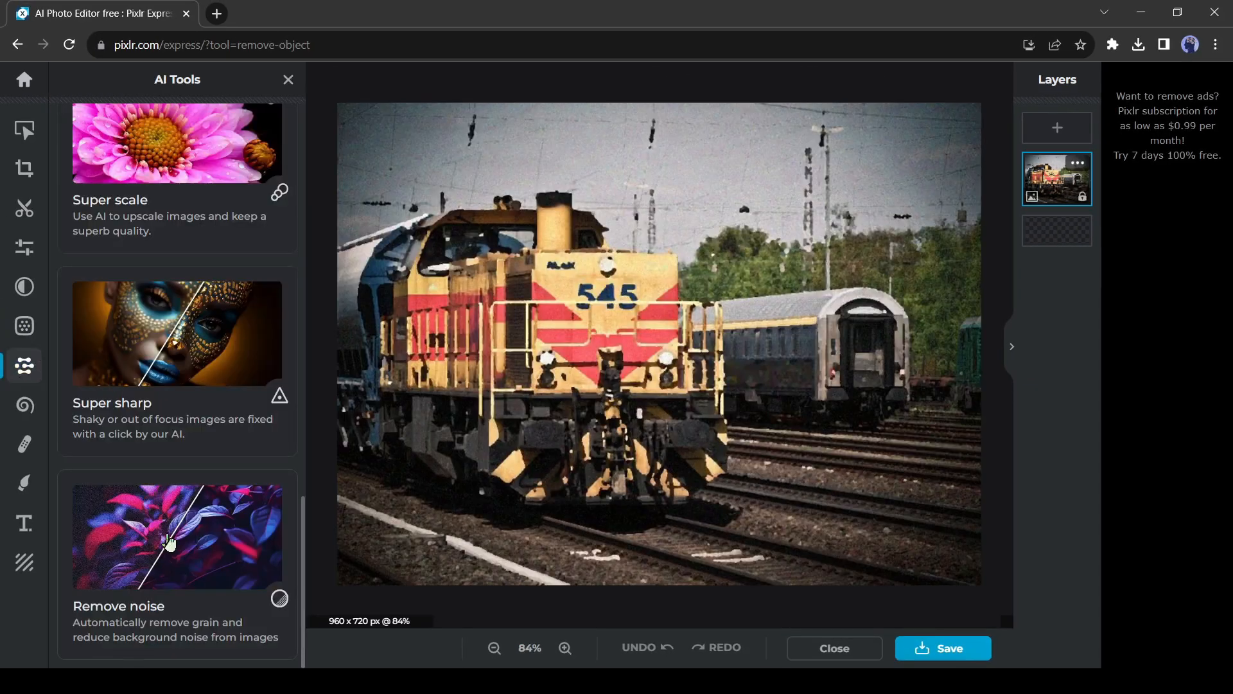
click(177, 537)
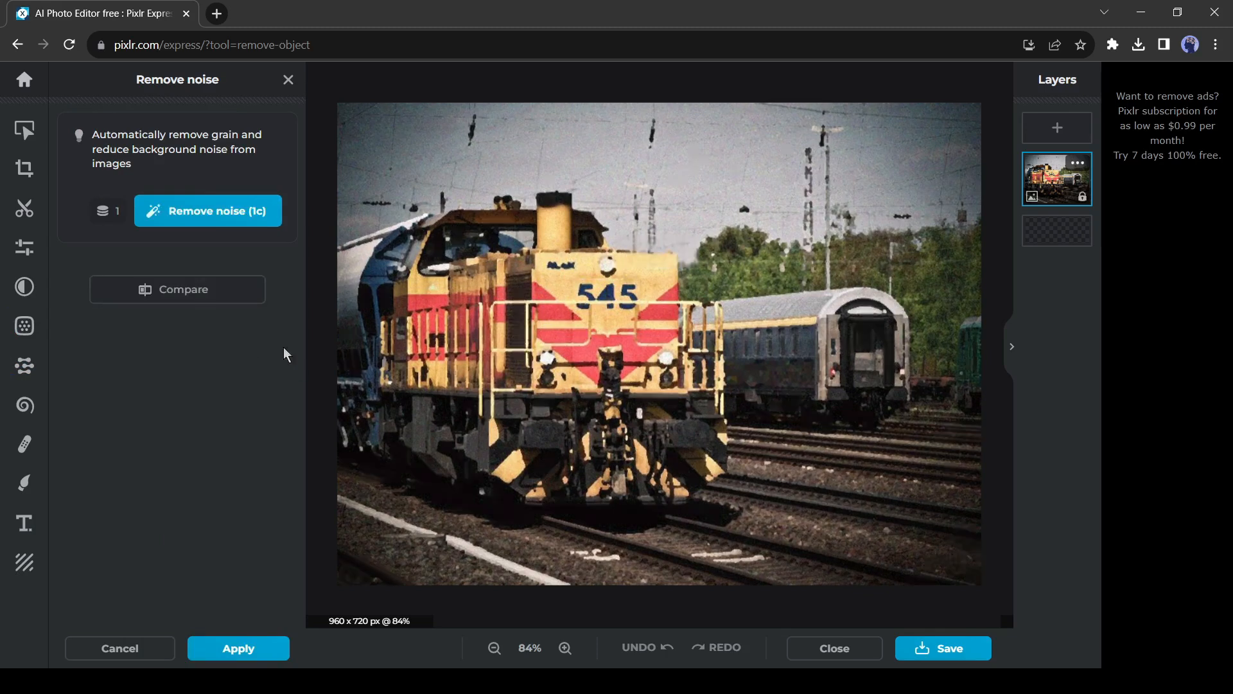
mouse_move(199, 291)
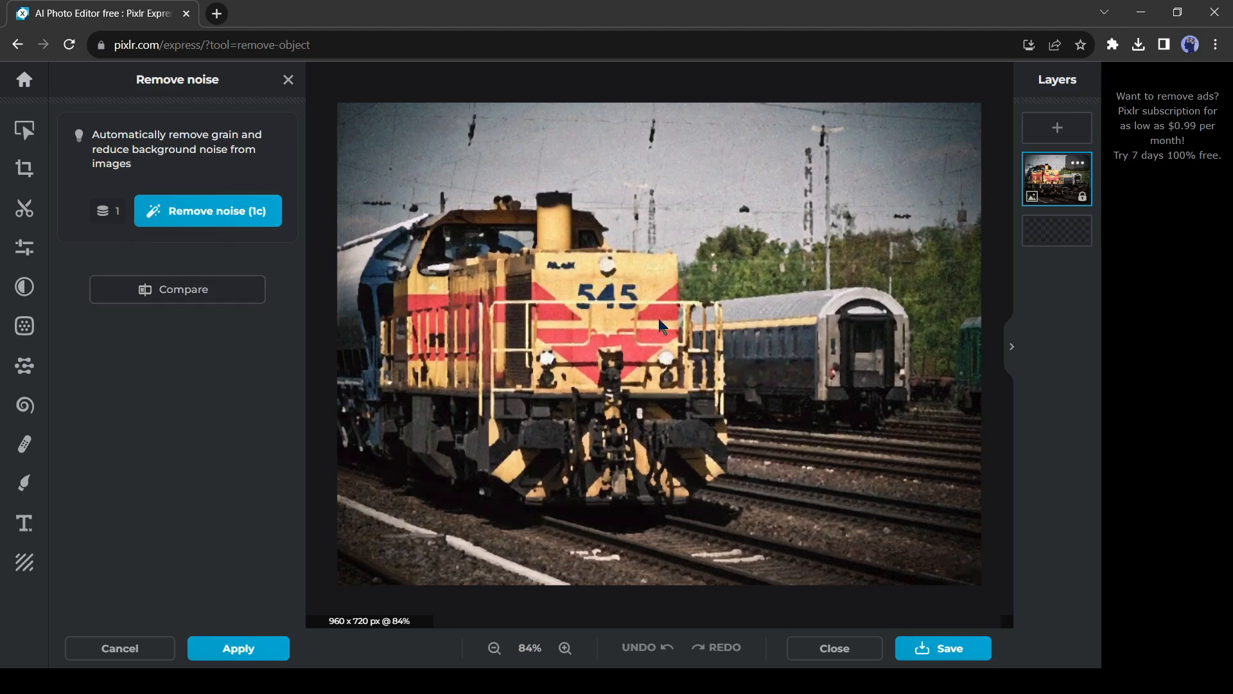
mouse_move(177, 289)
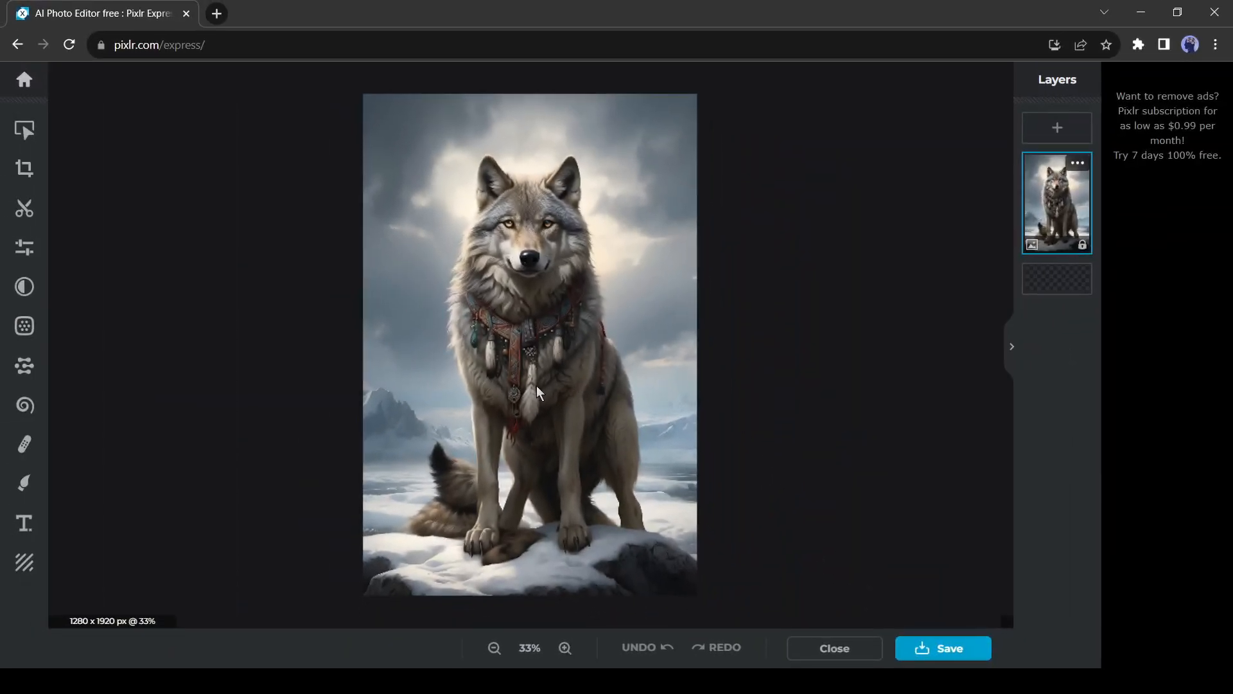
Step: Try the RND and GL2 glitch presets on the wolf photo from the Filter collection
click(25, 326)
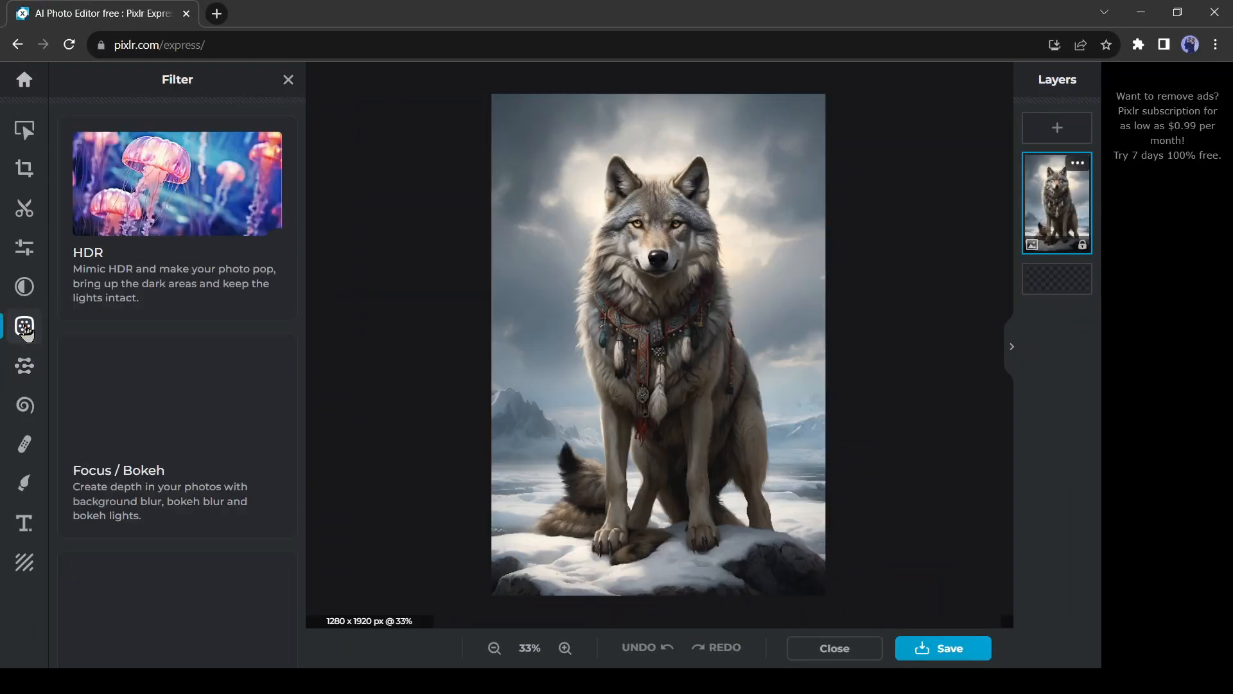
scroll(down, 3)
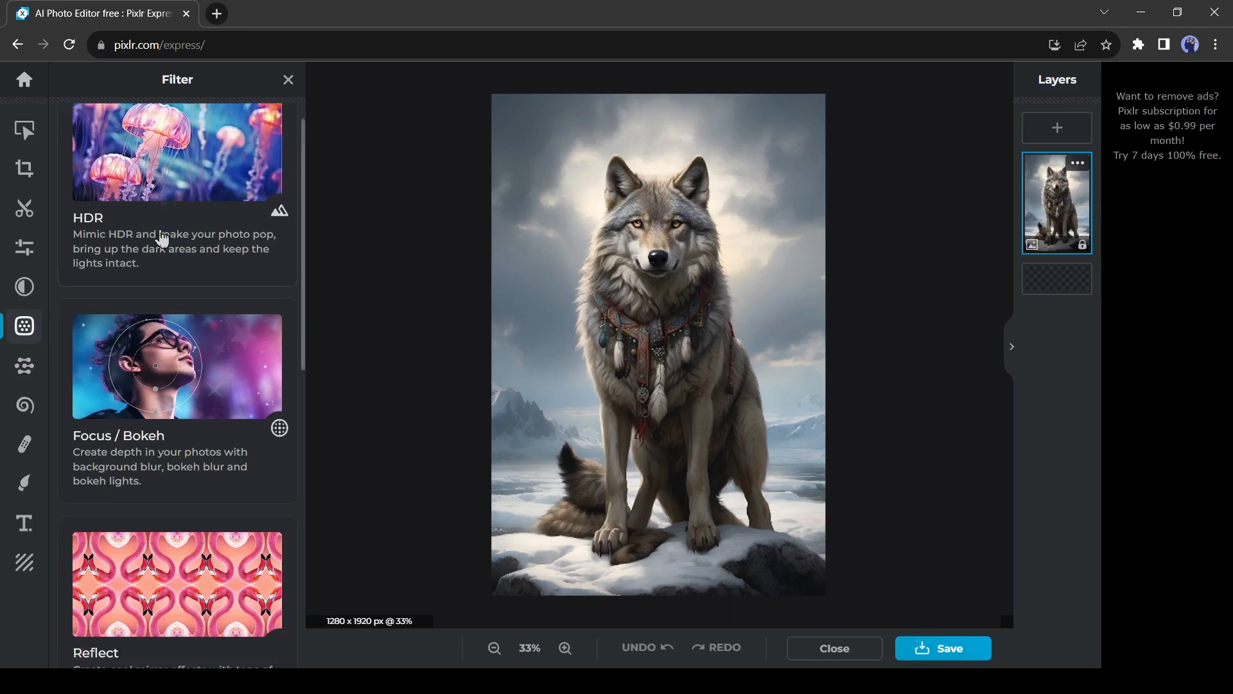
scroll(down, 3)
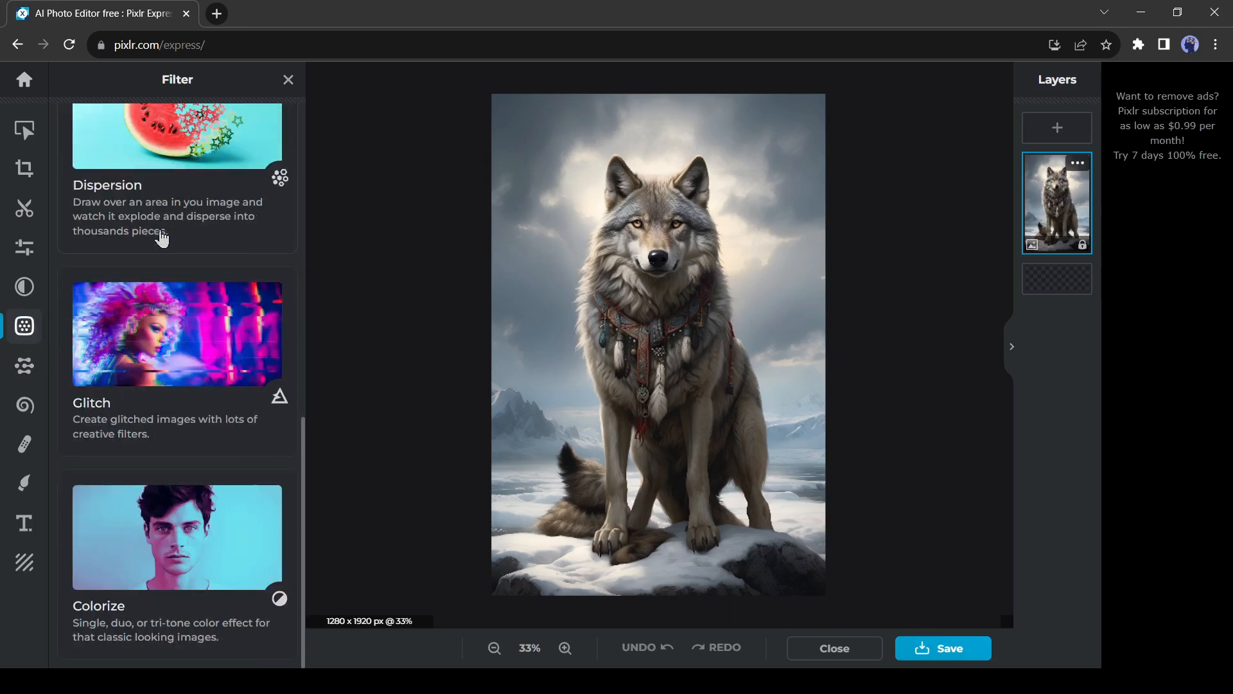
mouse_move(207, 345)
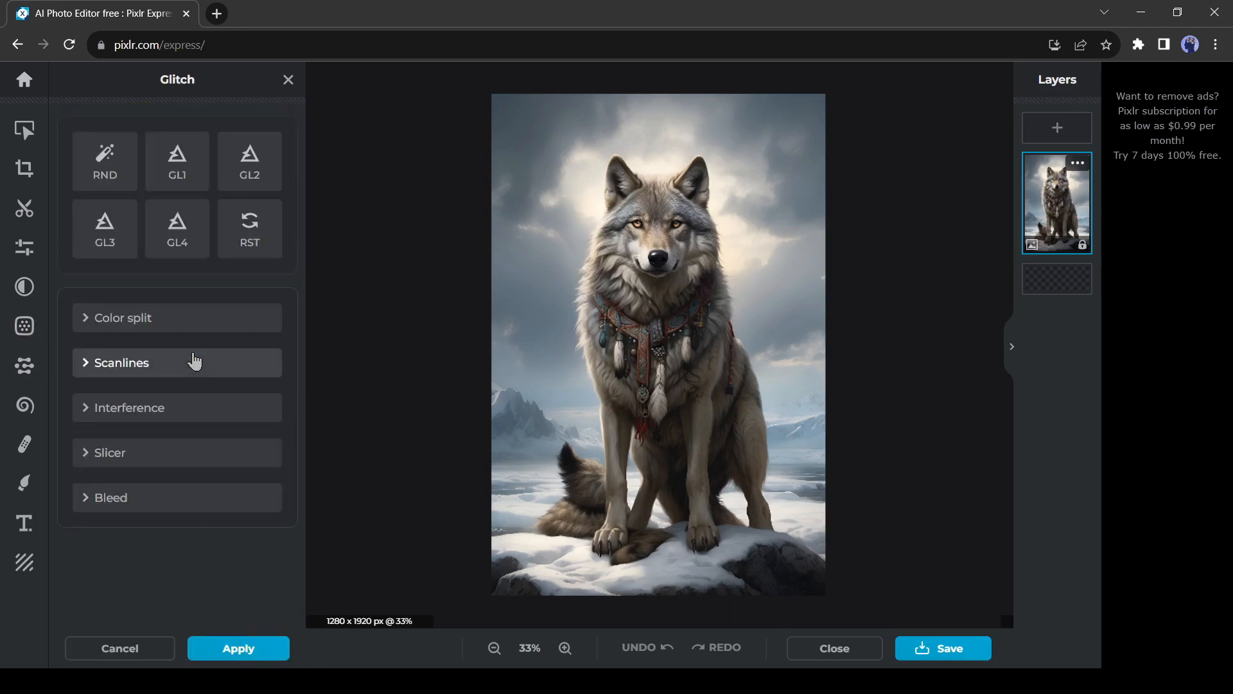
mouse_move(104, 162)
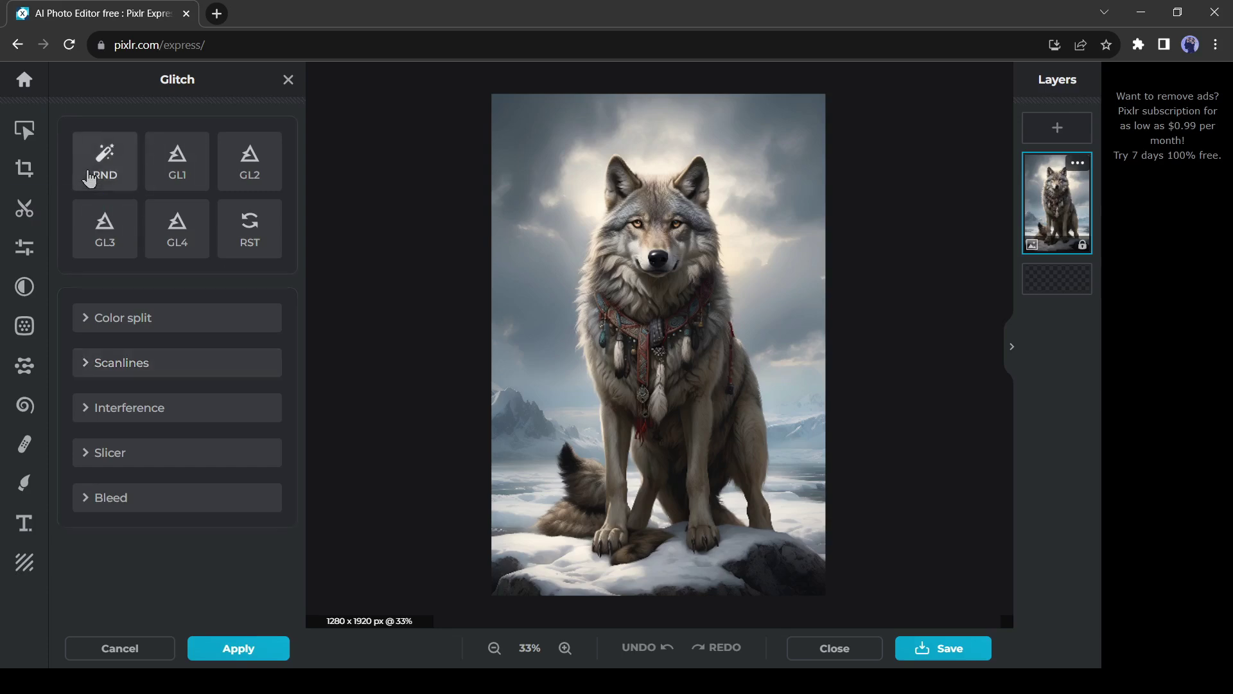
click(249, 162)
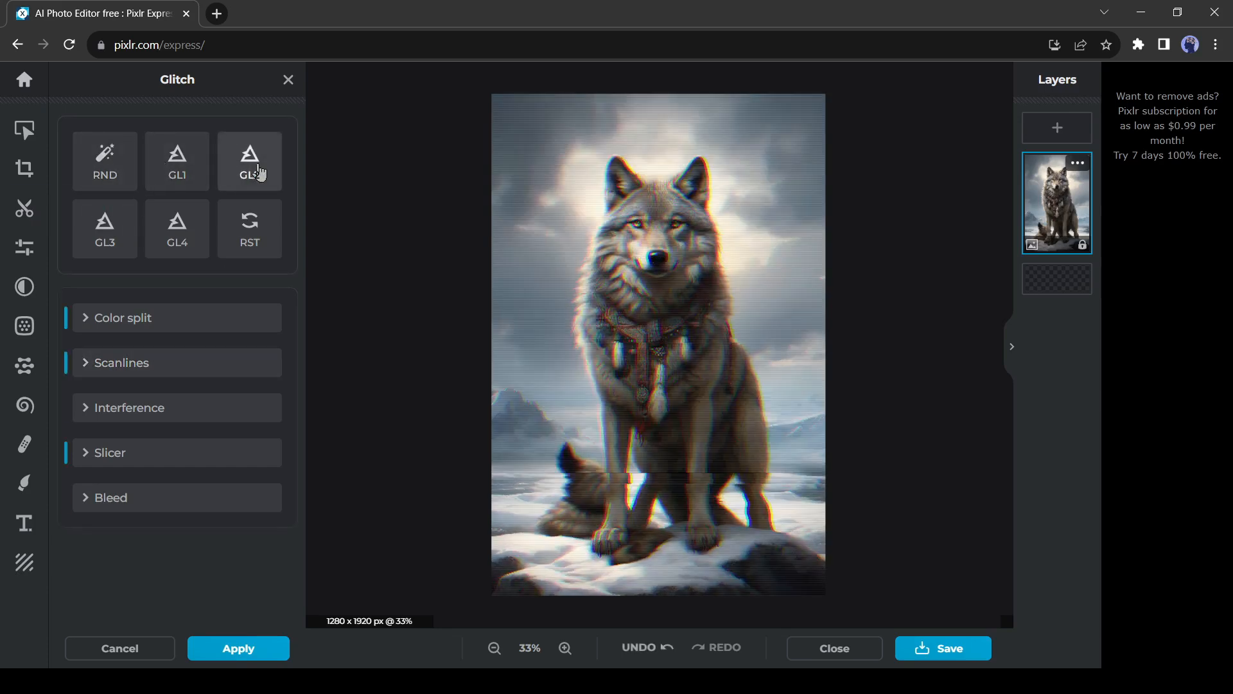
click(250, 229)
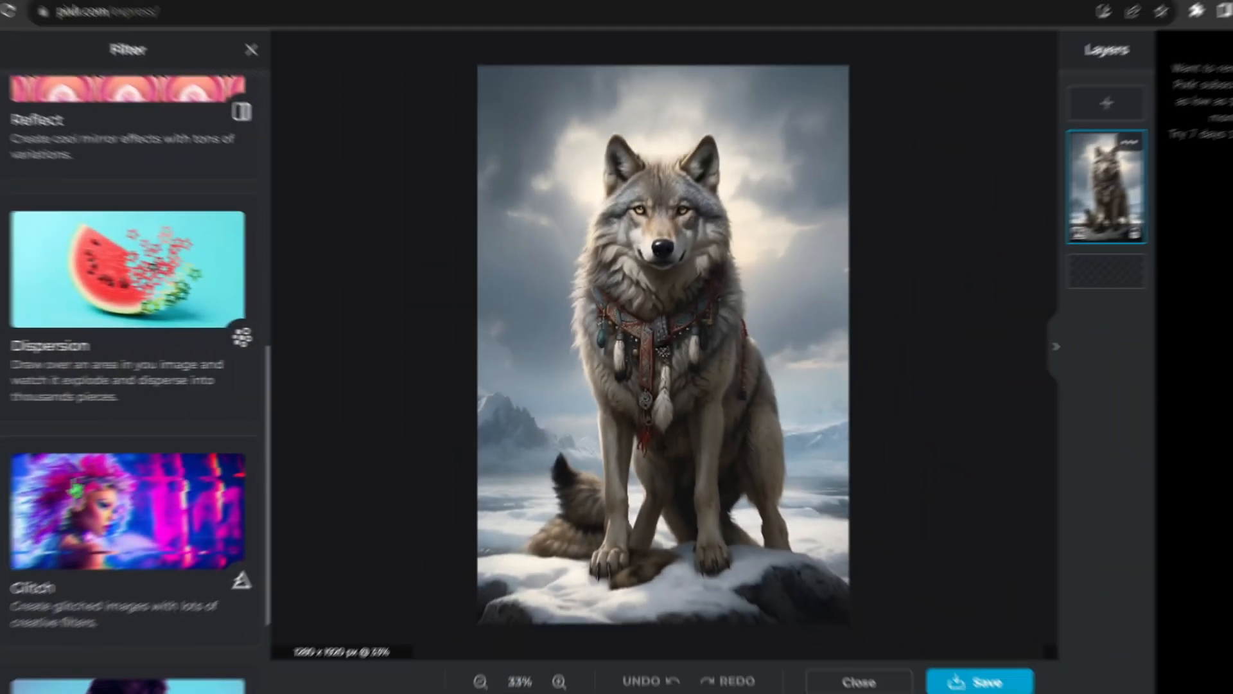
Step: Apply Dispersion to the wolf's right side in EFFECT mode and browse particle shapes
click(127, 268)
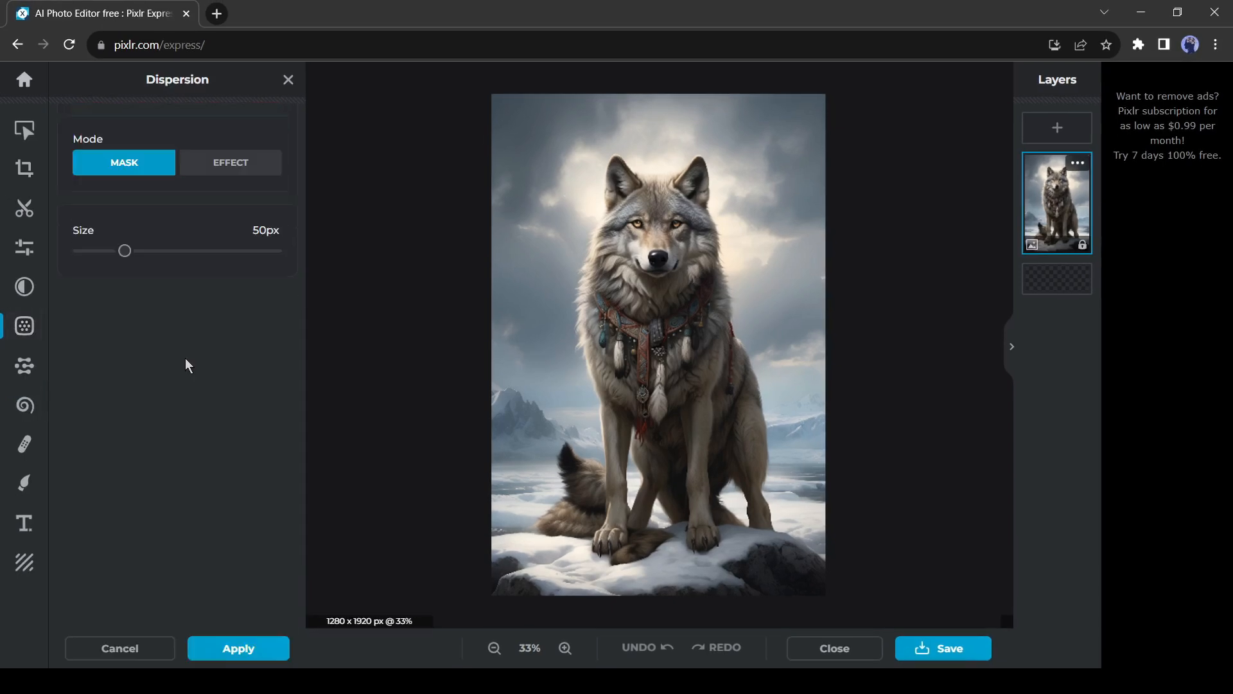
mouse_move(695, 272)
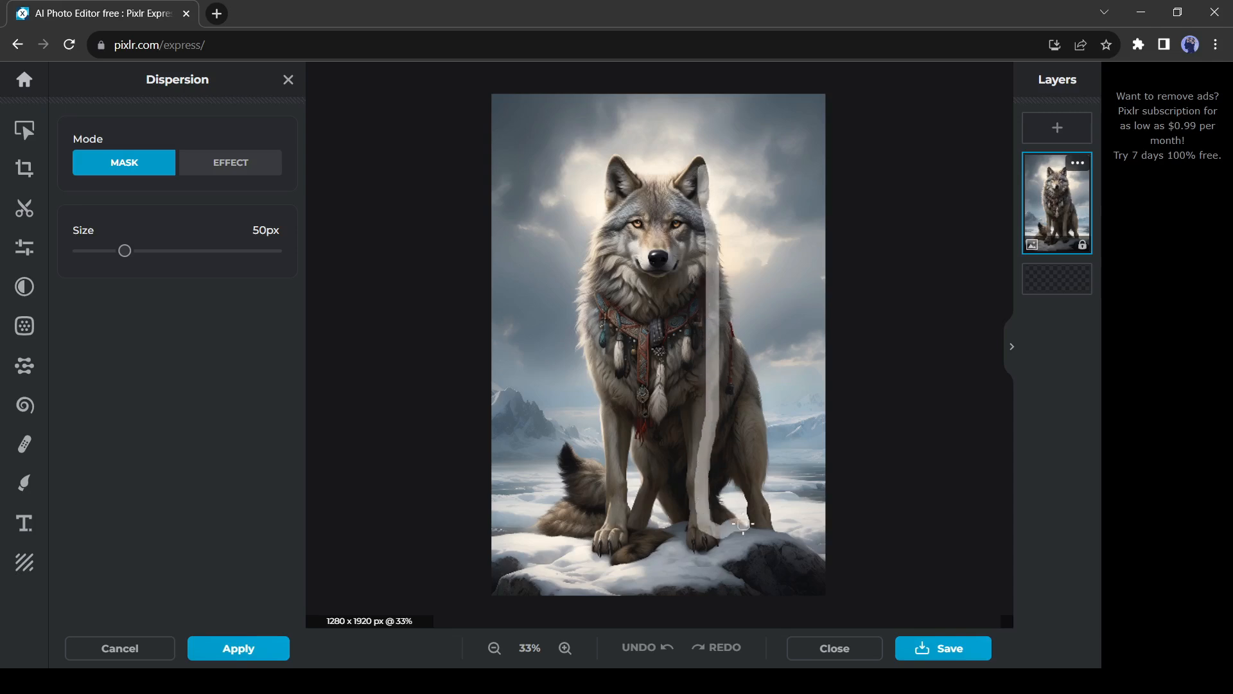
click(230, 162)
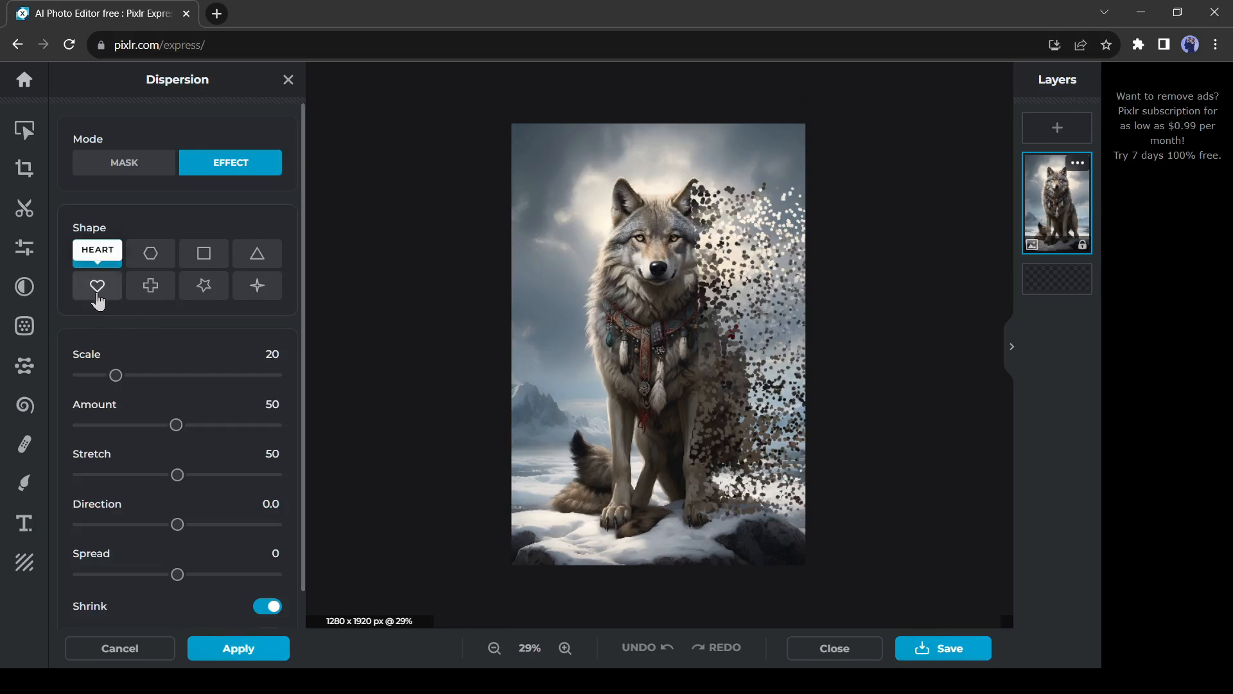
mouse_move(699, 211)
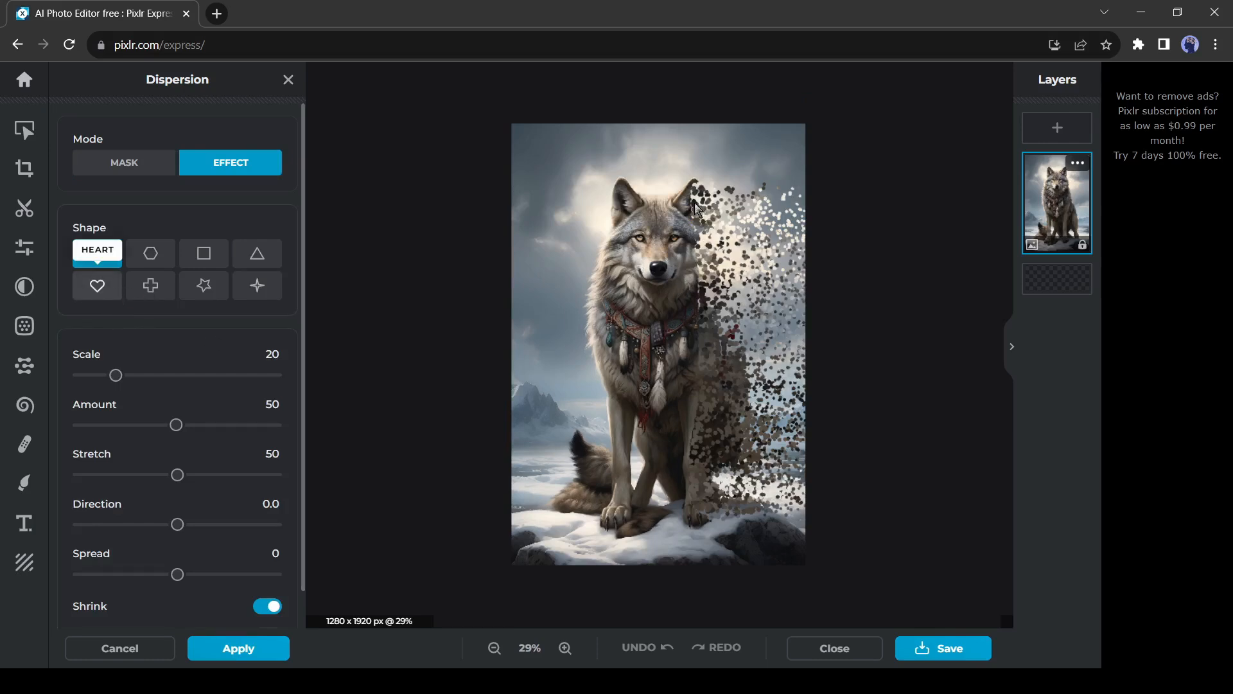
click(119, 648)
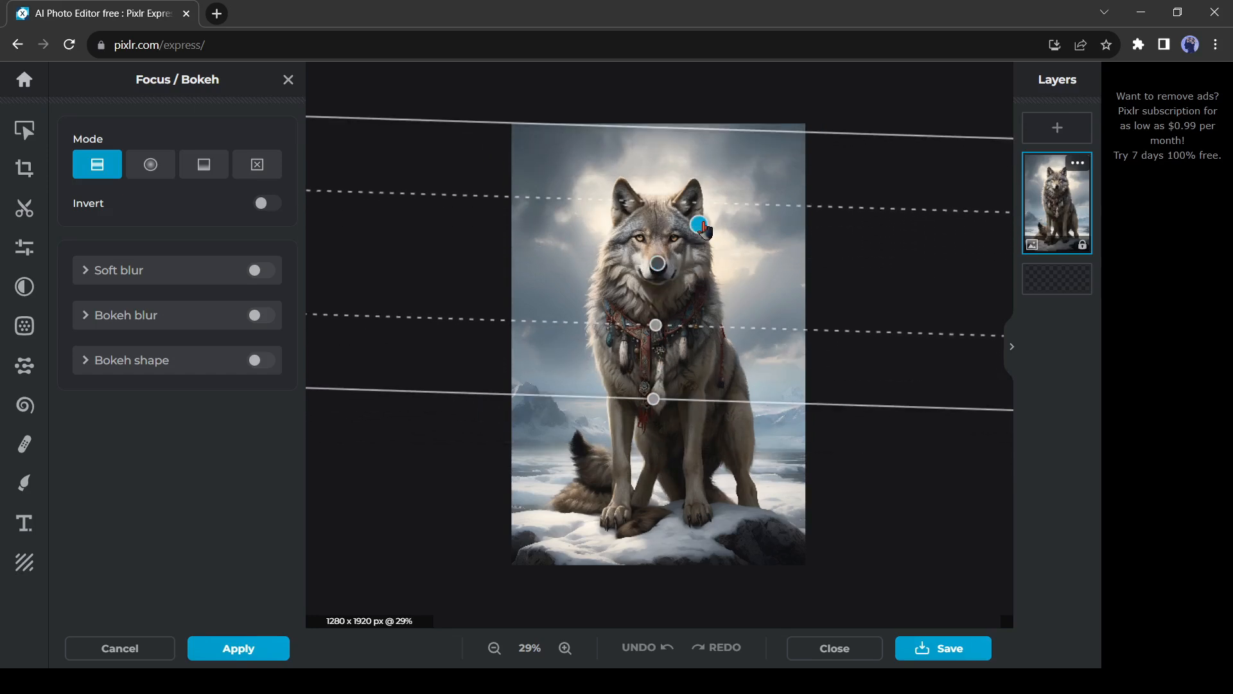
Step: Enable Soft blur and Bokeh blur with a radial focus around the wolf, then cancel it
click(260, 271)
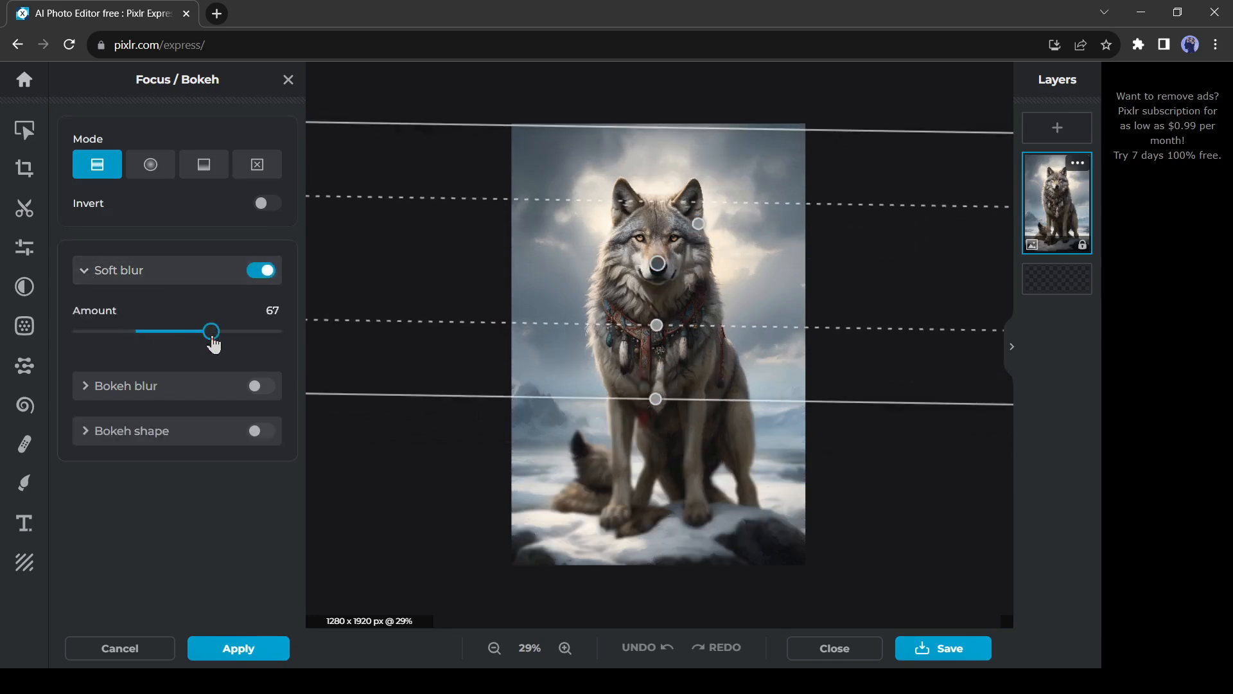
click(261, 385)
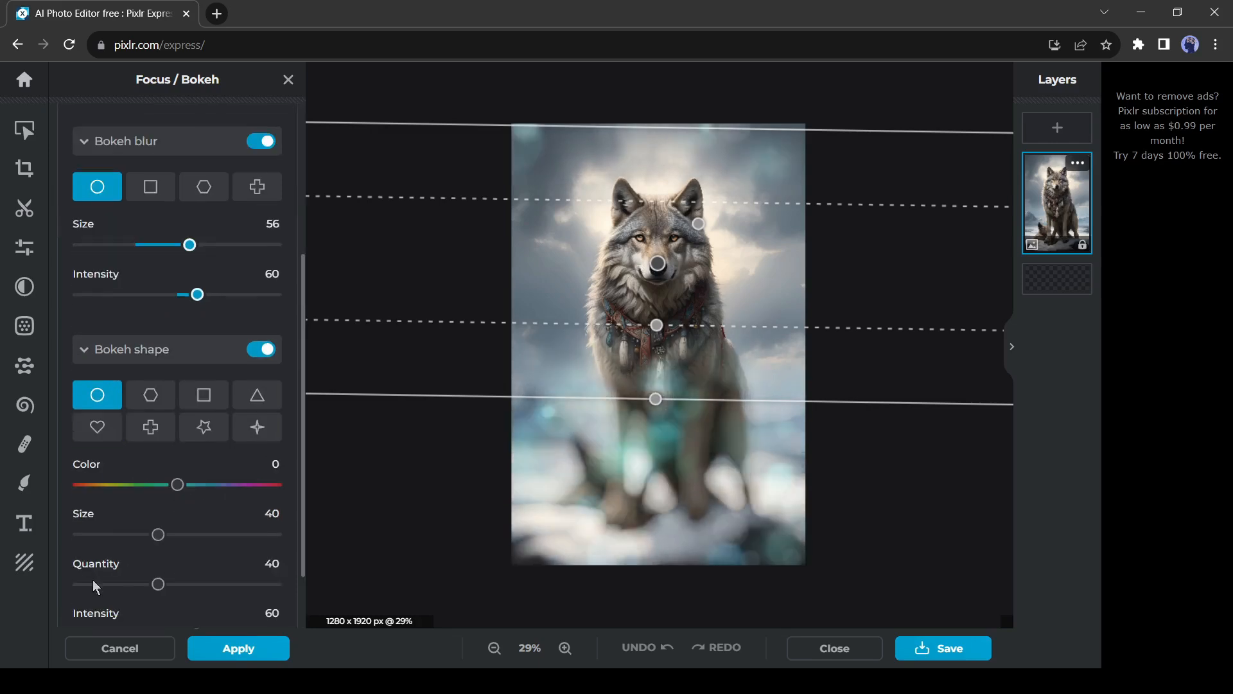
scroll(up, 3)
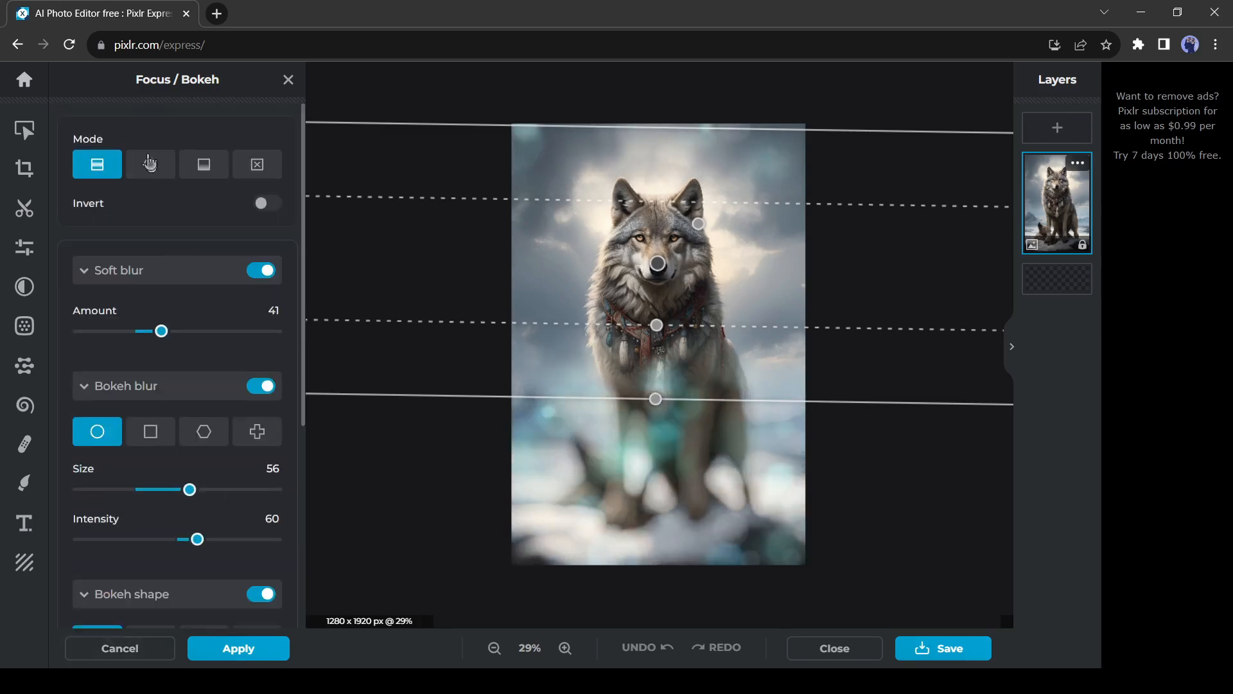
click(150, 164)
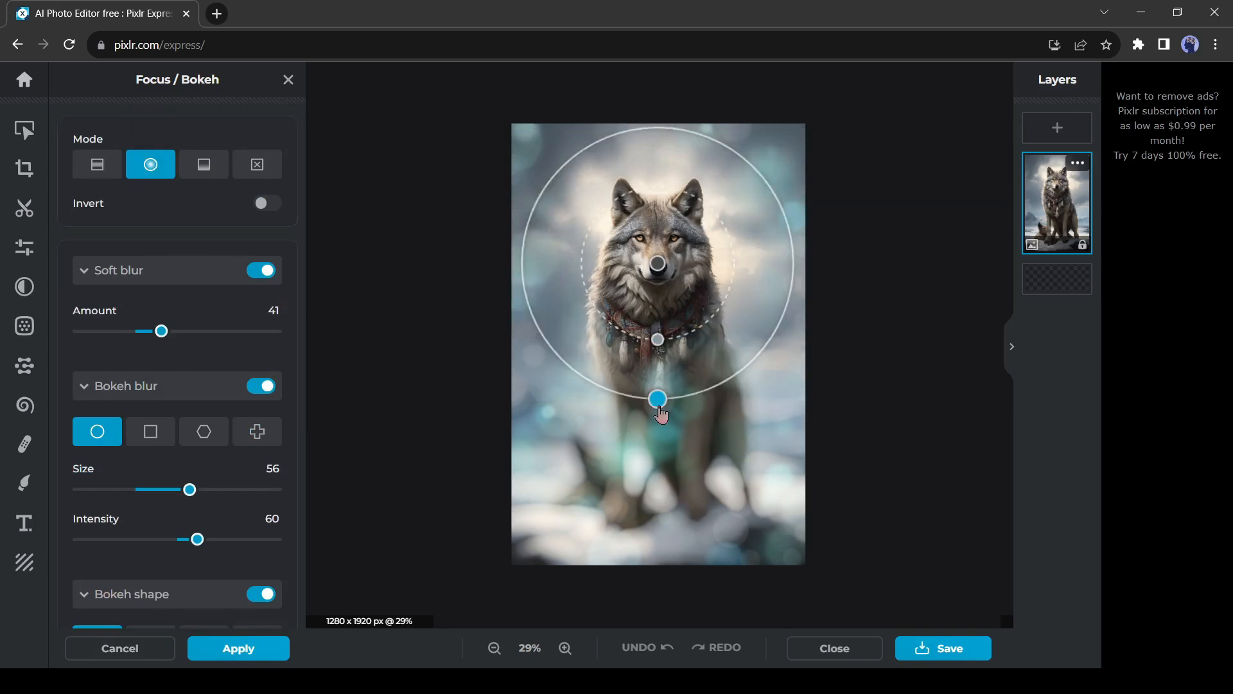
click(261, 385)
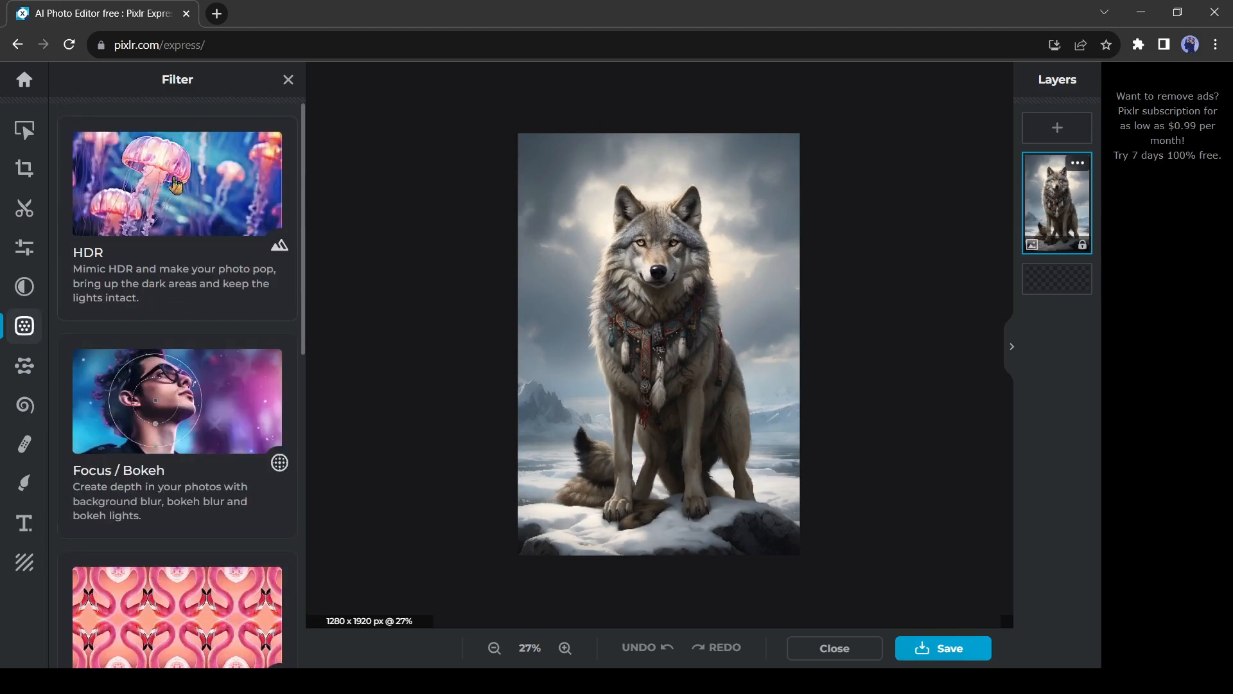
Step: Set the HDR filter on the wolf to Amount 70 and Contrast 22
click(177, 183)
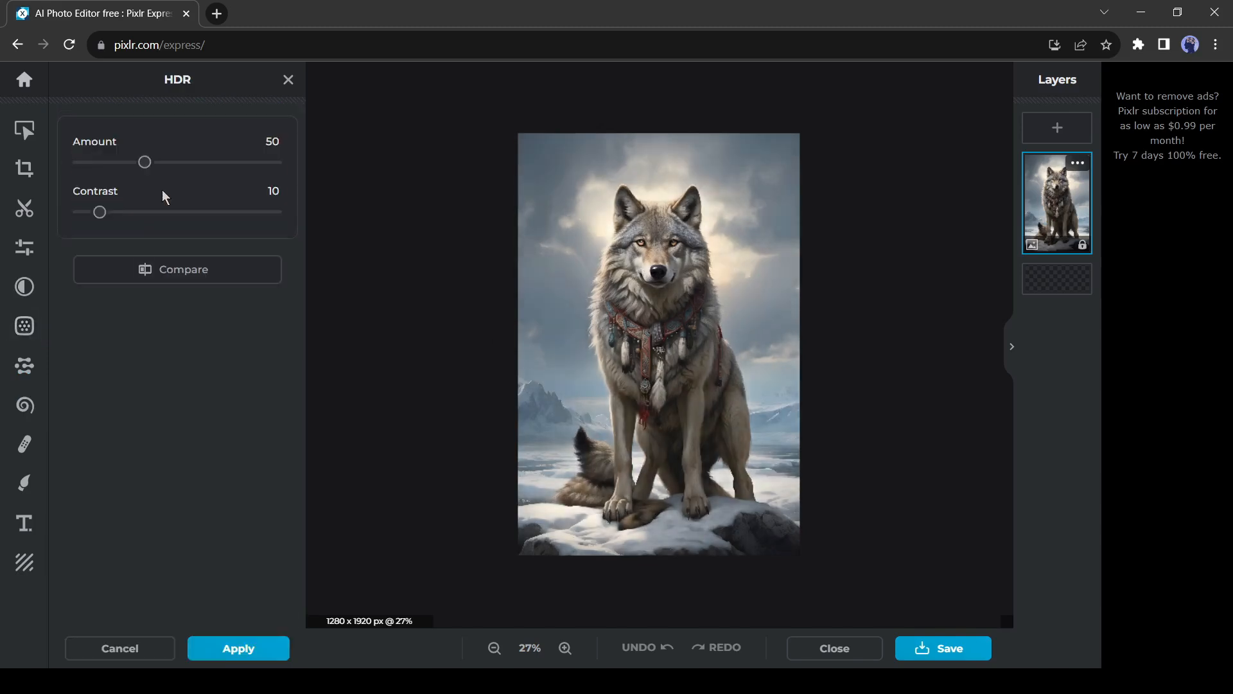
drag(144, 162, 165, 162)
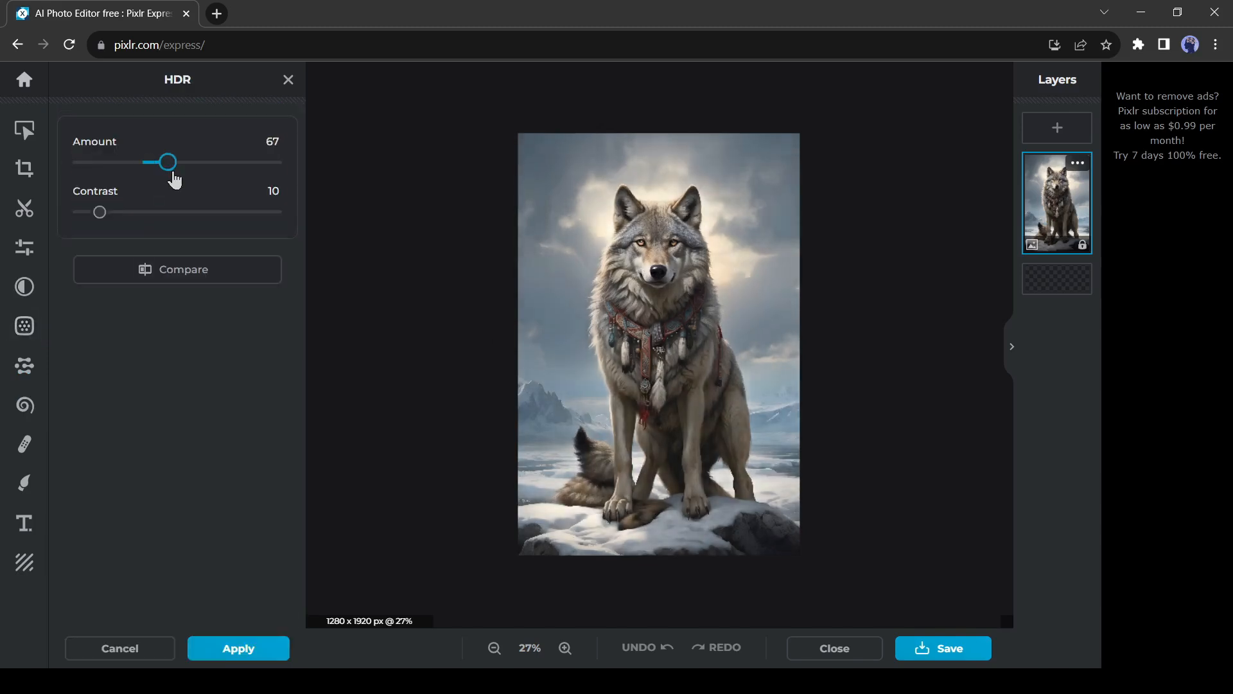
drag(99, 212, 124, 212)
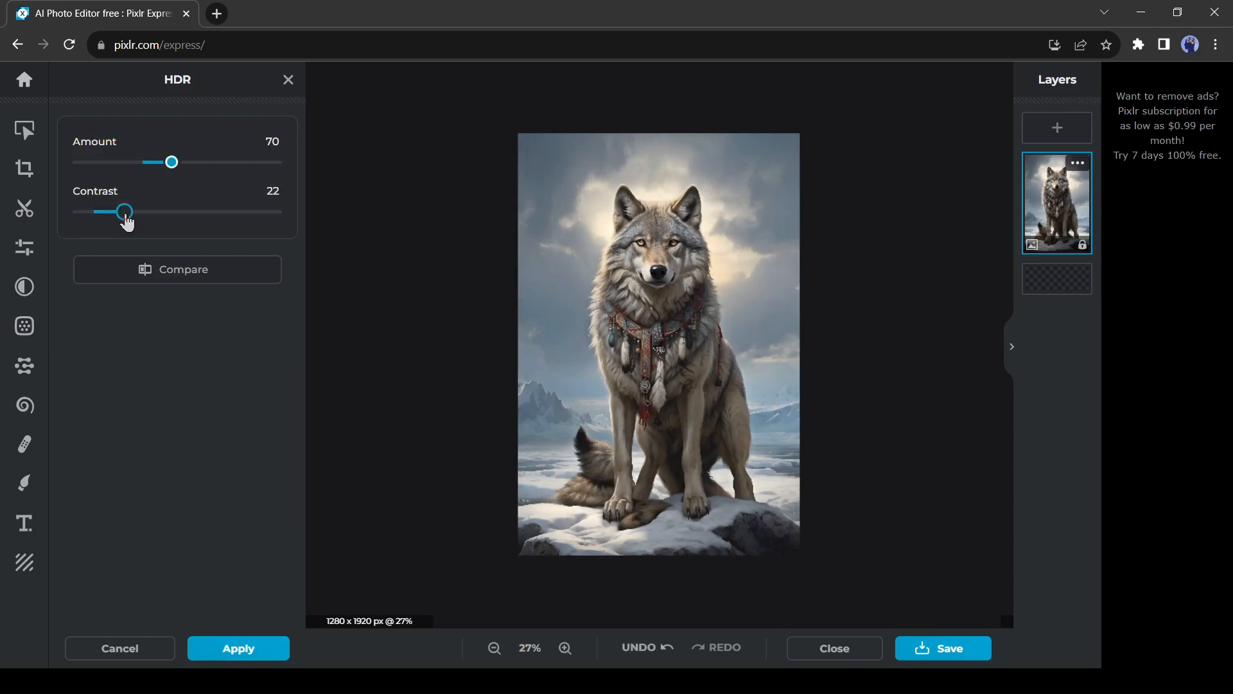
drag(119, 212, 130, 212)
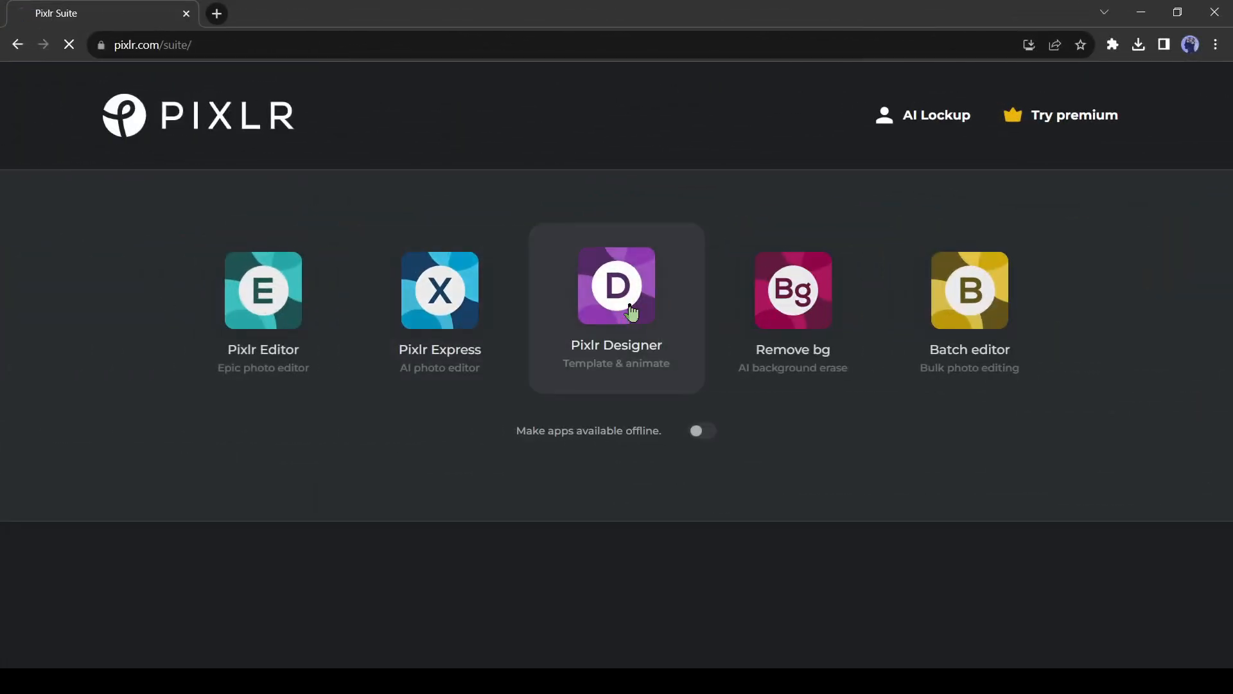
Step: Enter Pixlr Designer from the suite page and start a new Photo Grid
click(617, 290)
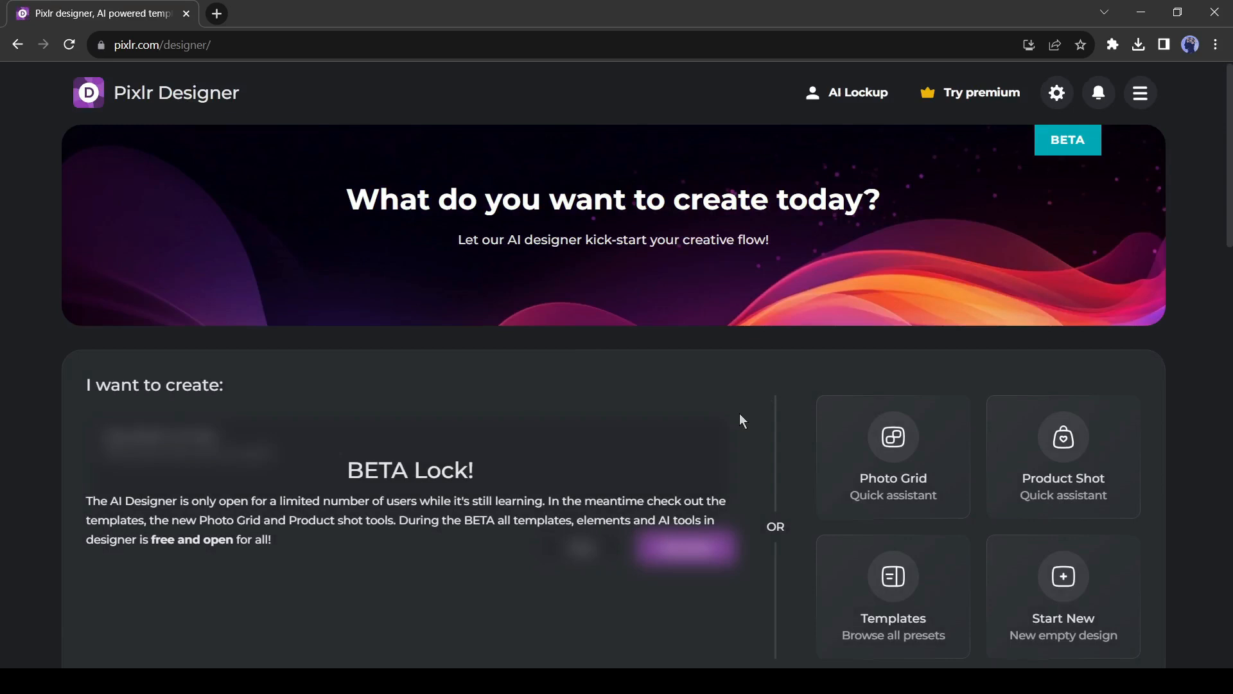
scroll(down, 3)
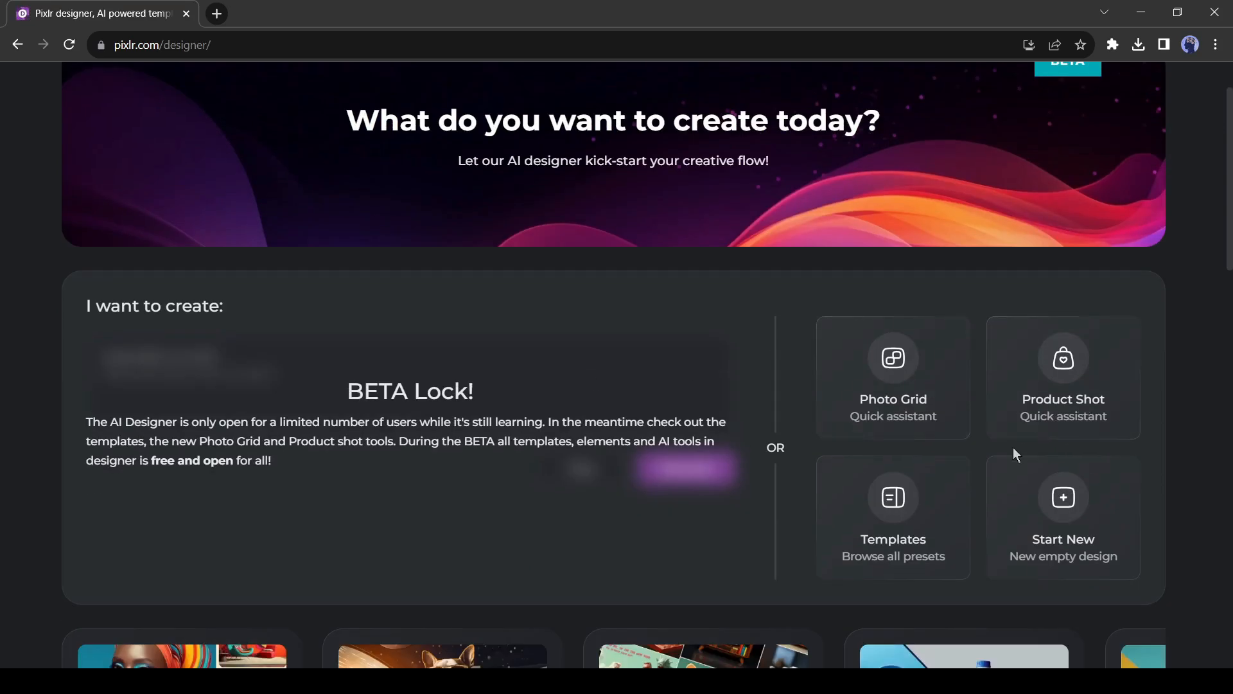
scroll(down, 3)
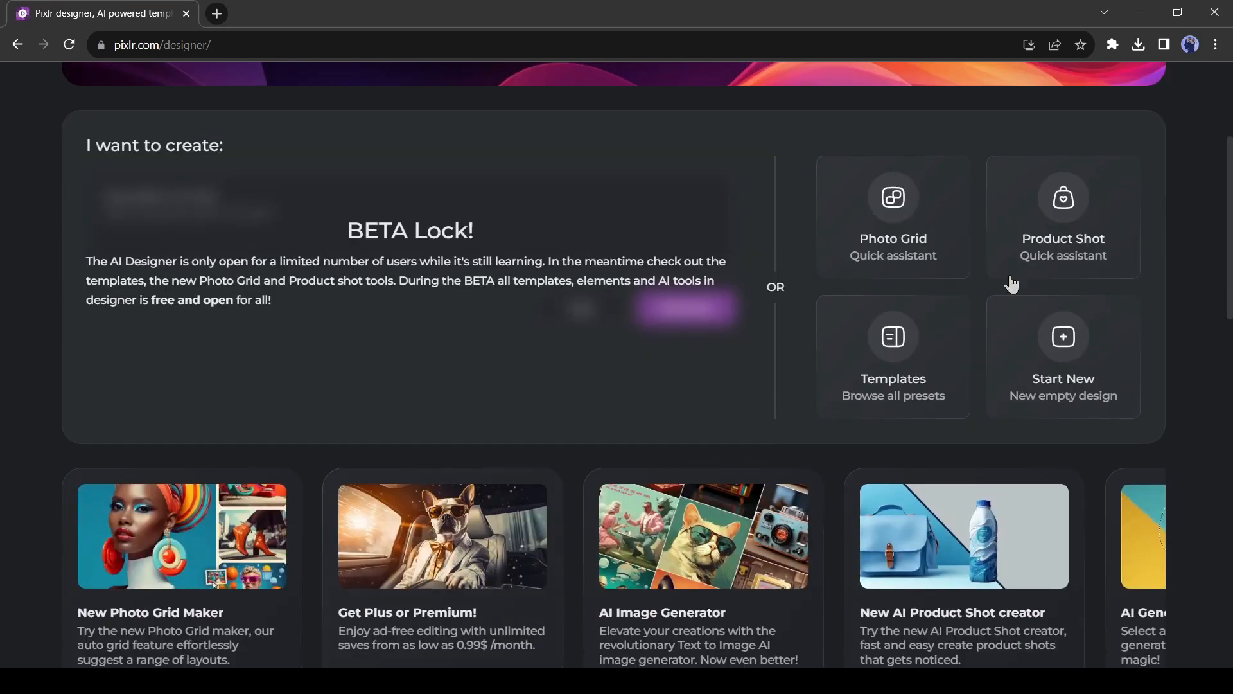
click(891, 216)
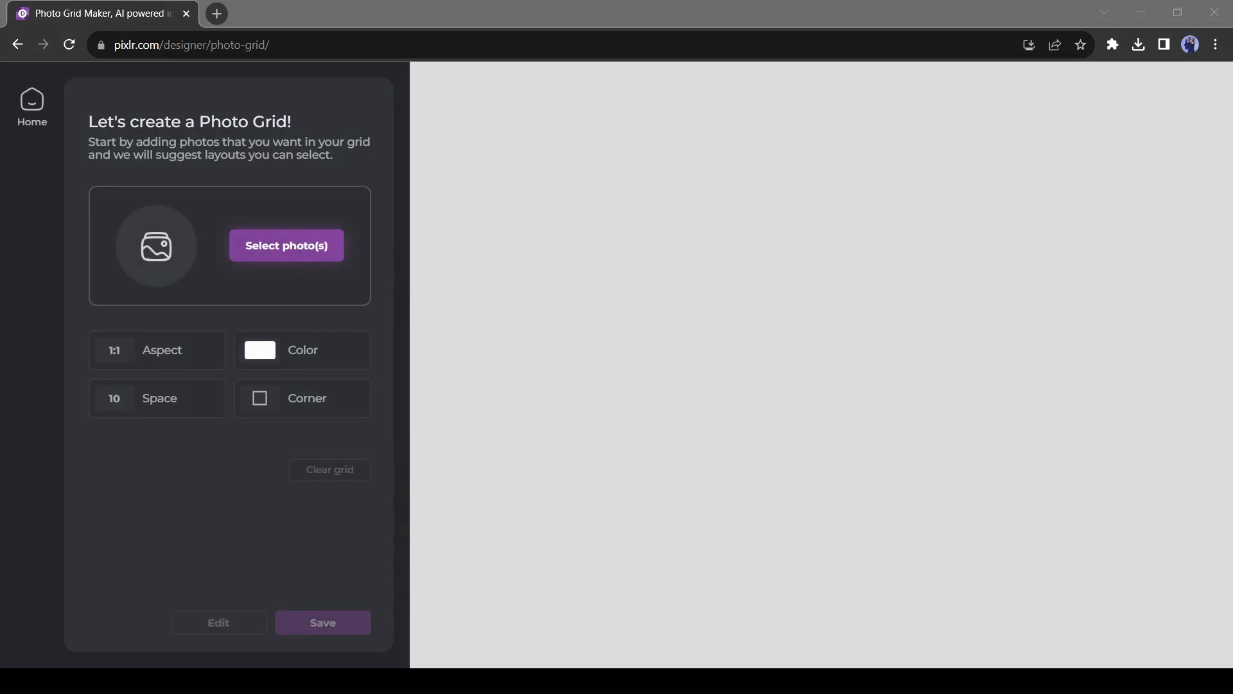
Step: Add four photos, choose the three-small-over-one-large layout, then go back Home
click(285, 245)
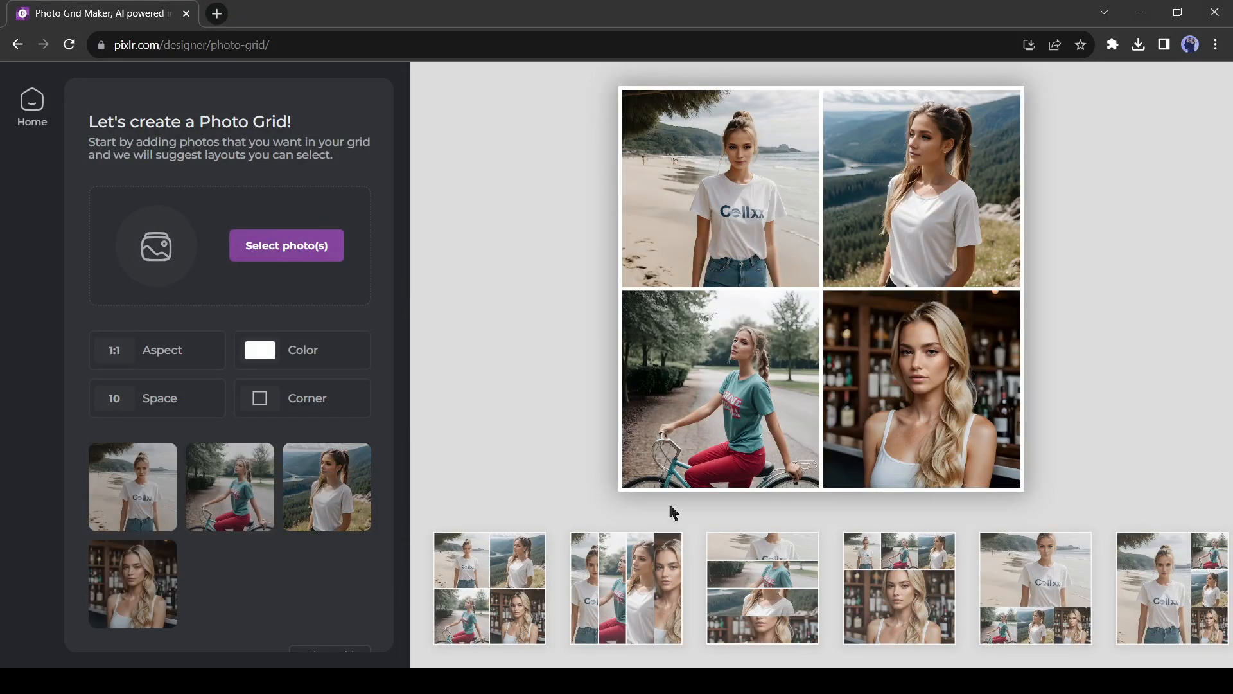
click(1035, 587)
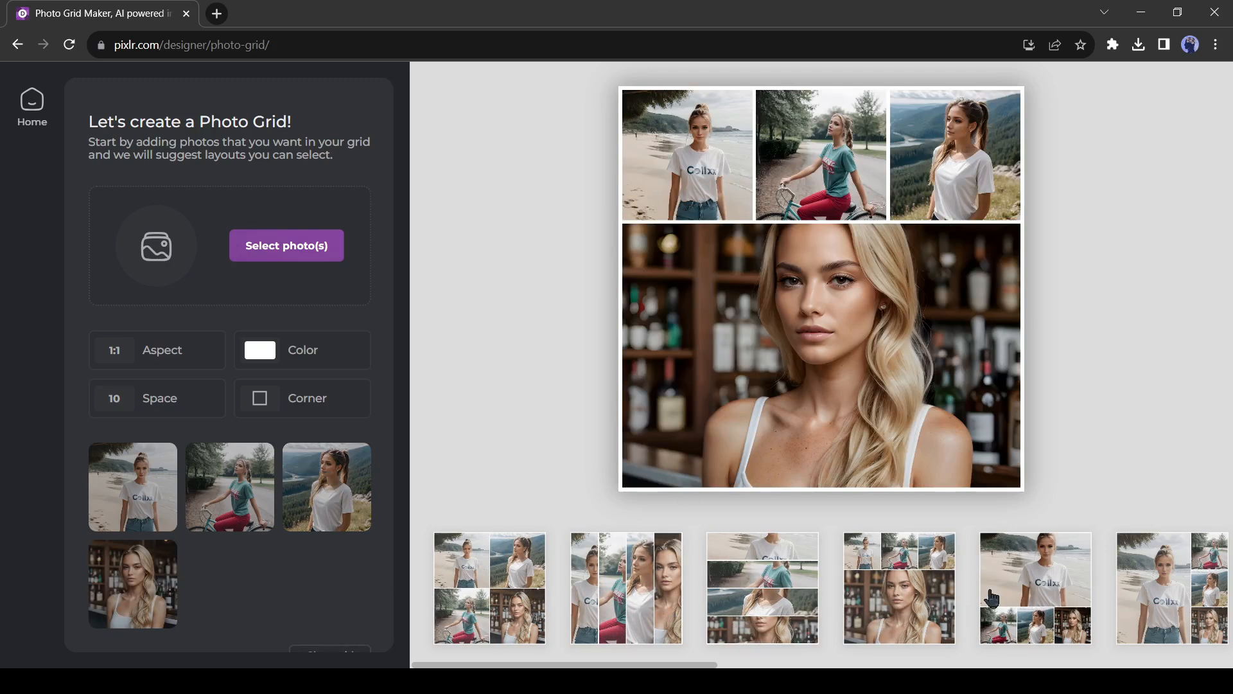
click(1172, 587)
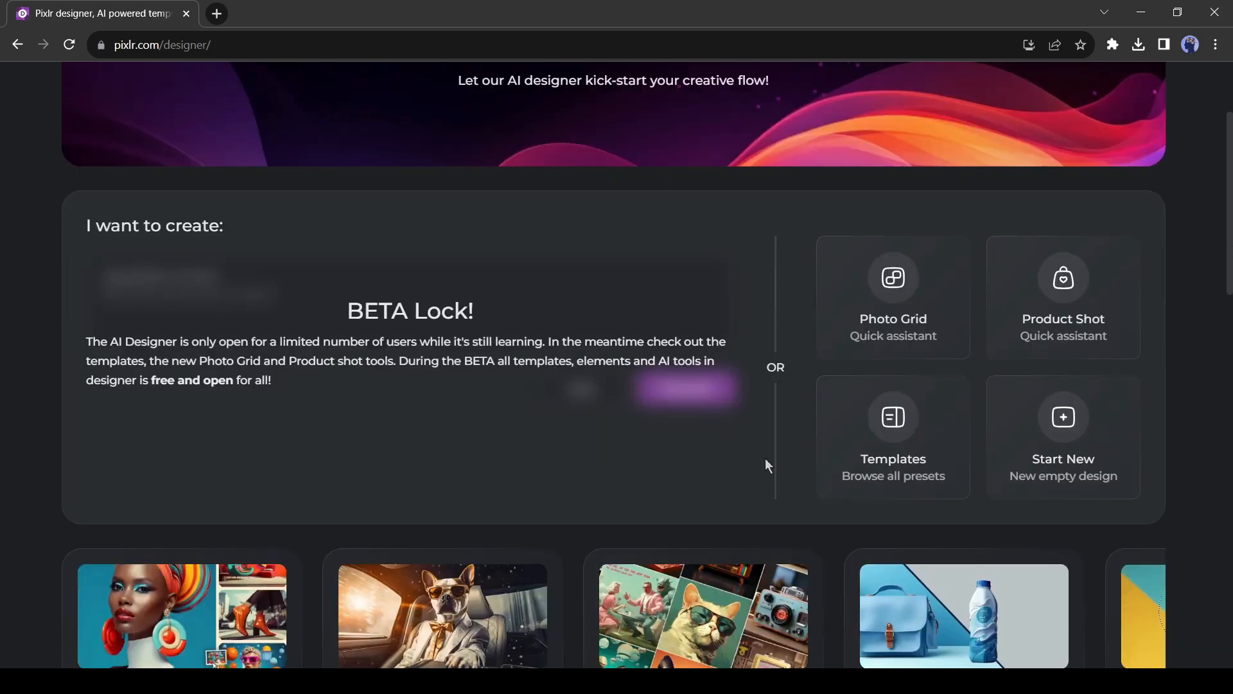
Step: Browse the Designer home page and navigate back to the main pixlr.com site
scroll(down, 3)
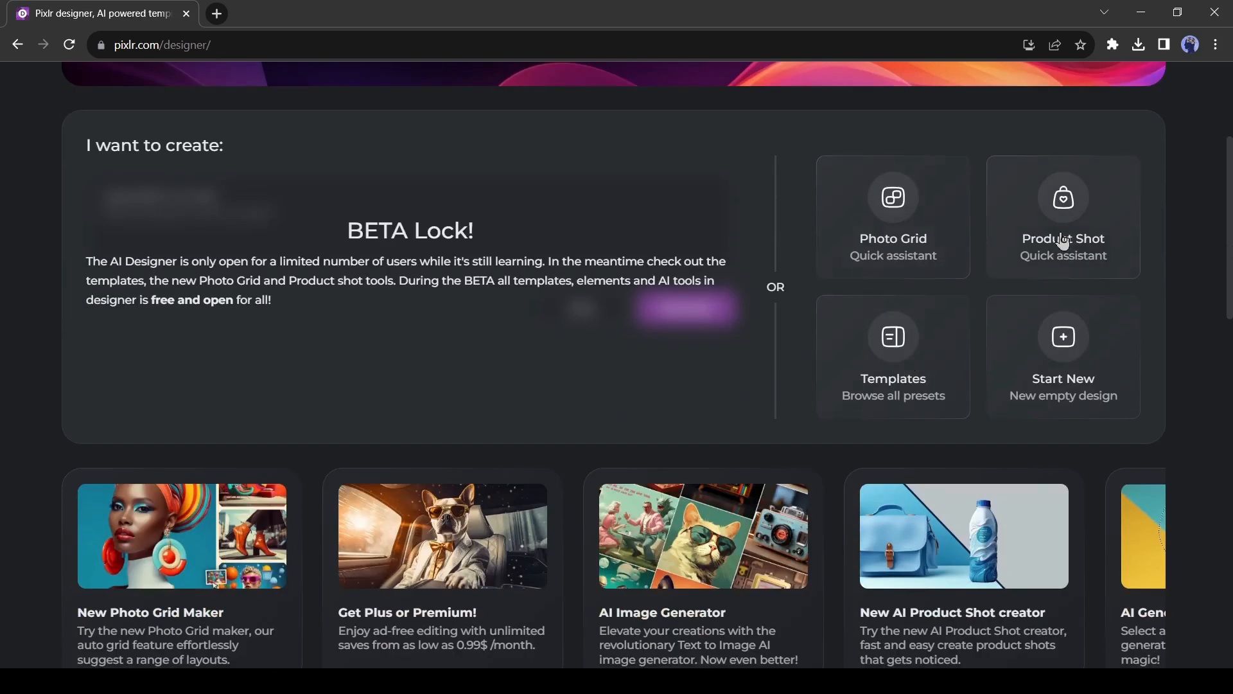
click(1062, 216)
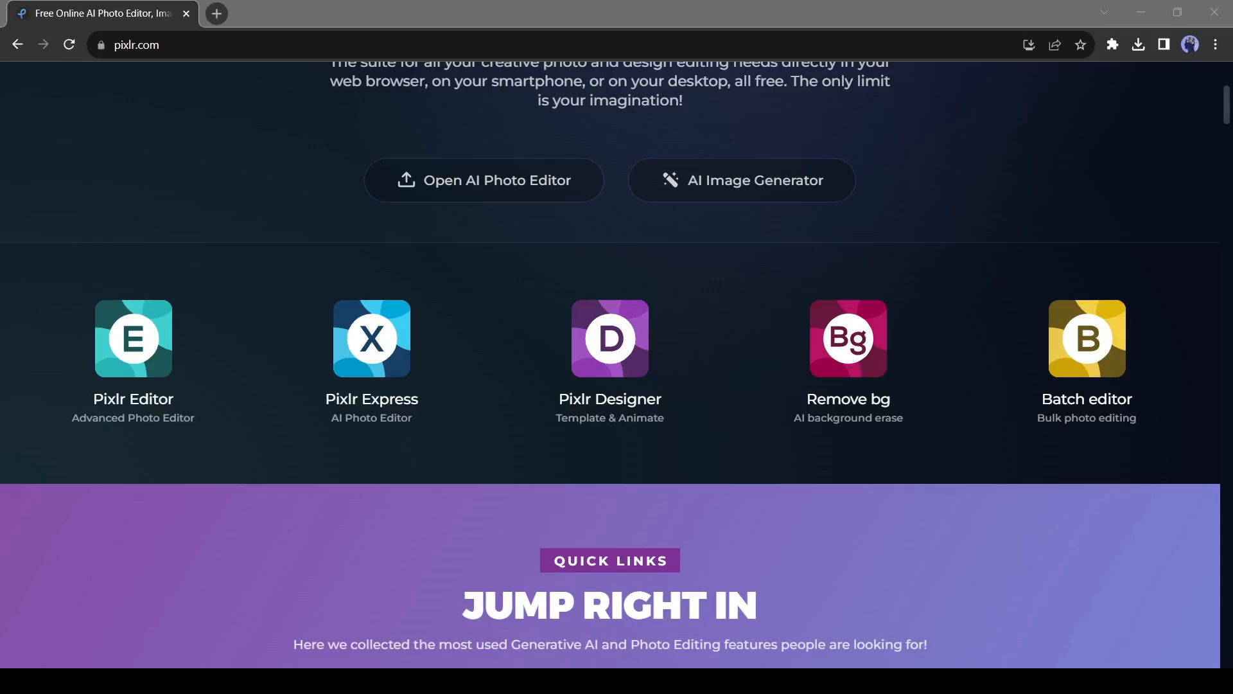
mouse_move(946, 476)
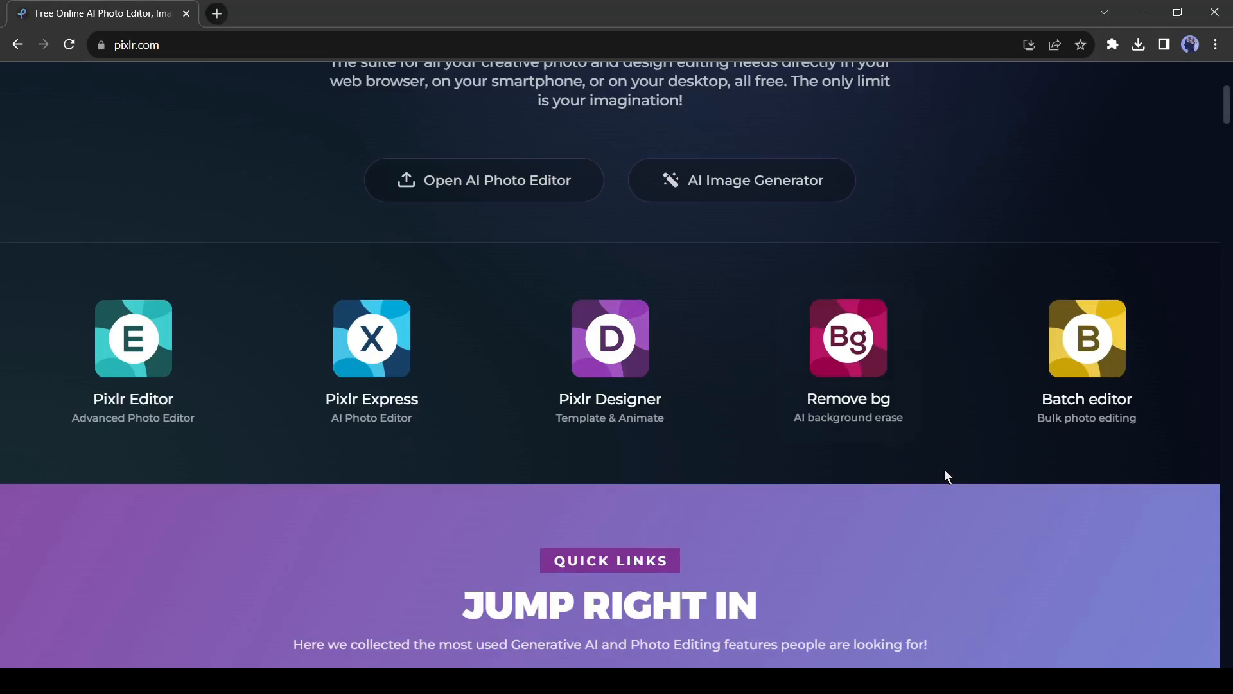
Step: Launch the Batch editor, load eight portrait photos and browse the Add task list
click(1086, 337)
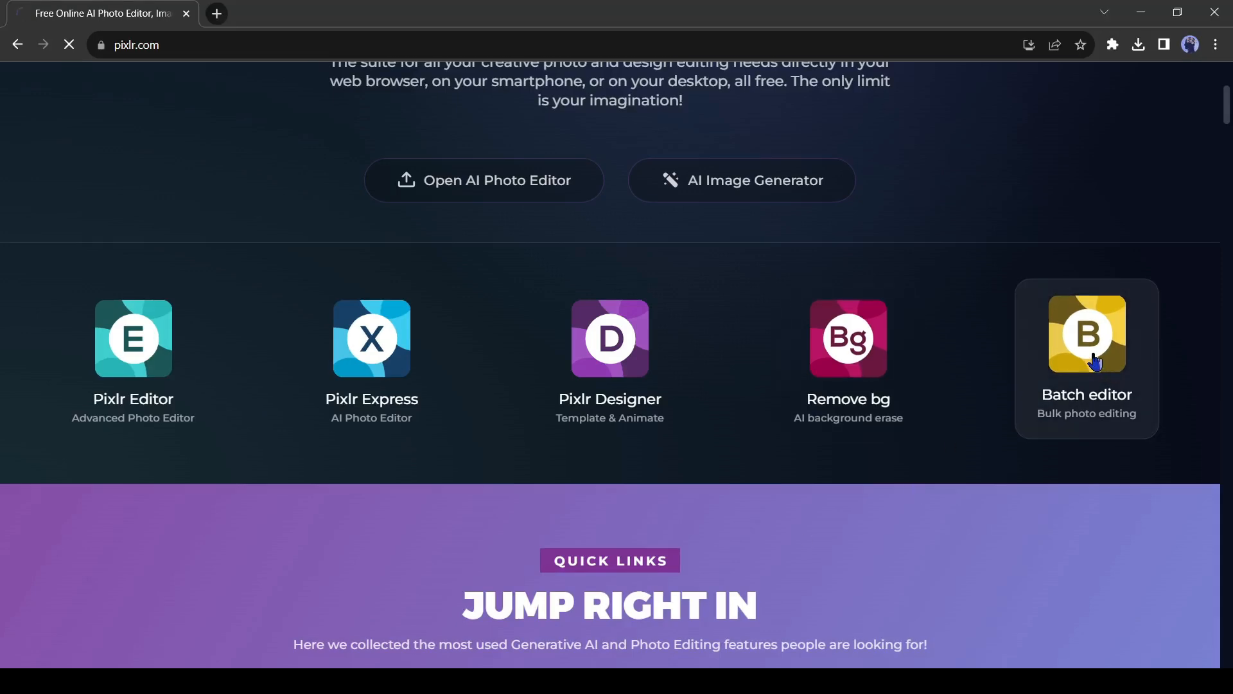
click(1087, 338)
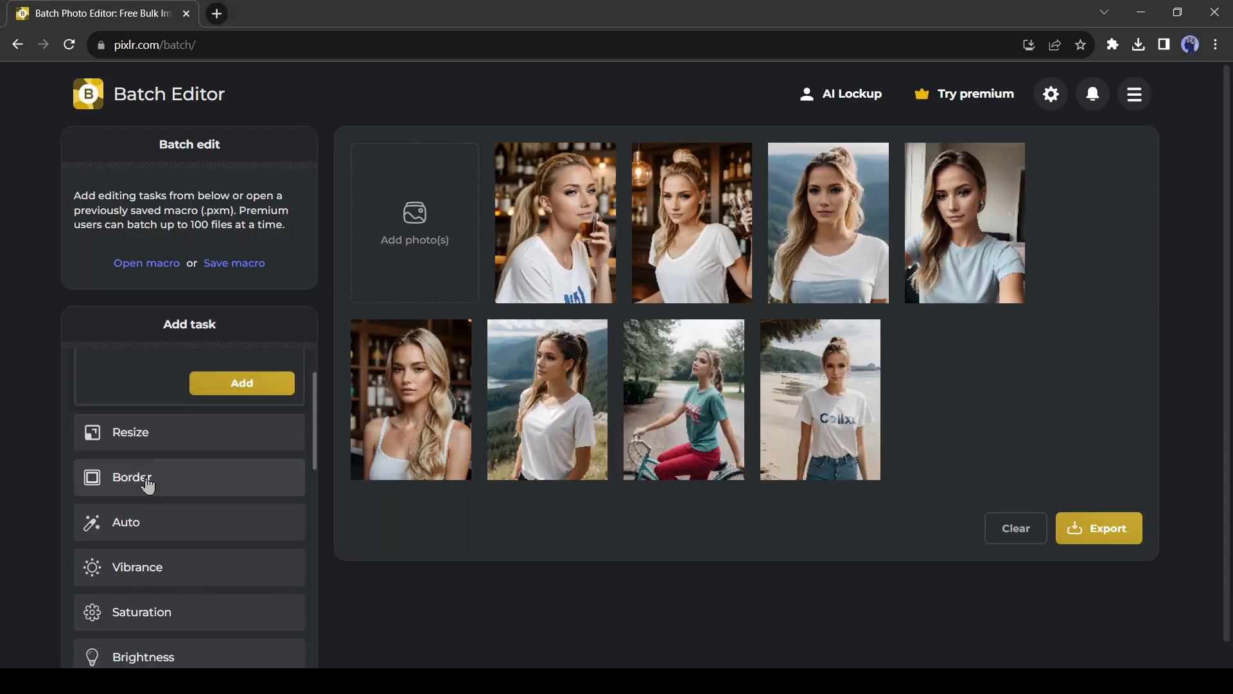
click(125, 521)
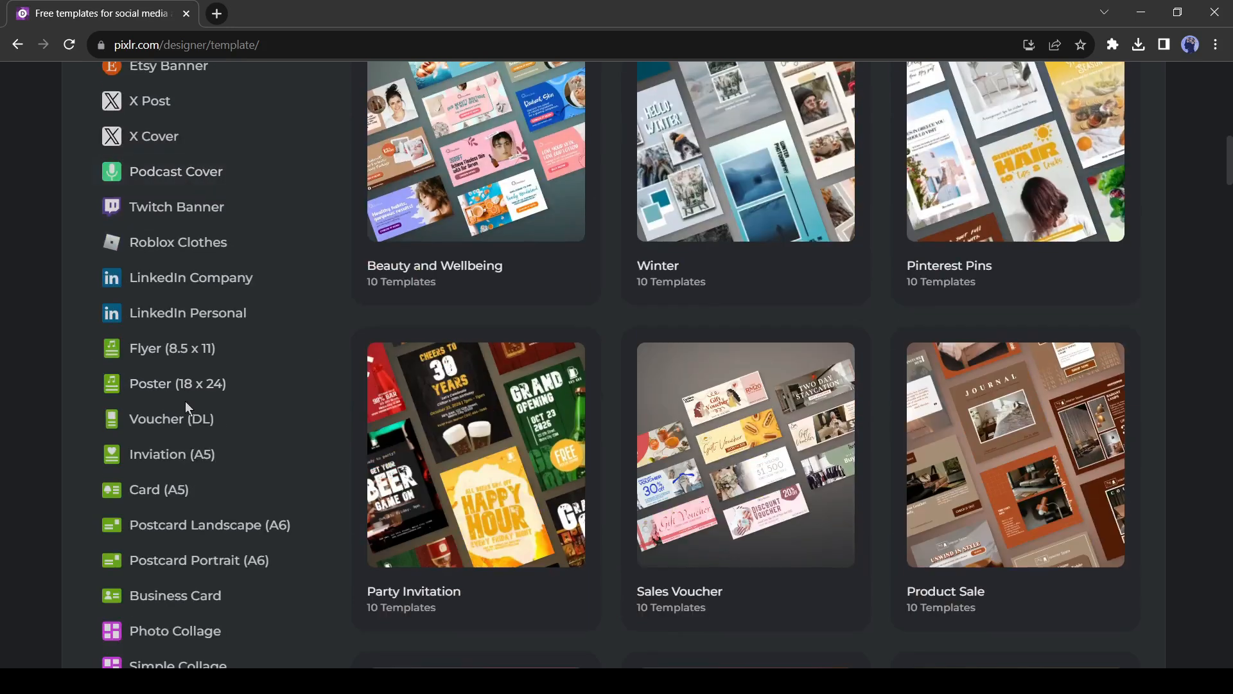
Step: Go to the Pixlr Suite apps page and reopen Pixlr Designer to see the premium plans
scroll(up, 3)
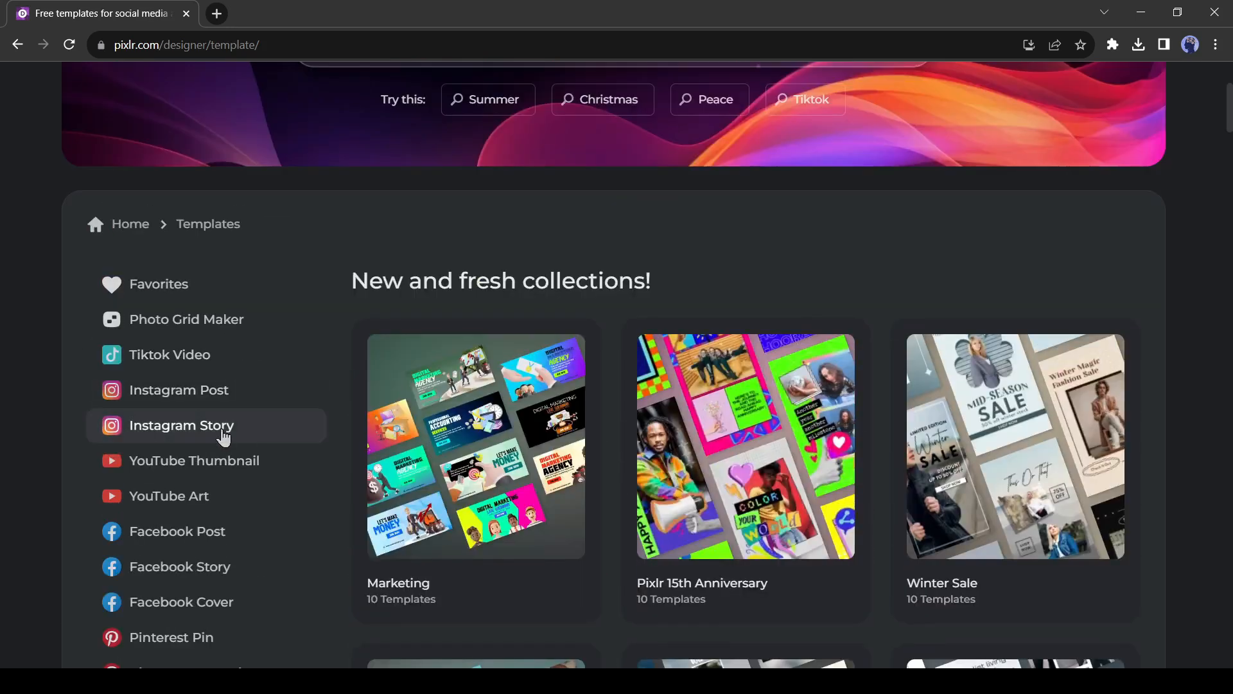
click(194, 459)
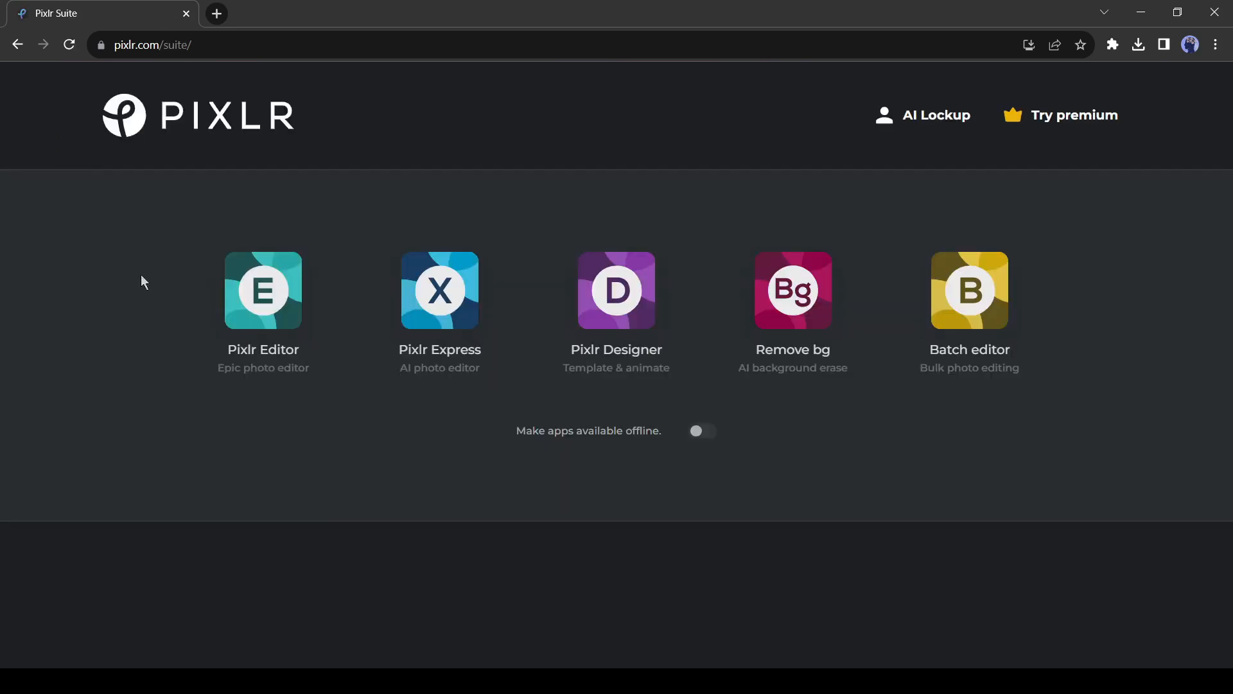
click(440, 289)
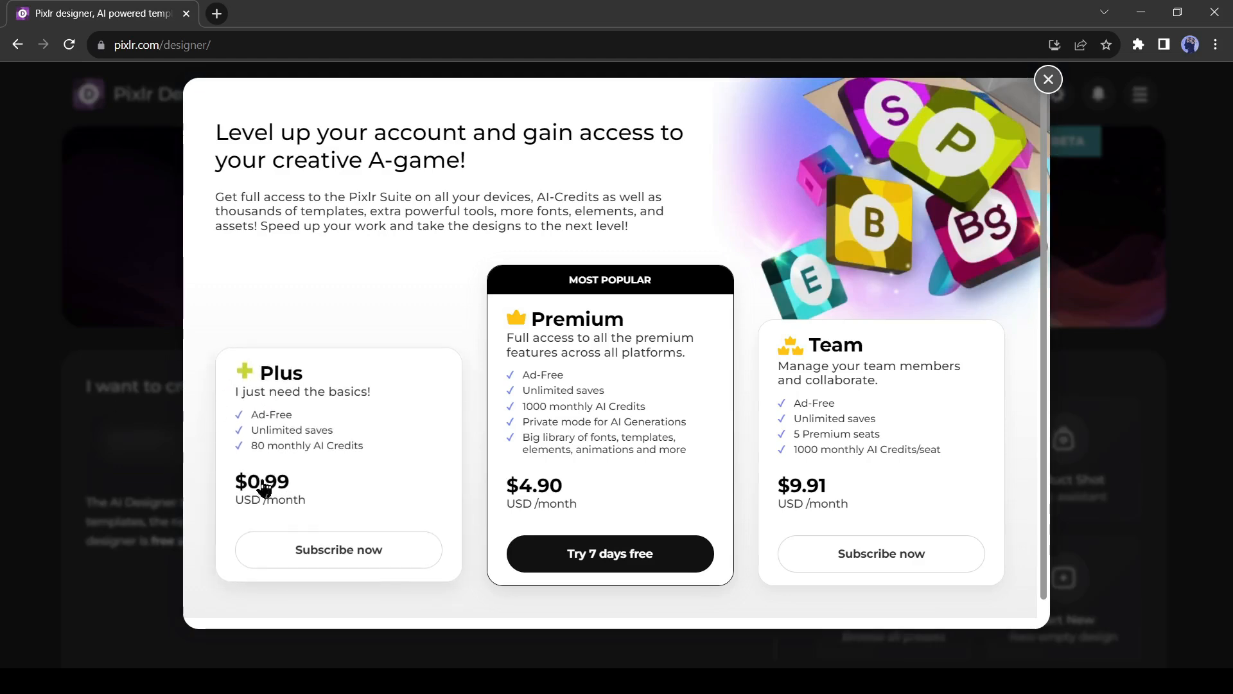
mouse_move(295, 451)
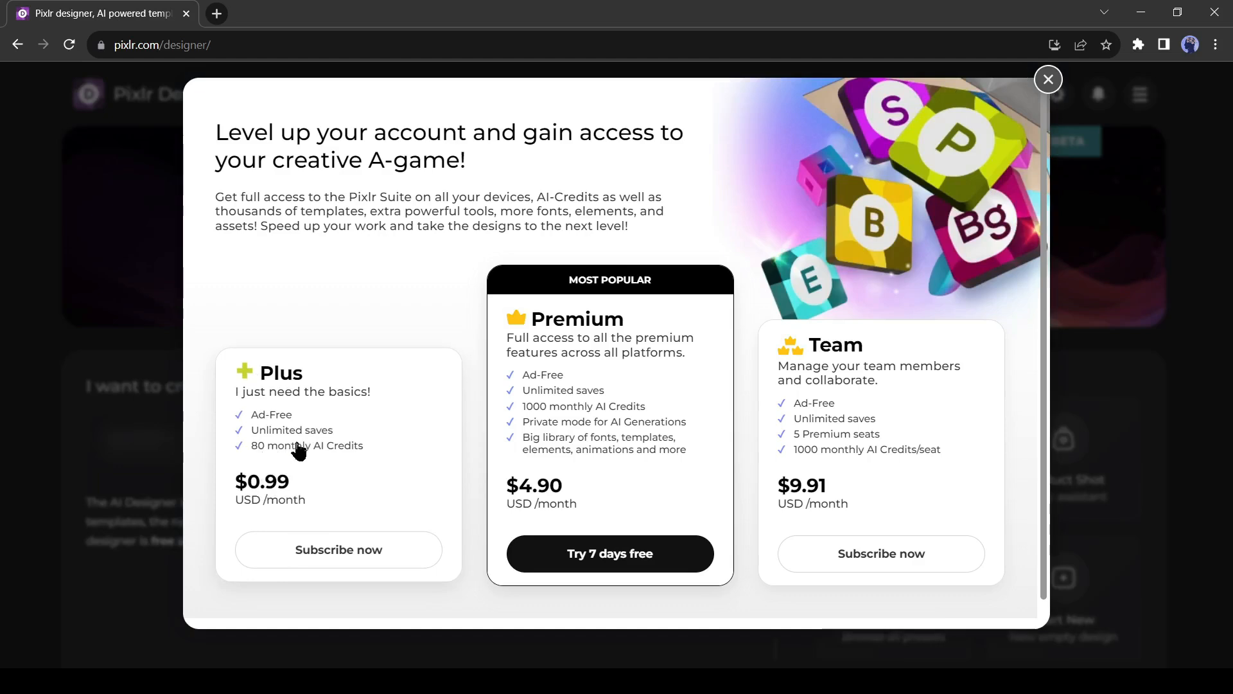
mouse_move(279, 488)
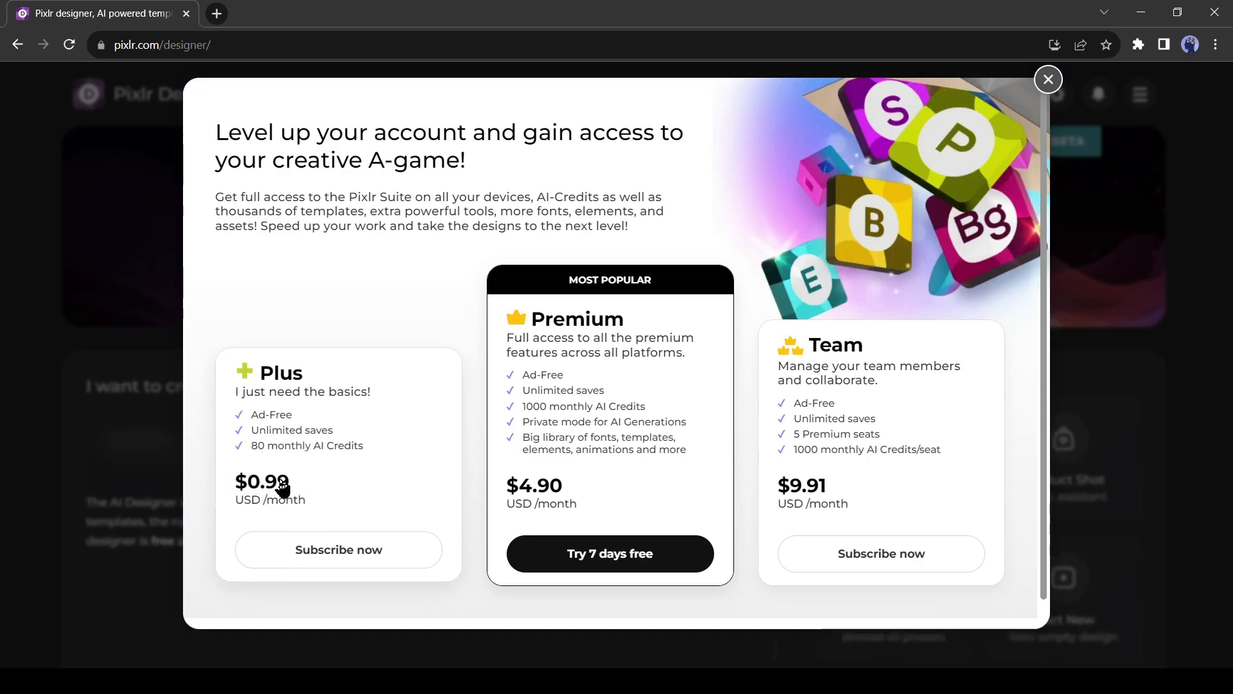
mouse_move(493, 325)
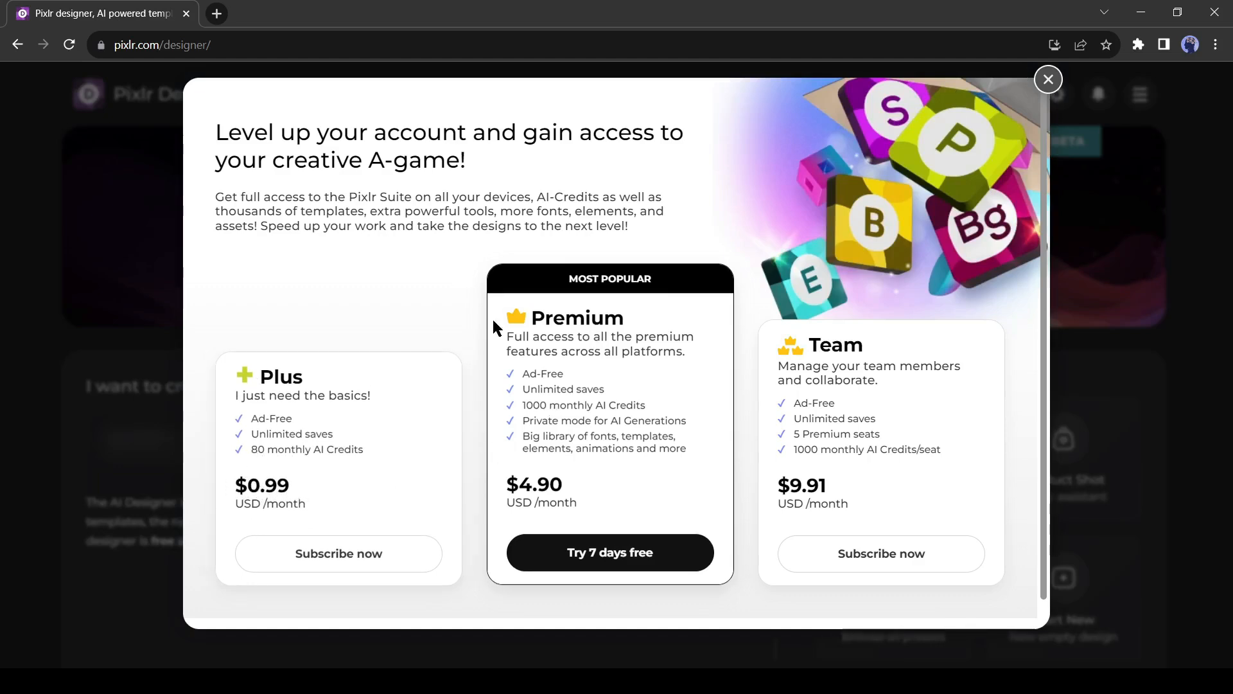
mouse_move(526, 409)
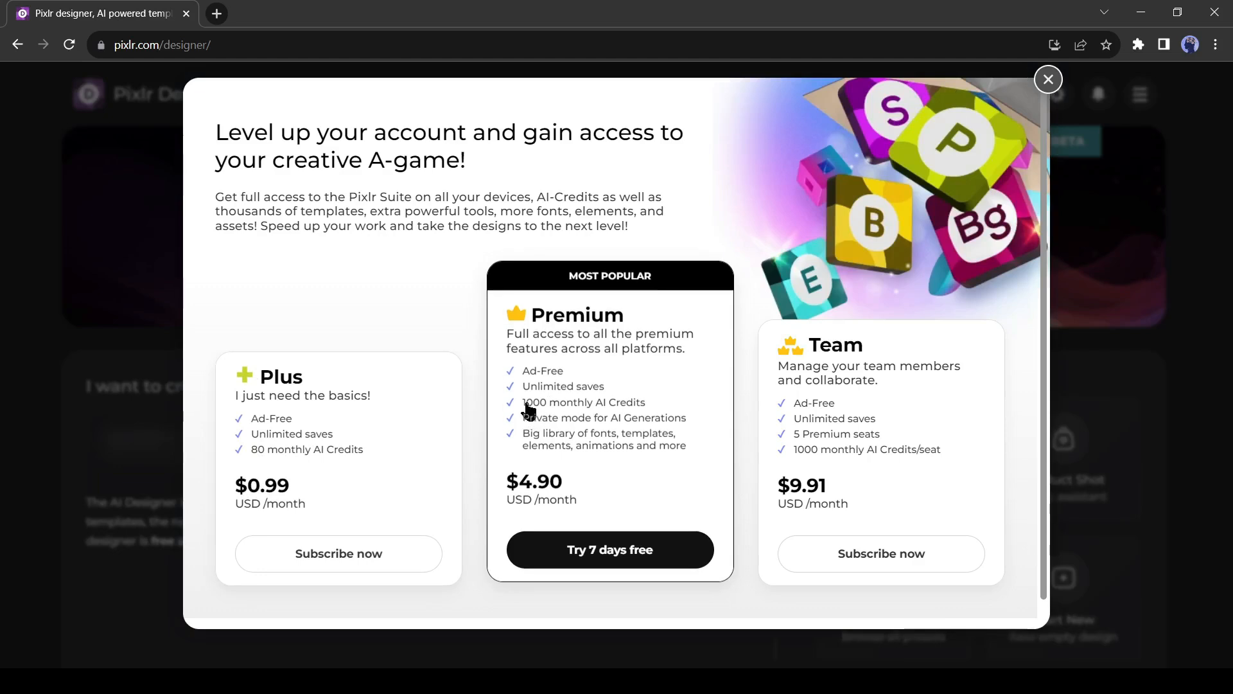
mouse_move(625, 415)
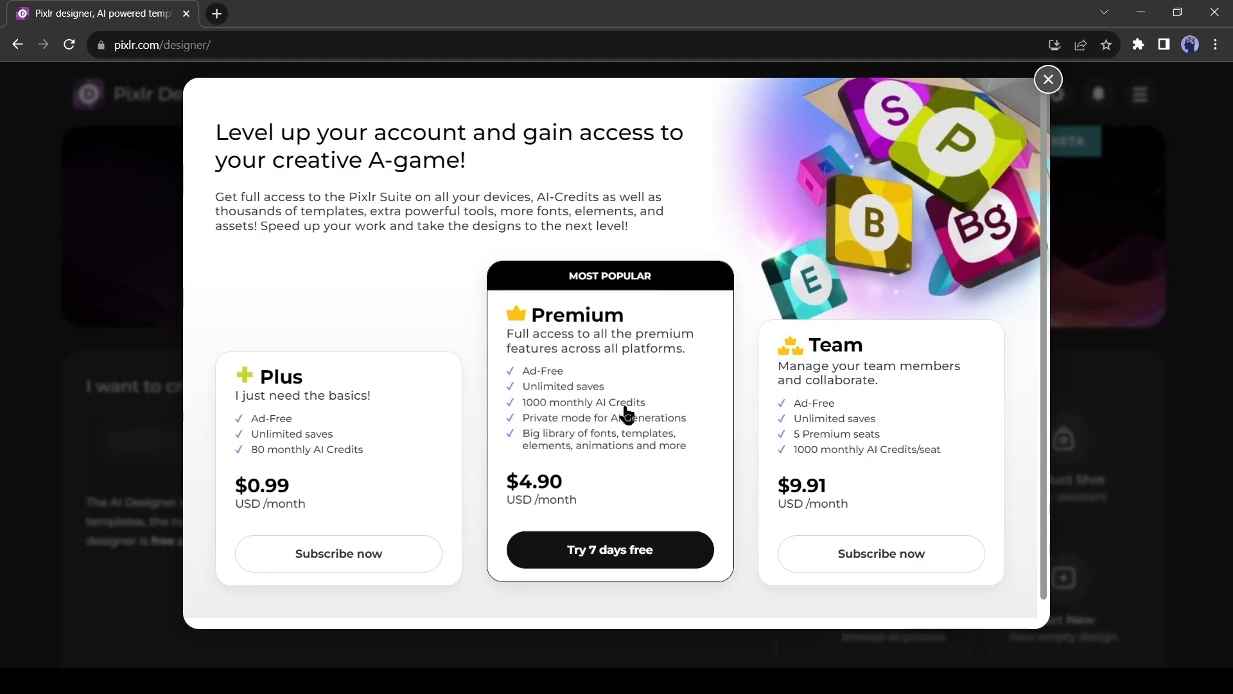
mouse_move(699, 416)
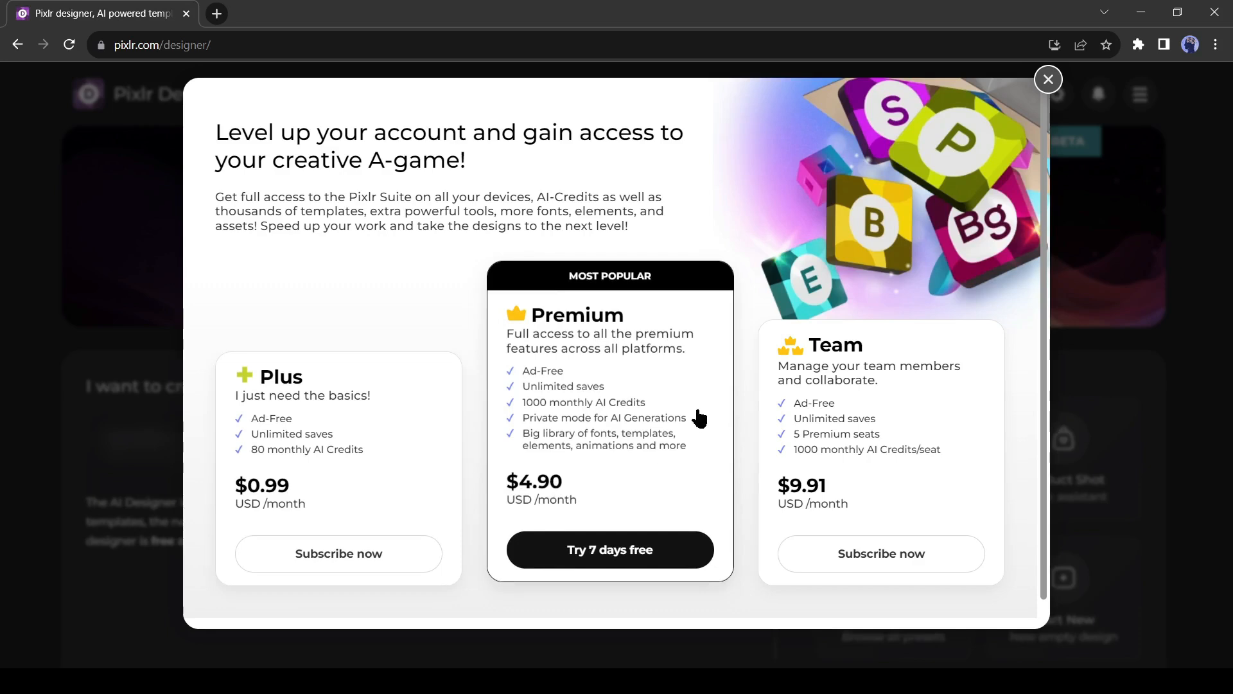
mouse_move(798, 438)
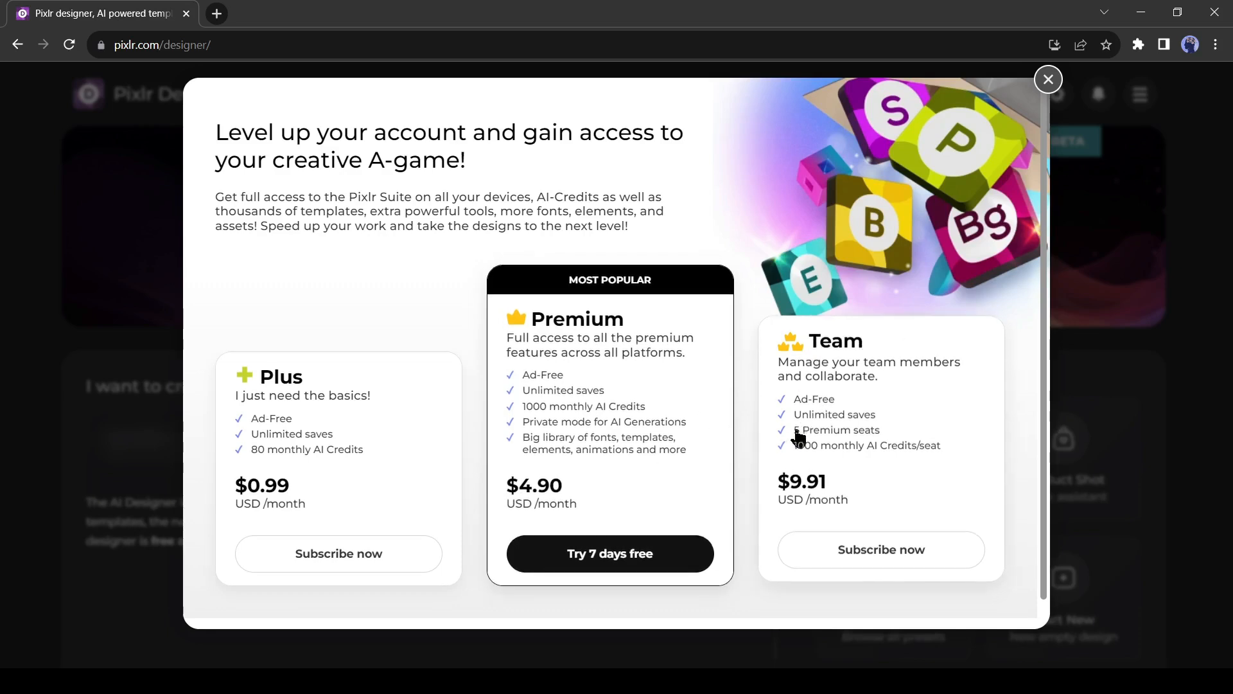
mouse_move(799, 451)
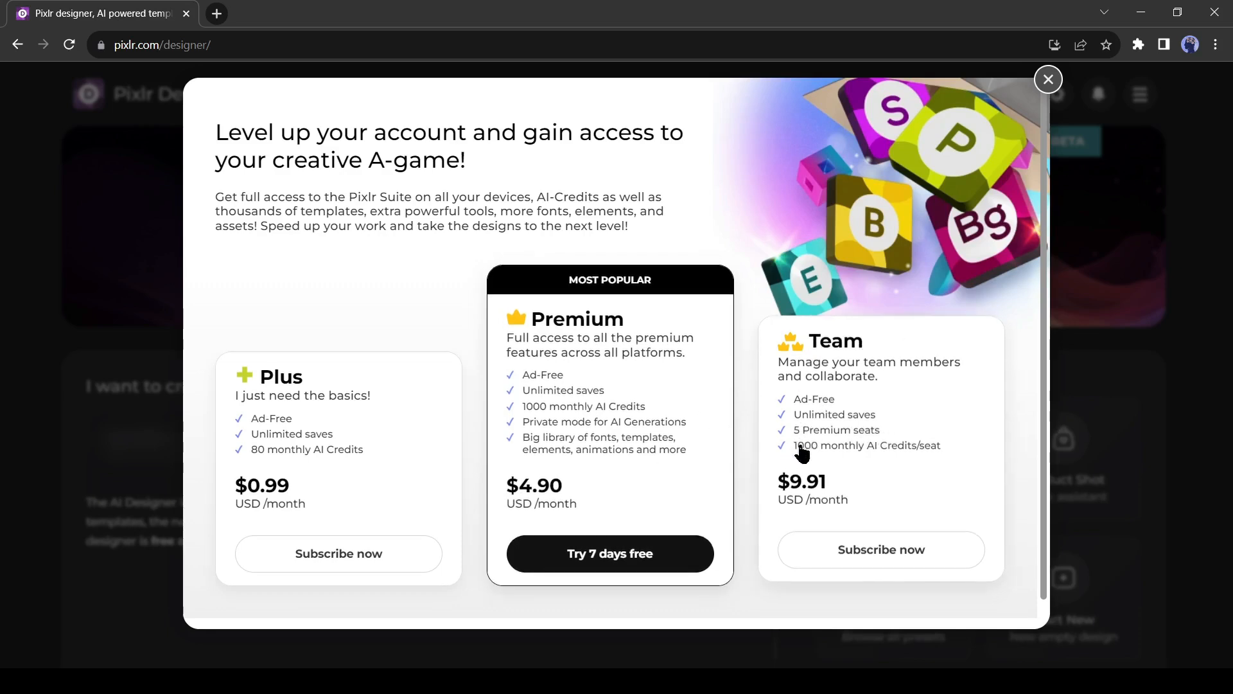
mouse_move(821, 490)
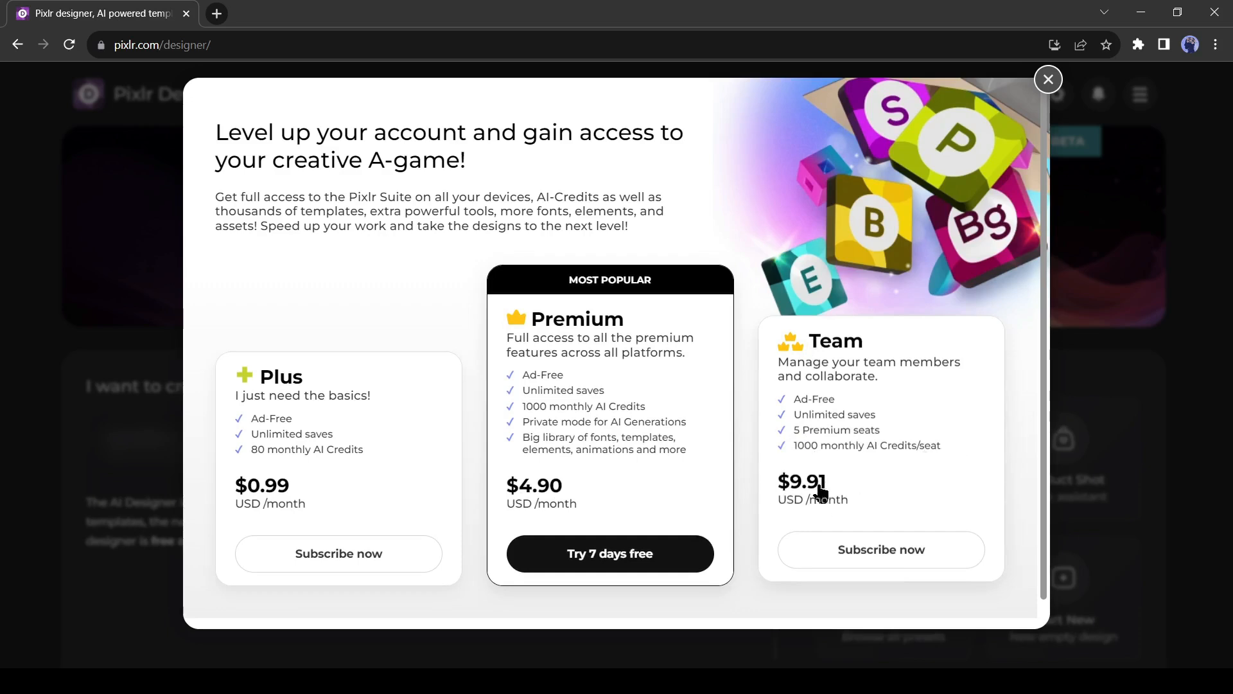
mouse_move(867, 528)
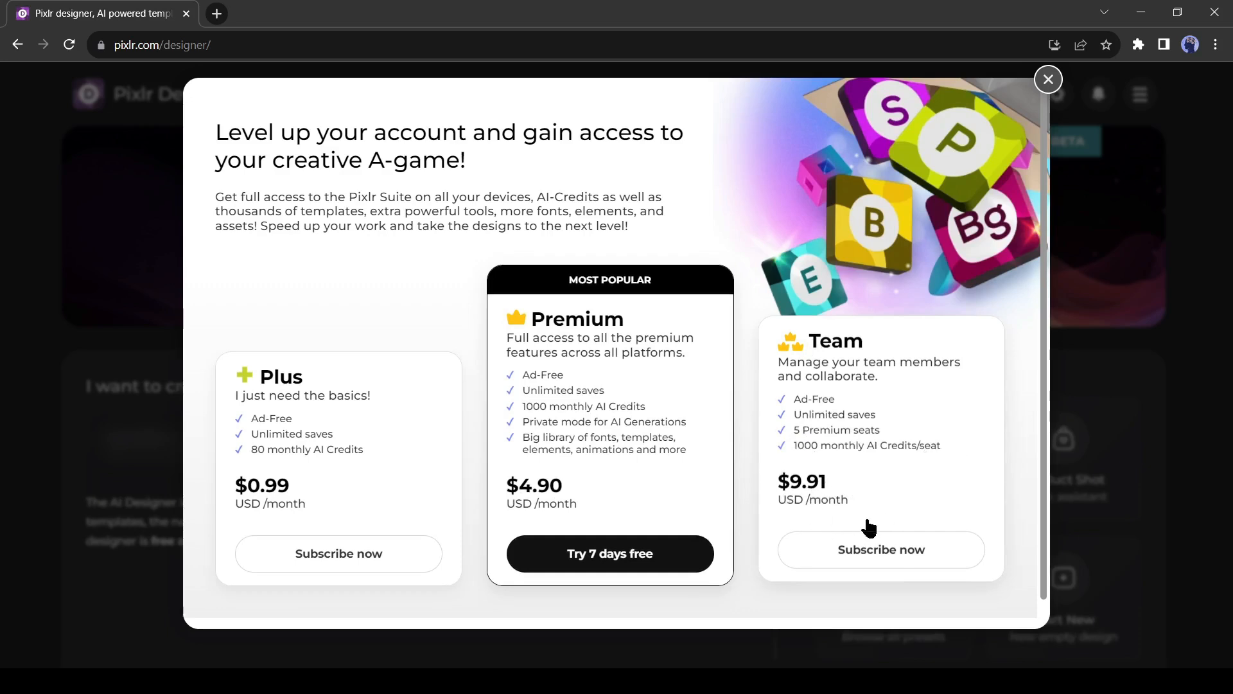
mouse_move(870, 166)
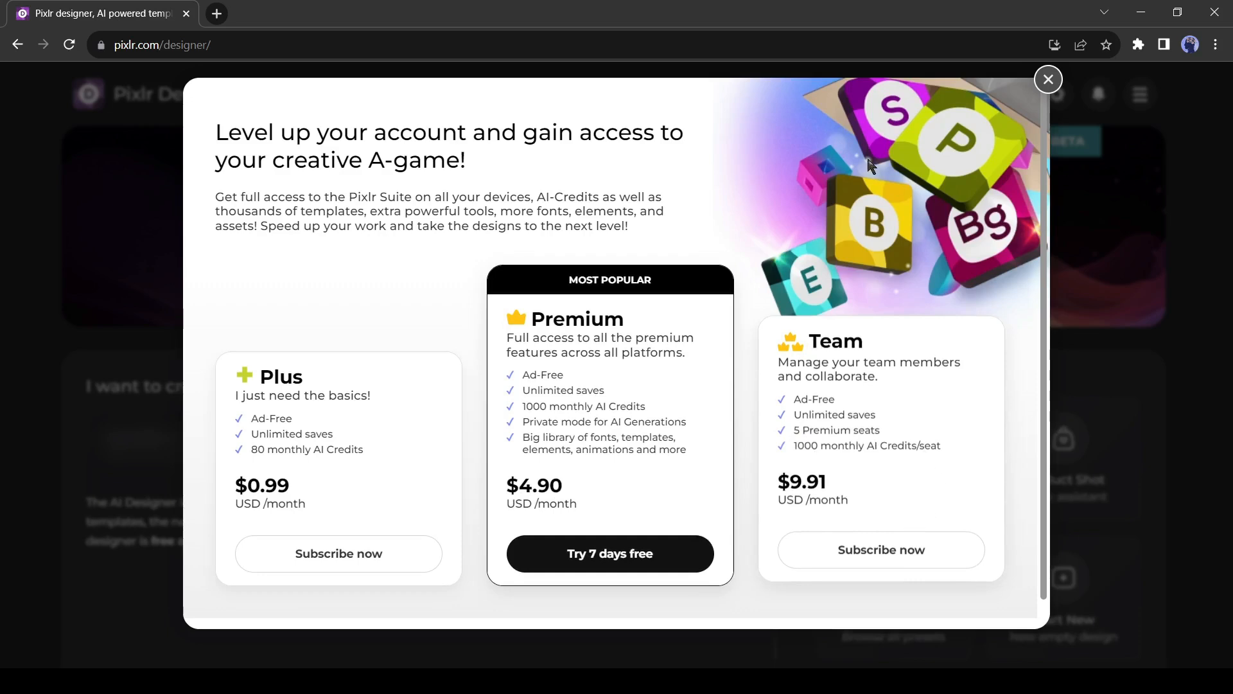
mouse_move(1074, 155)
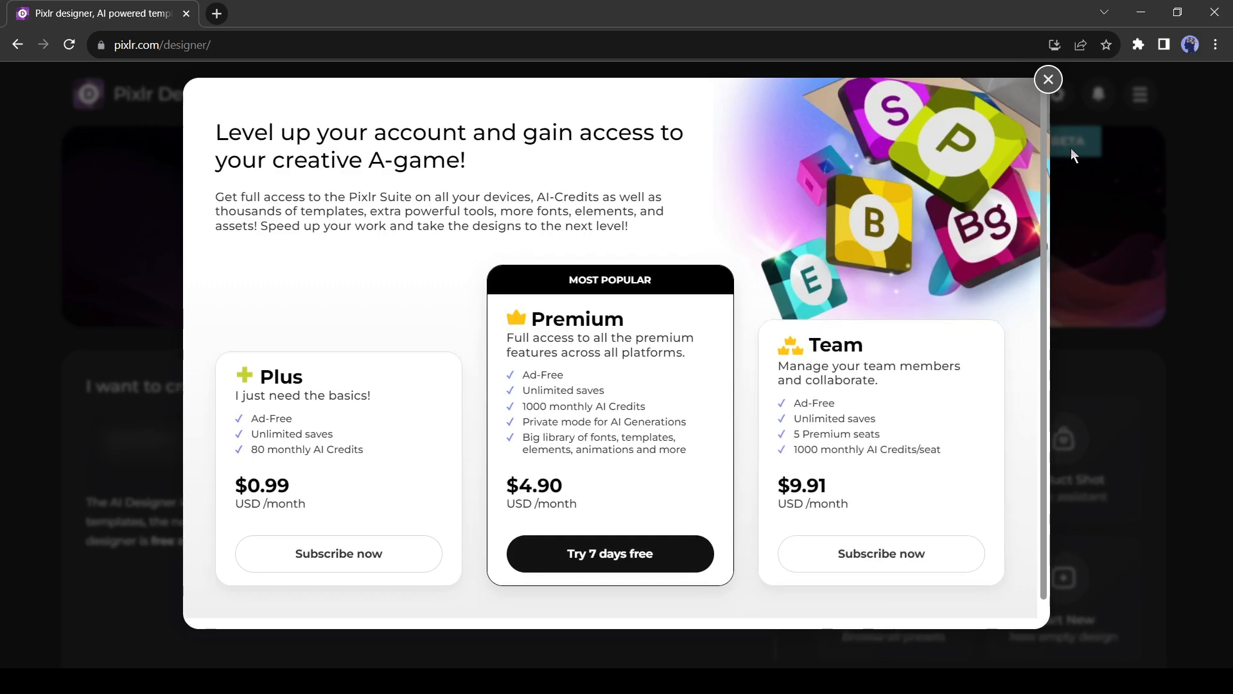
mouse_move(1030, 103)
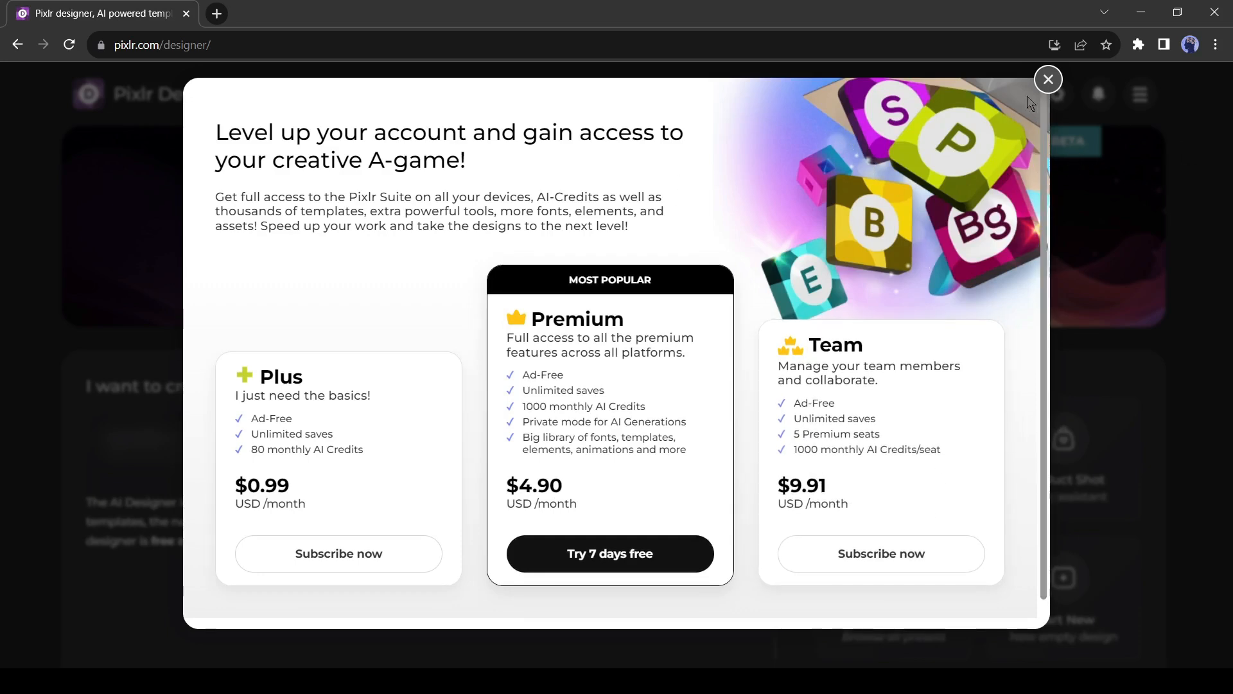
mouse_move(1049, 80)
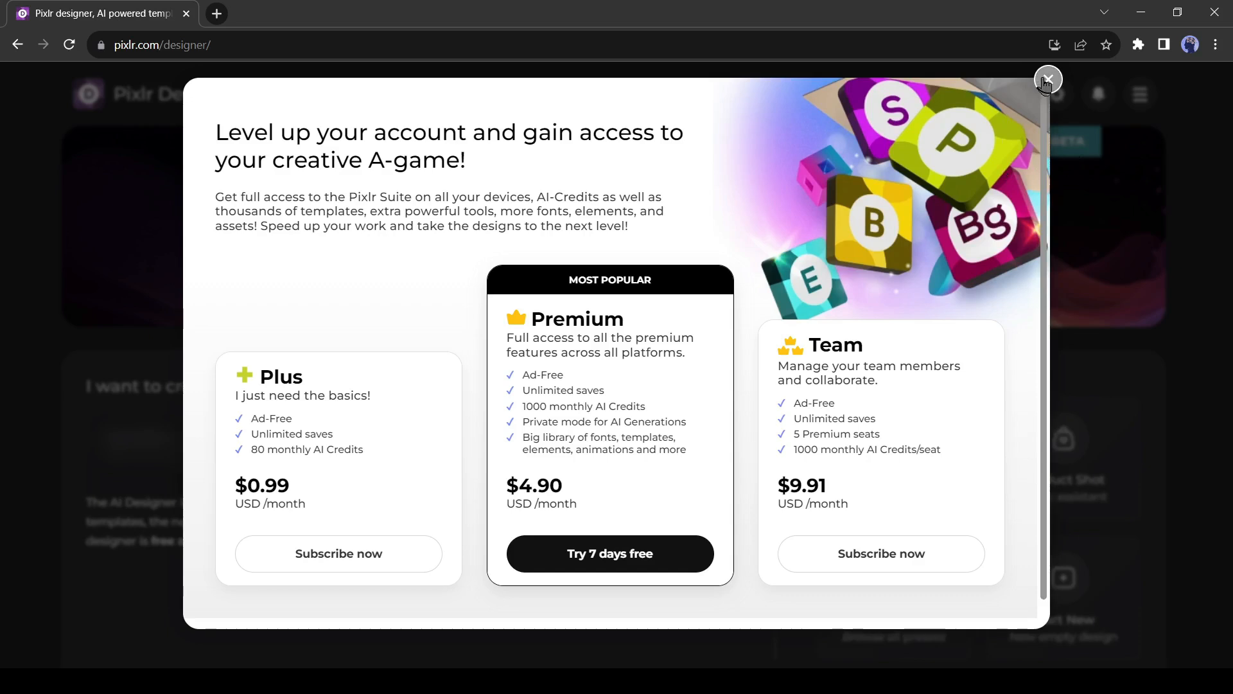
Step: Dismiss the Plus, Premium and Team pricing popup to show the Designer start page
click(1047, 79)
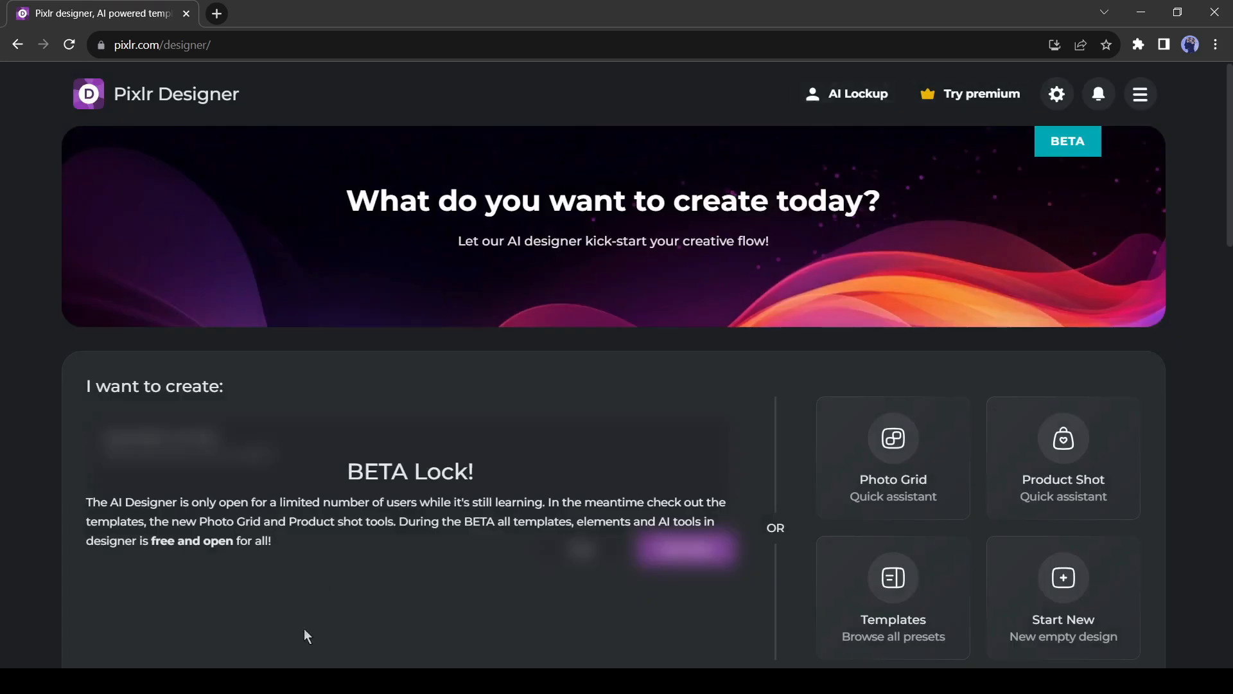